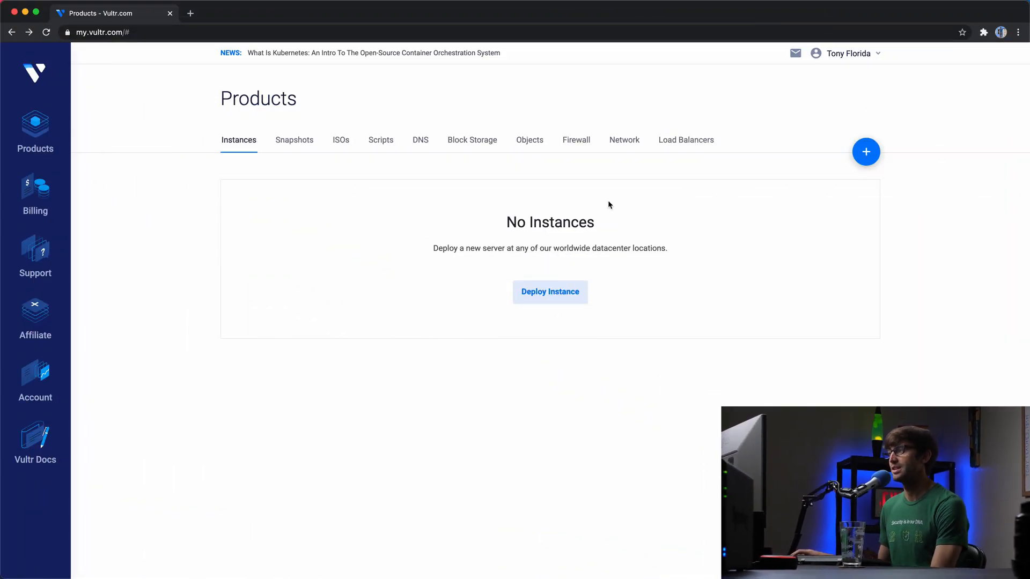
pyautogui.moveTo(541, 346)
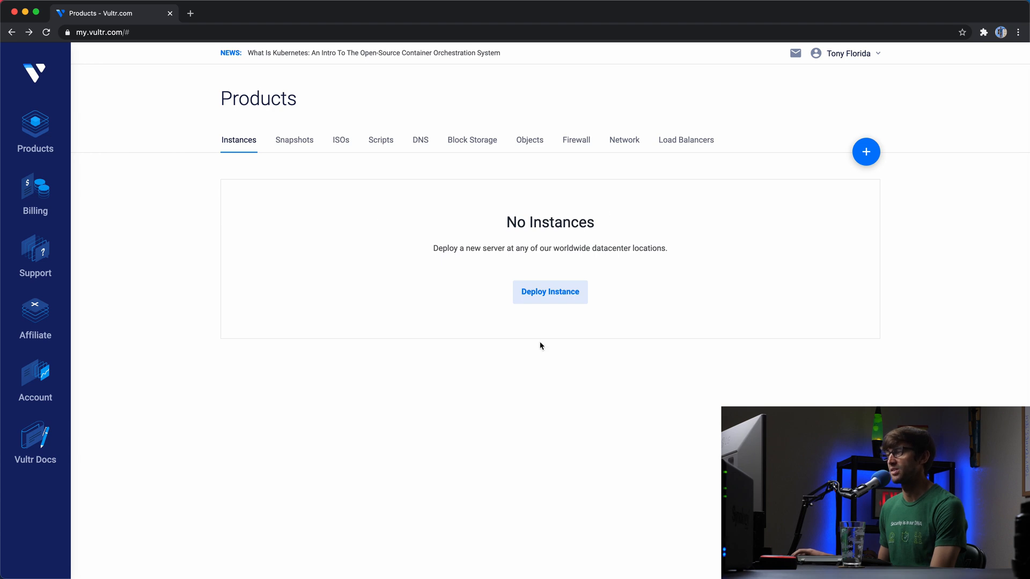
pyautogui.moveTo(355, 201)
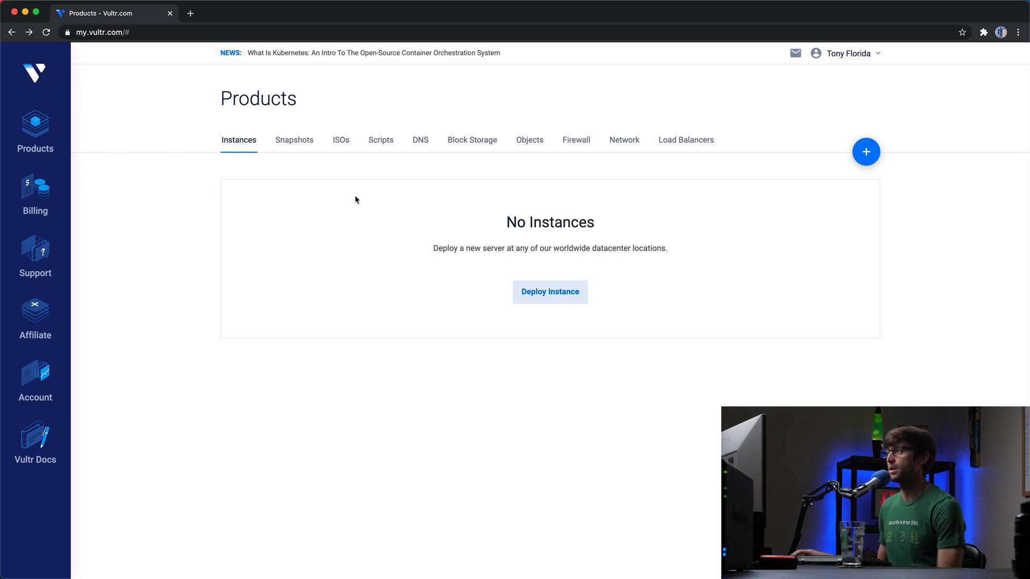
pyautogui.moveTo(521, 186)
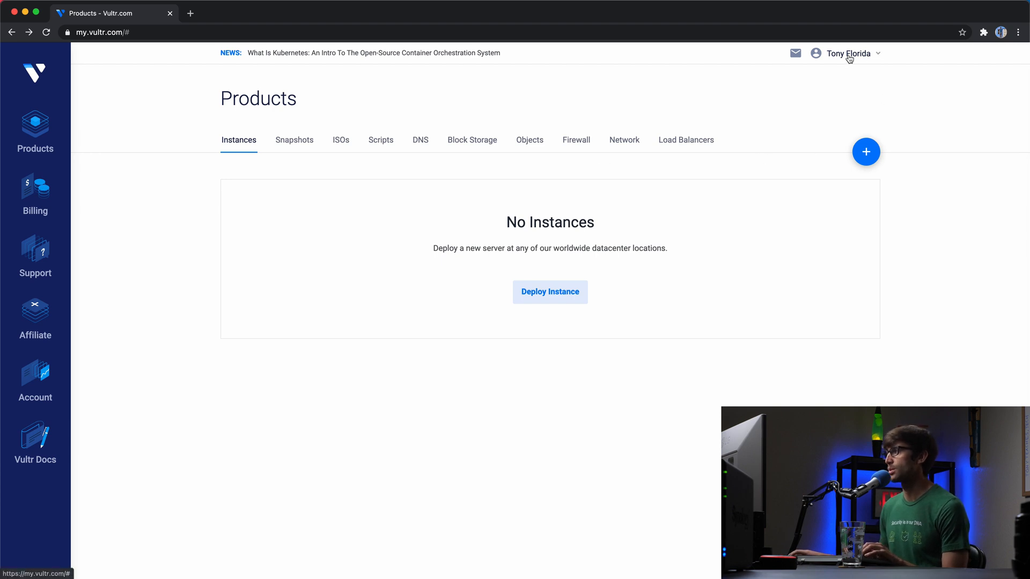
# - Enable API access from Account > API, revealing the personal access token and access control list
pyautogui.click(848, 54)
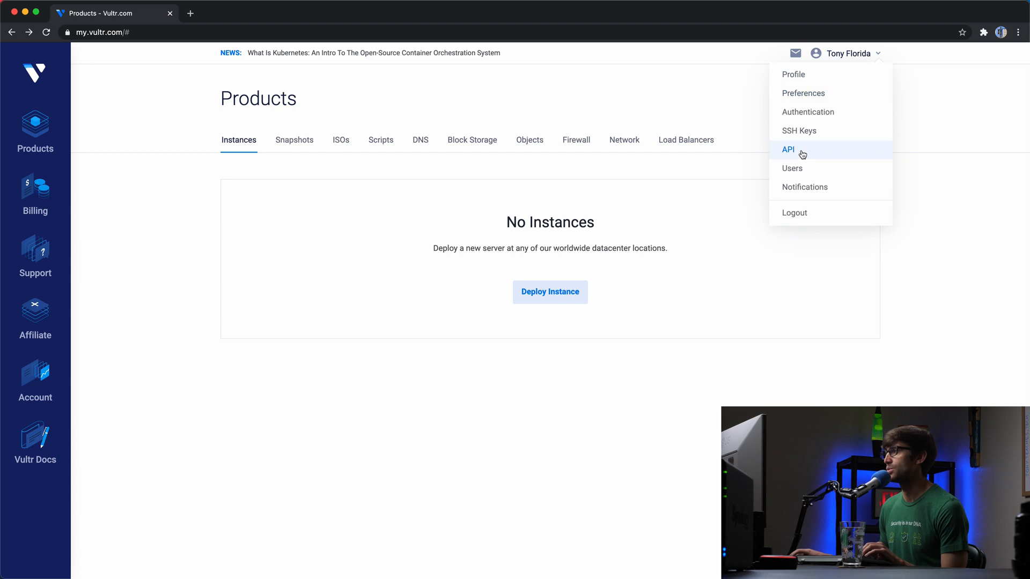
pyautogui.click(788, 150)
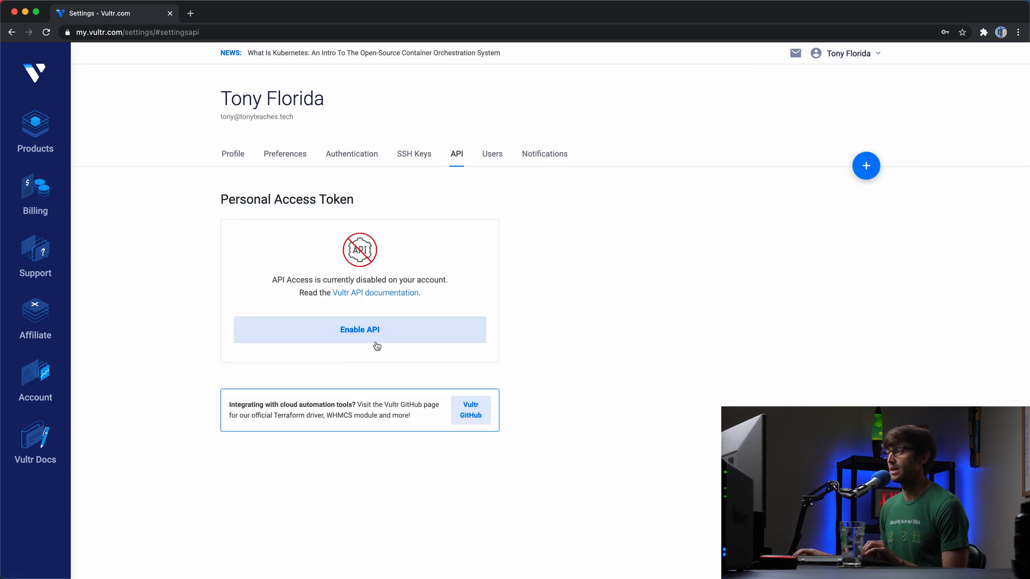
pyautogui.click(359, 329)
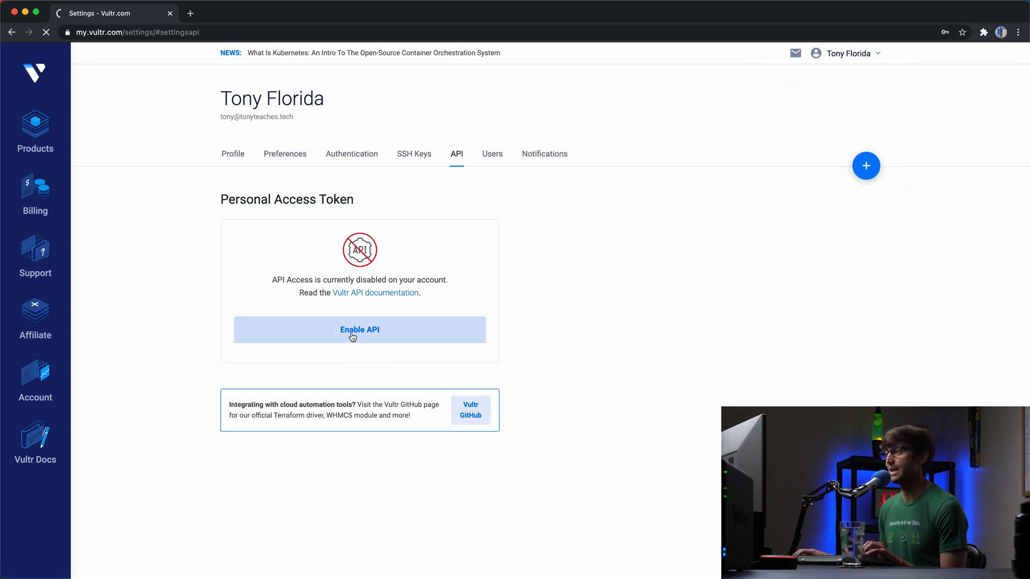
pyautogui.click(359, 330)
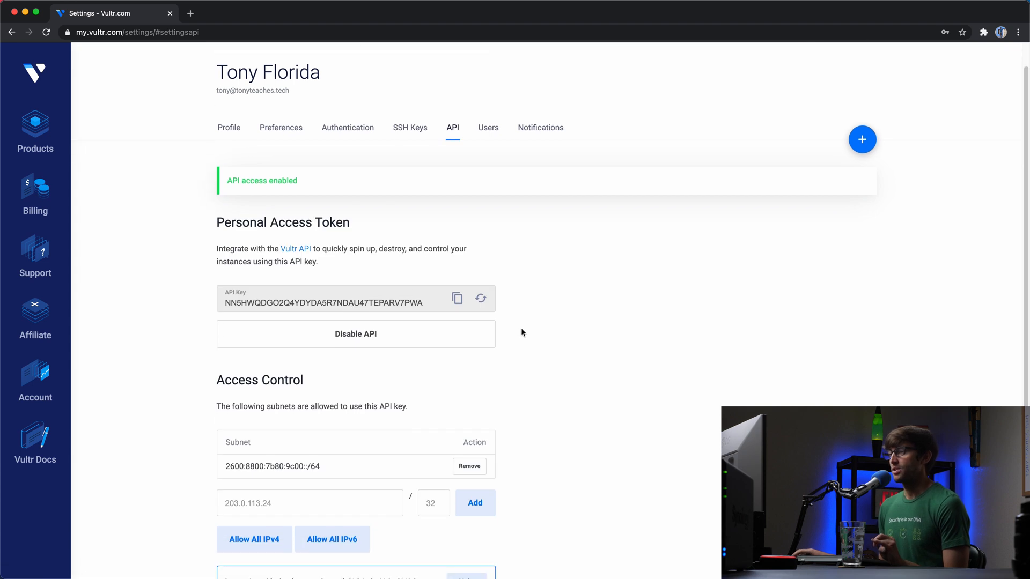
pyautogui.scroll(-3)
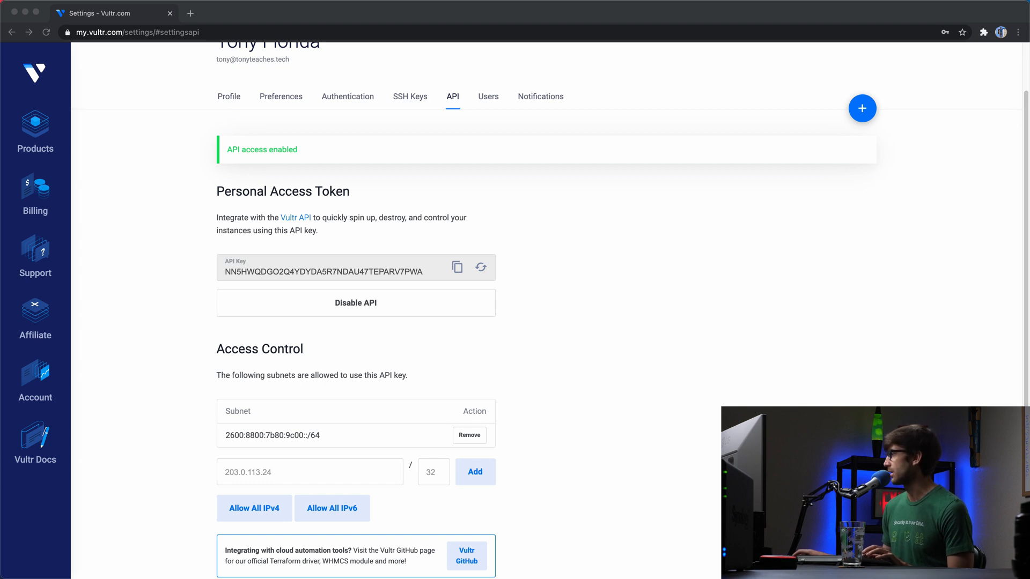
pyautogui.moveTo(697, 326)
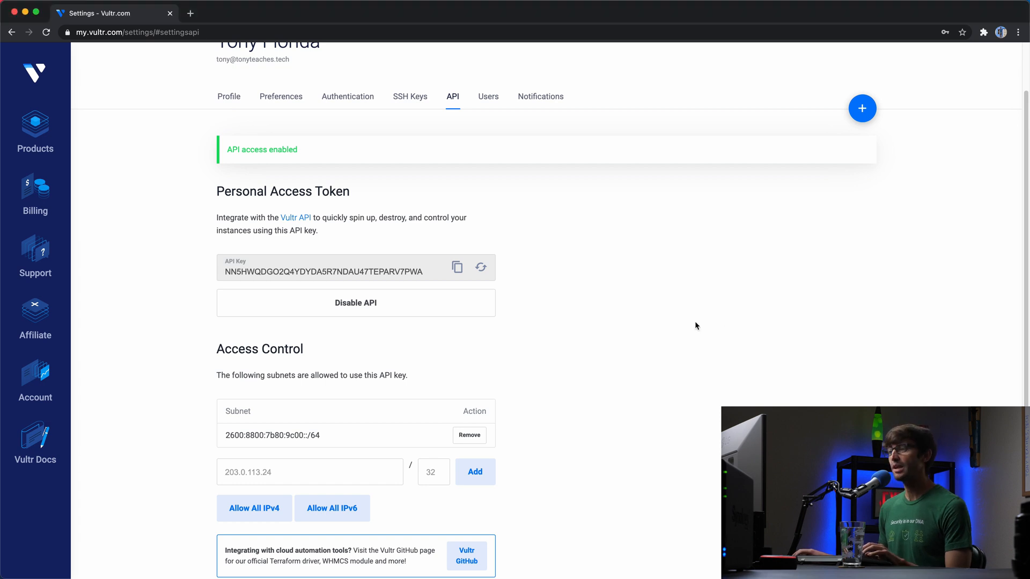
pyautogui.scroll(-3)
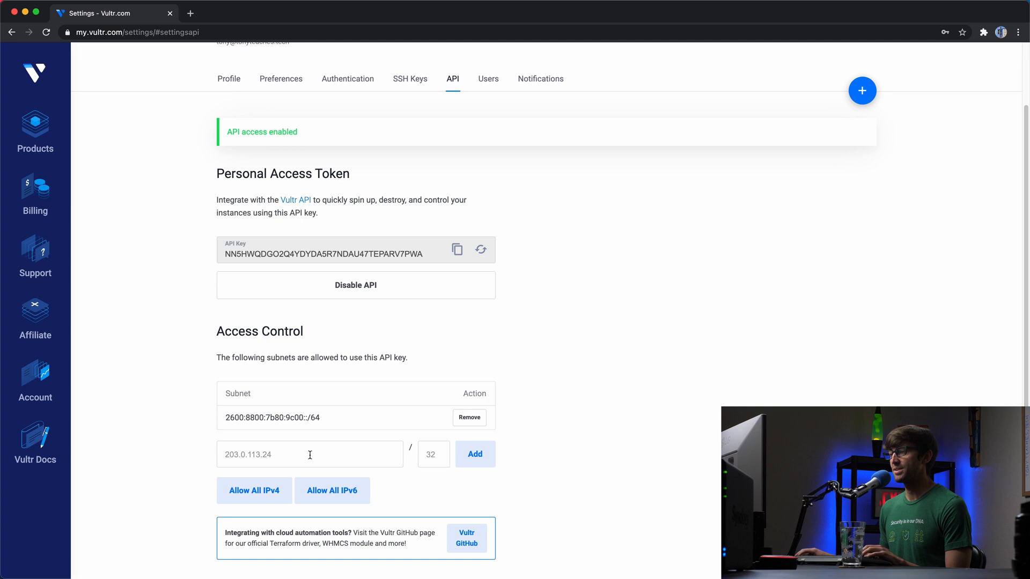
pyautogui.moveTo(287, 391)
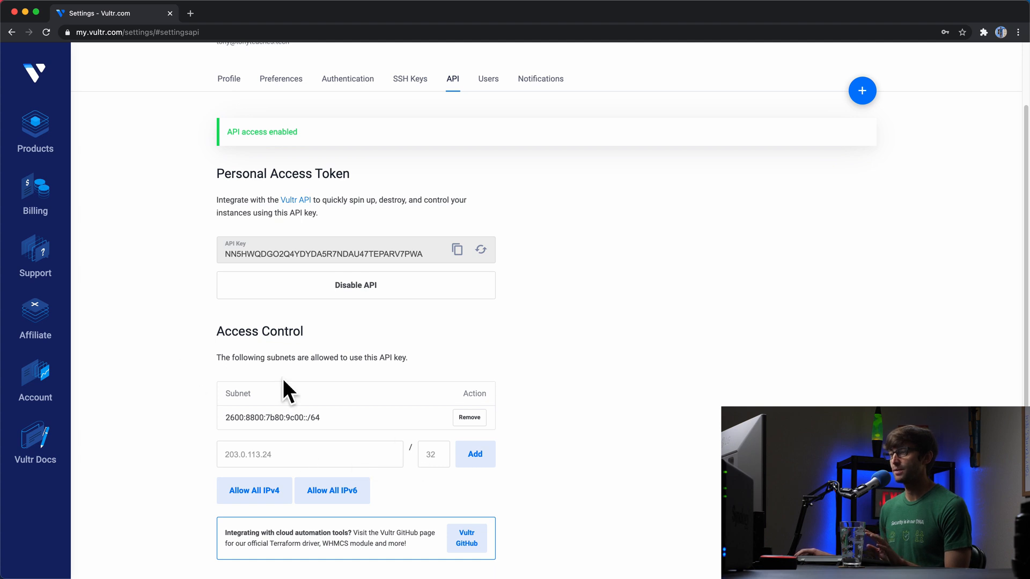
pyautogui.moveTo(468, 410)
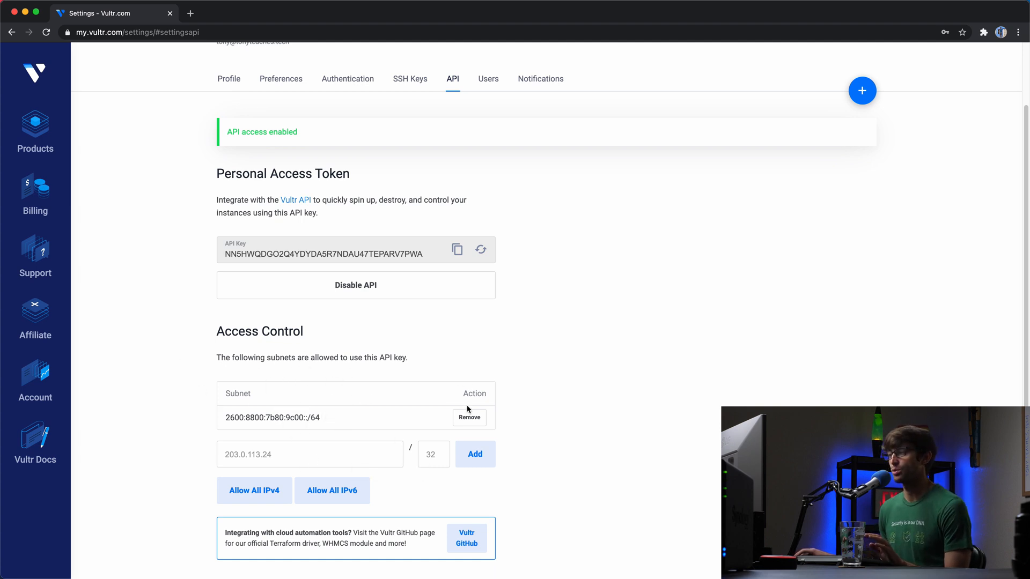
# - Remove the IPv6 subnet and allow the API key from all IPv4 addresses
pyautogui.click(469, 417)
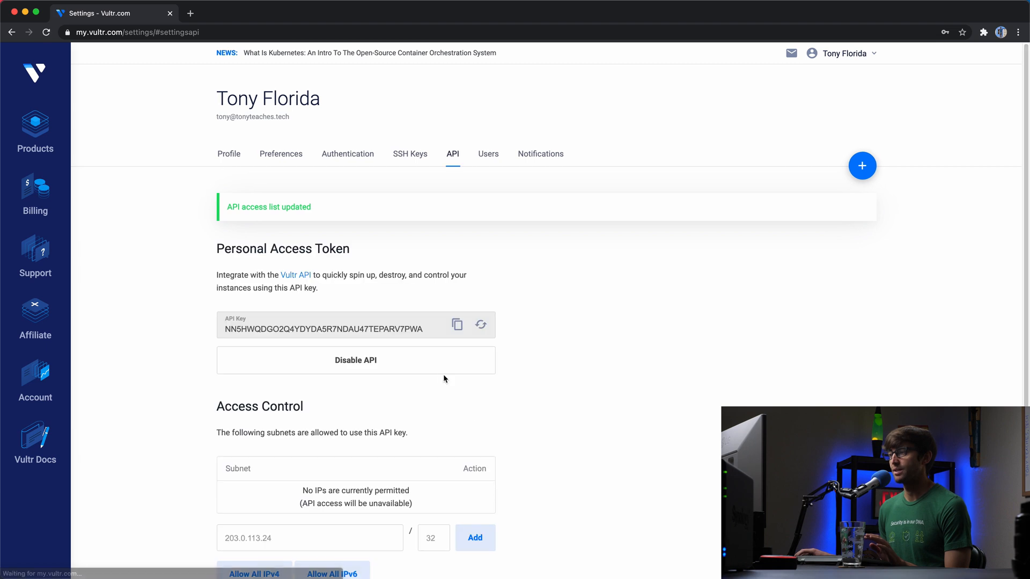
pyautogui.scroll(-3)
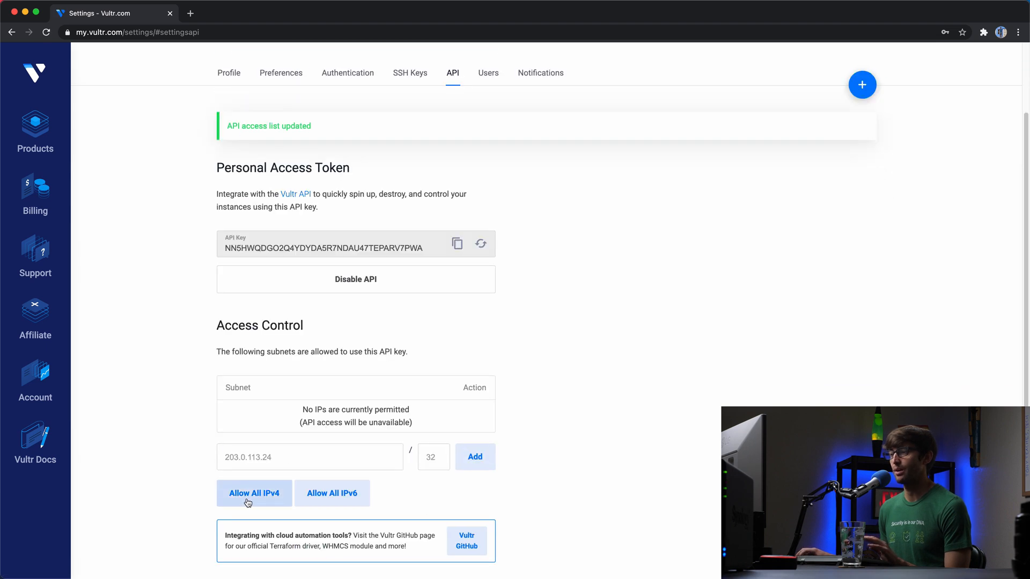
pyautogui.click(253, 494)
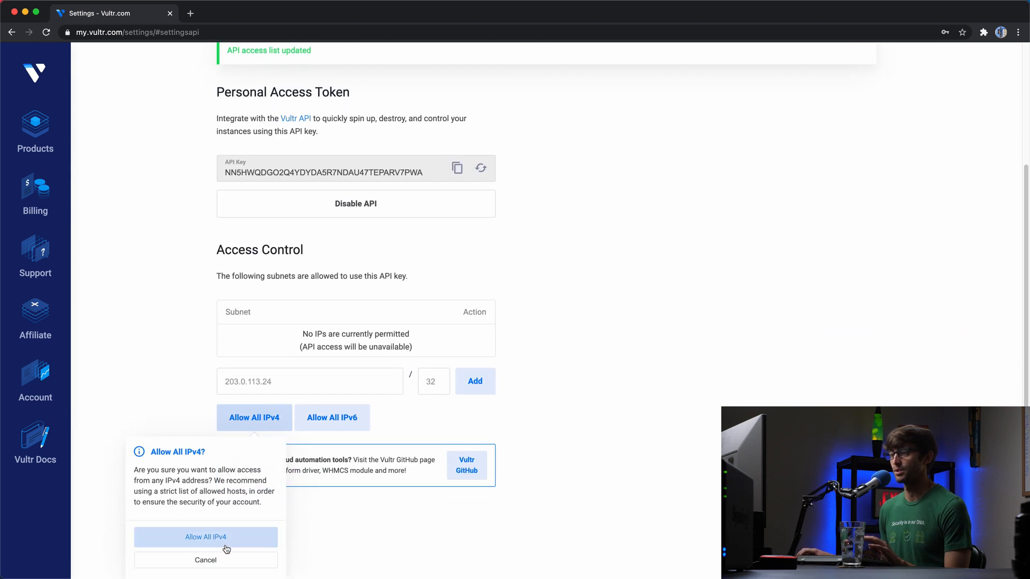
pyautogui.click(205, 536)
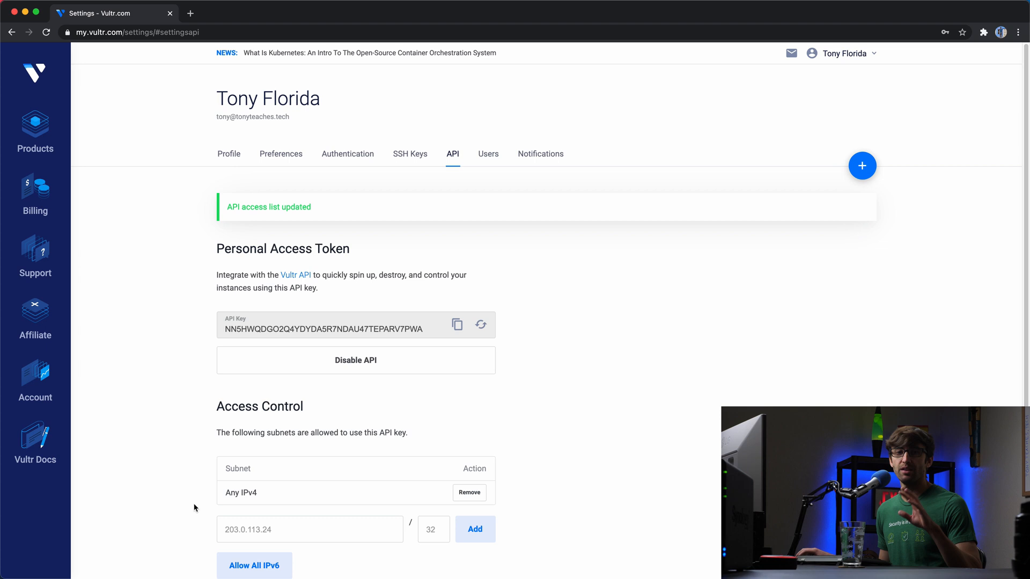
pyautogui.moveTo(253, 444)
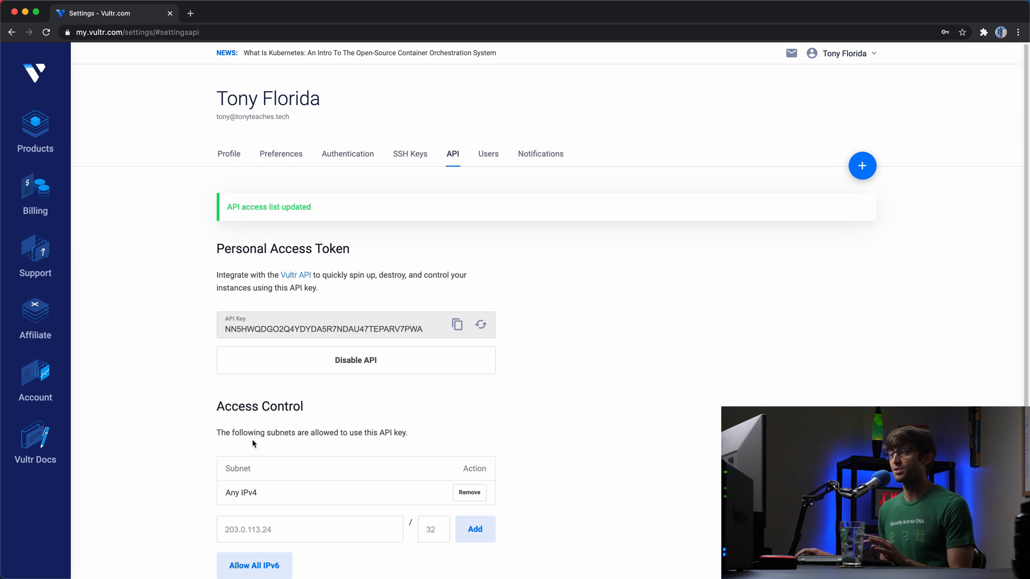
pyautogui.scroll(-3)
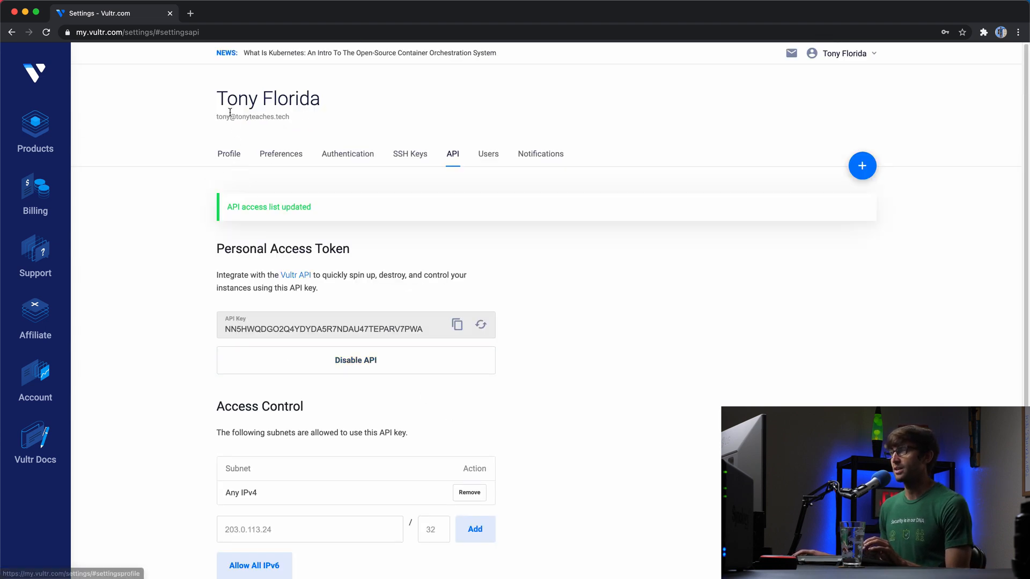
# - Return to the Products overview, where no instances are listed yet
pyautogui.click(229, 154)
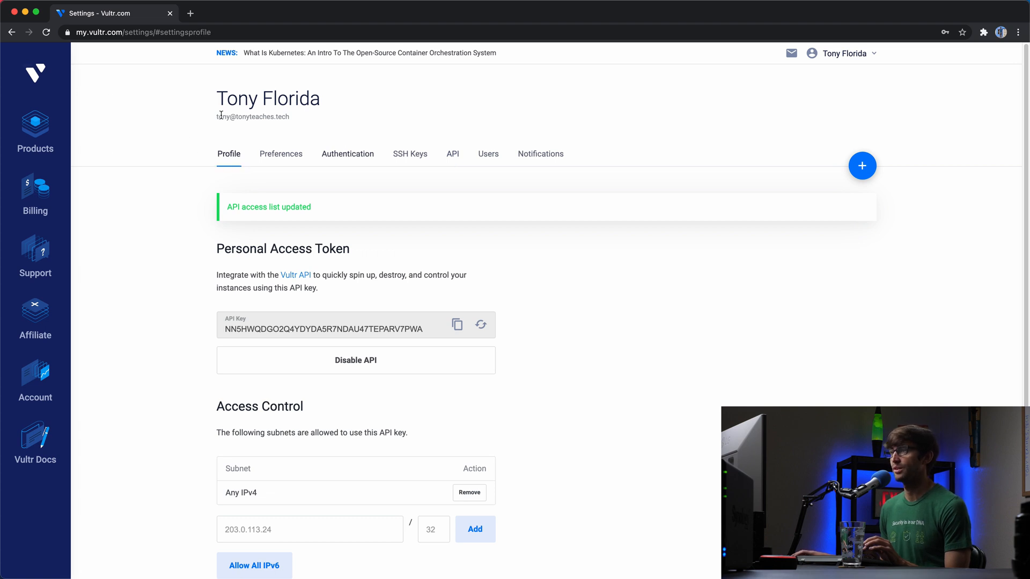
pyautogui.click(34, 131)
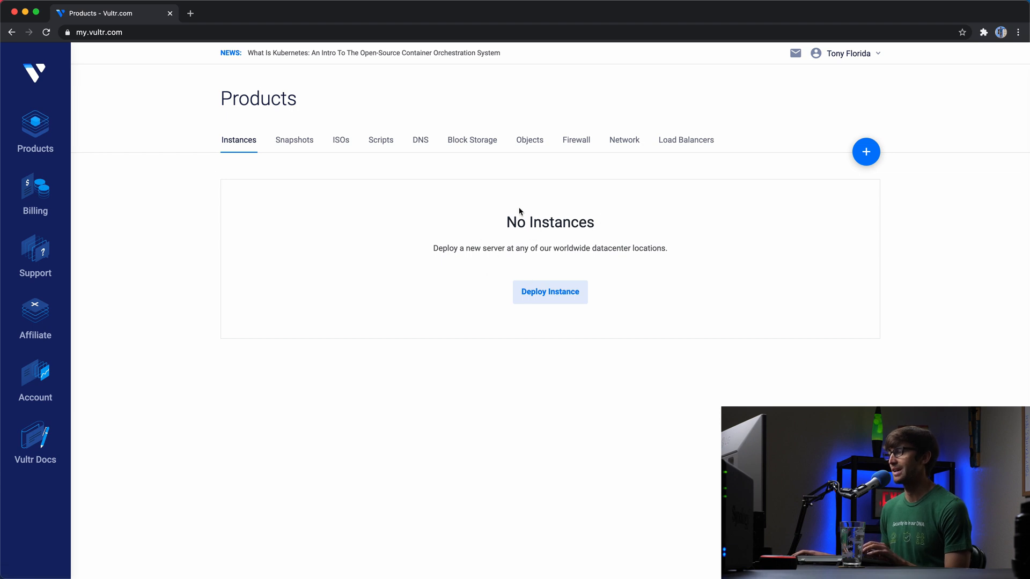
pyautogui.moveTo(683, 287)
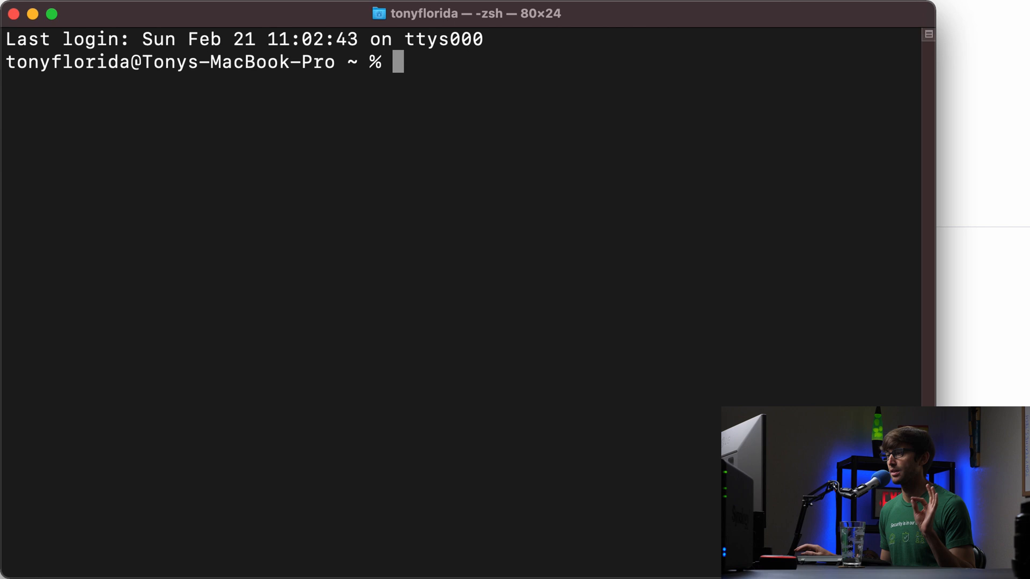
pyautogui.moveTo(681, 453)
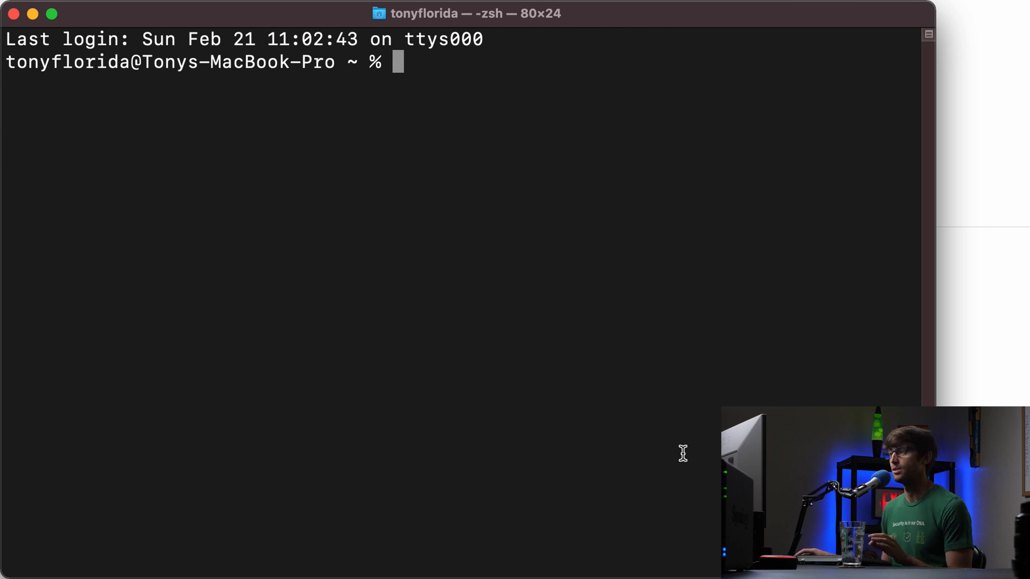
pyautogui.moveTo(646, 306)
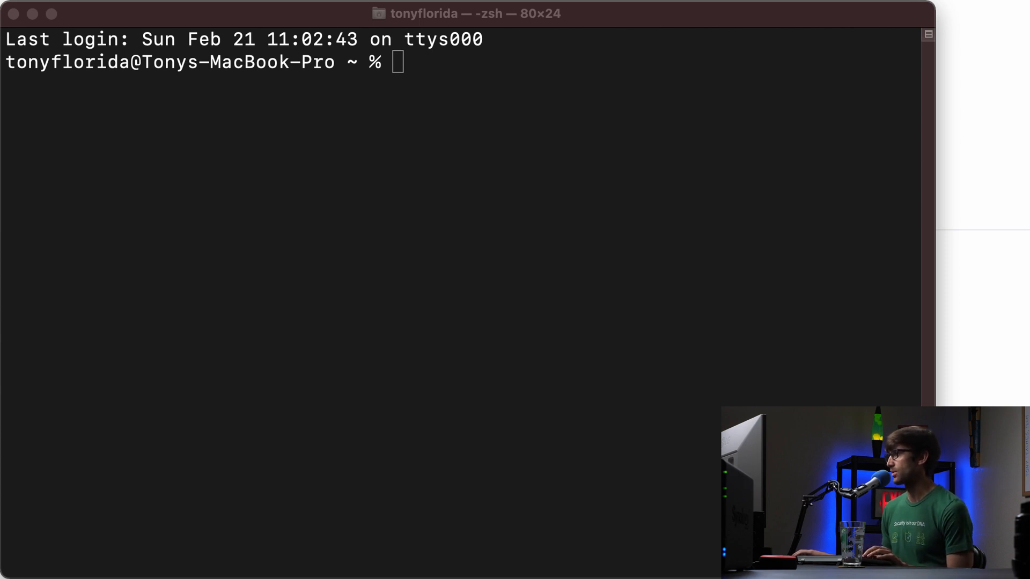
pyautogui.write("curl --location --request GET 'https://api.vultr.com/v2/regions'")
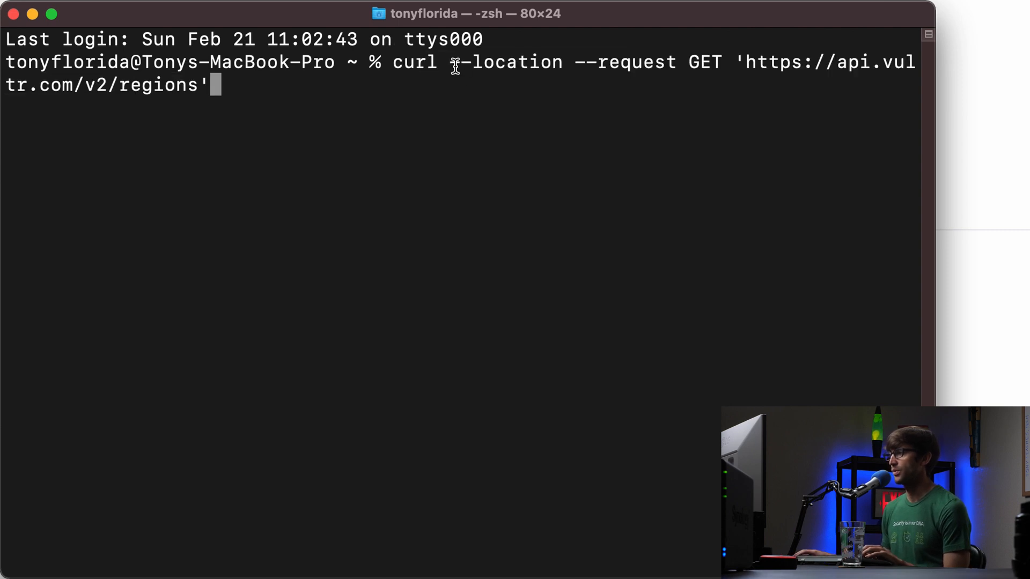
pyautogui.moveTo(458, 63)
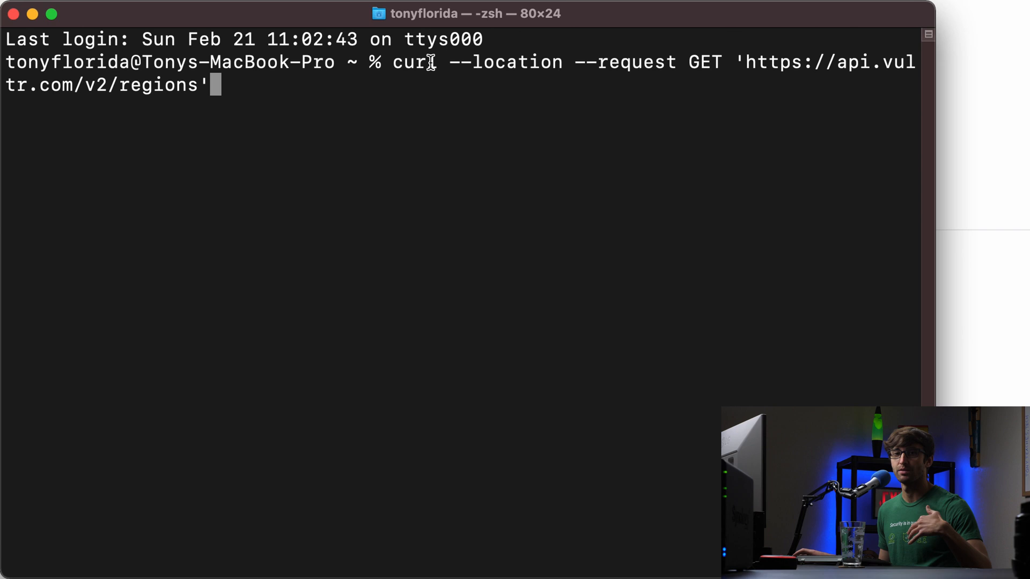
pyautogui.moveTo(509, 168)
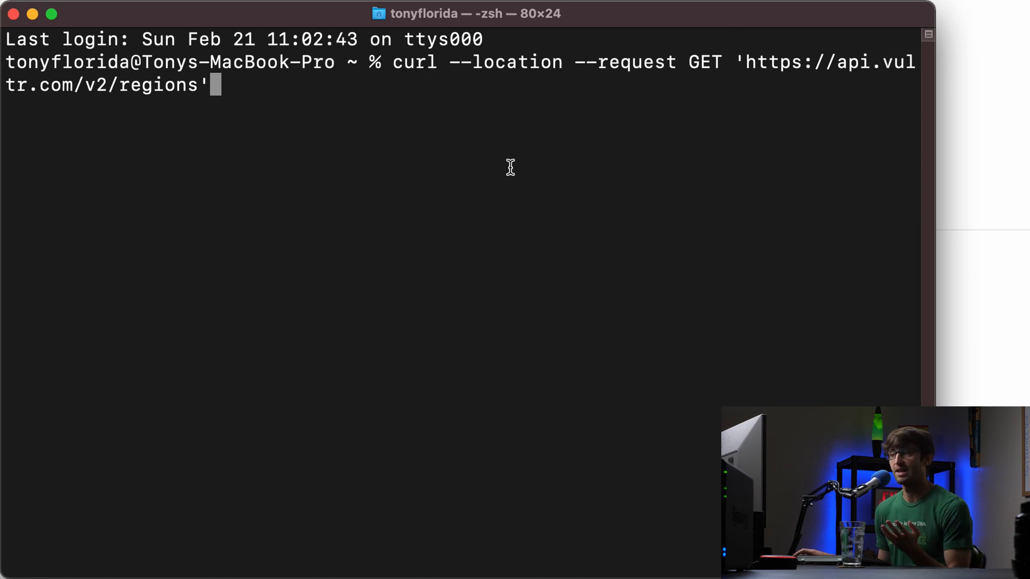
pyautogui.moveTo(386, 89)
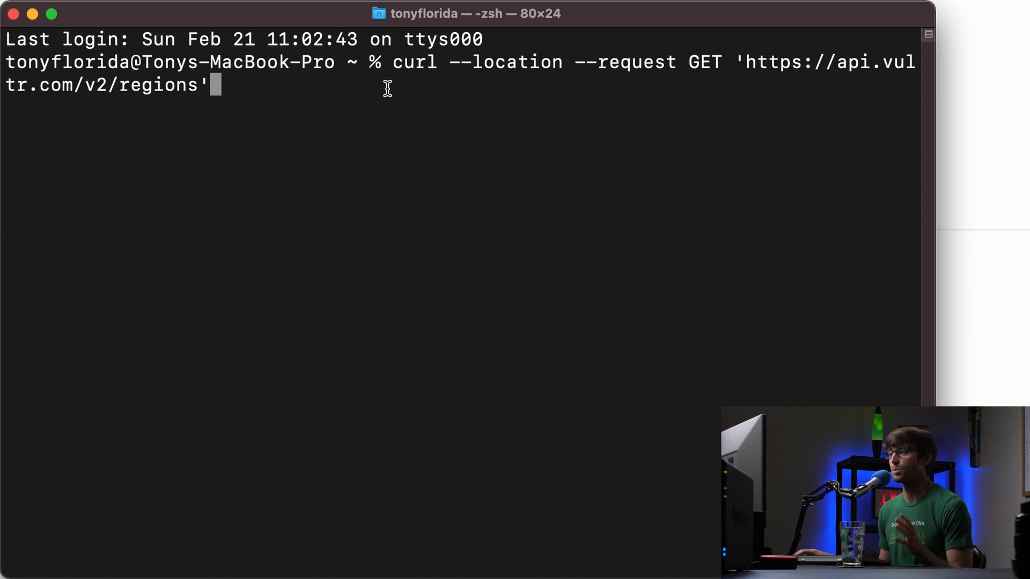
pyautogui.doubleClick(414, 62)
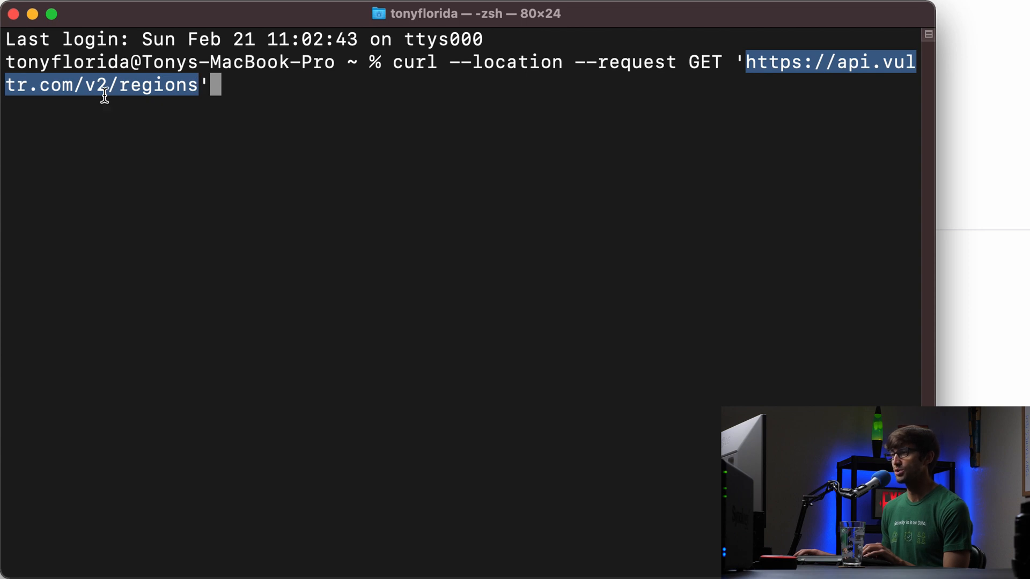
pyautogui.moveTo(814, 65)
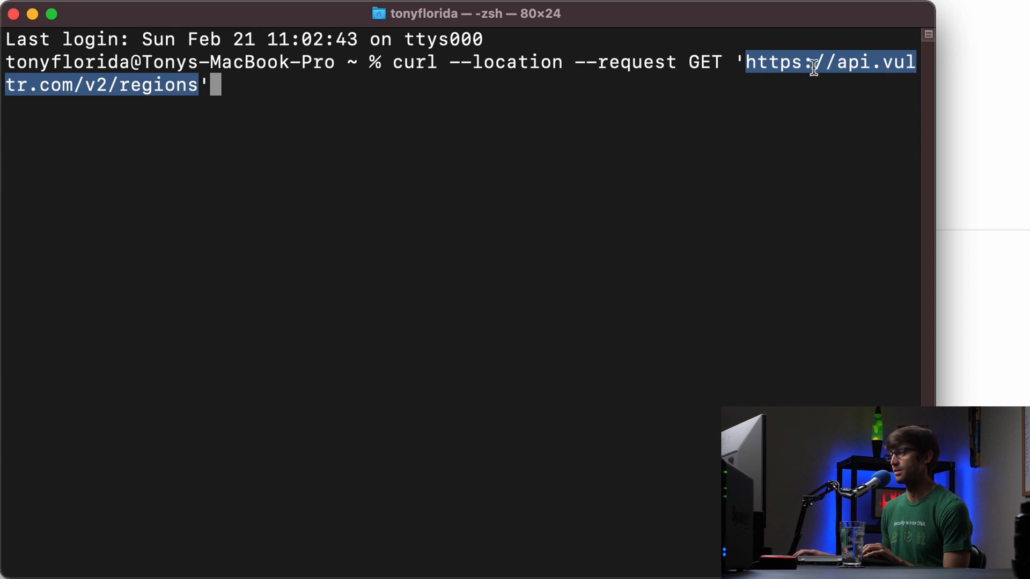
pyautogui.moveTo(144, 93)
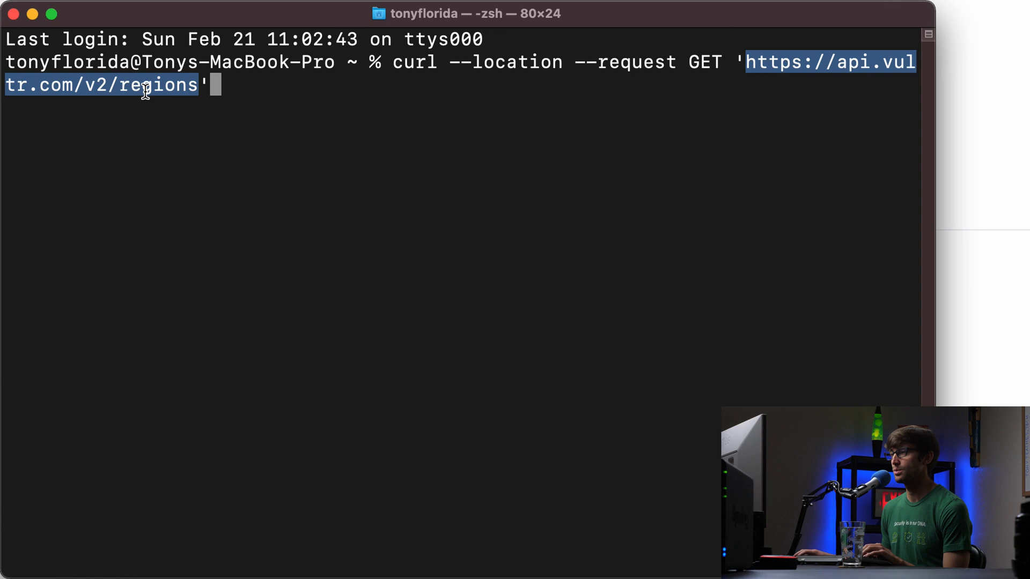
pyautogui.doubleClick(157, 83)
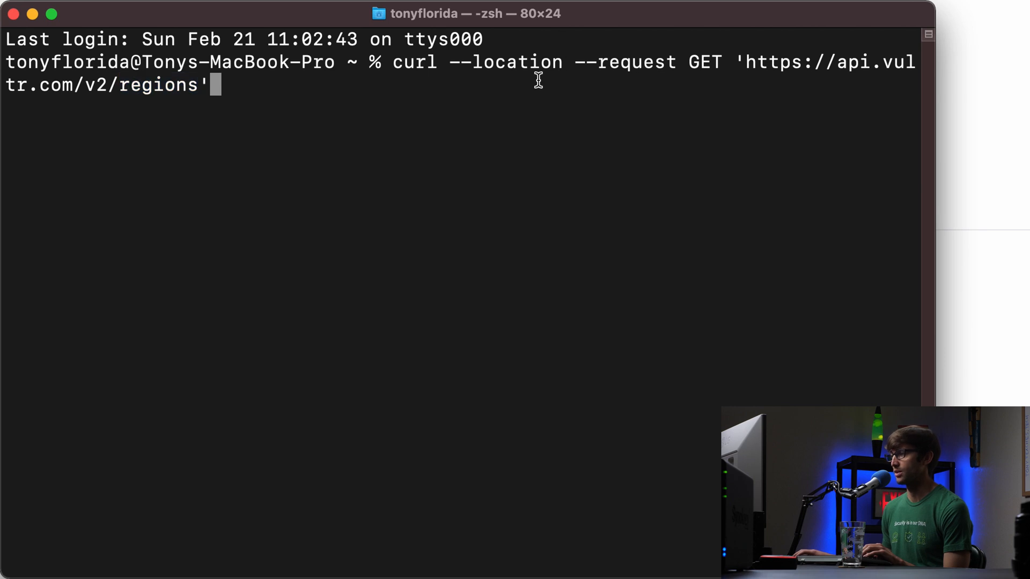
# - Run the regions request and highlight the Atlanta region id in the 17-region JSON
pyautogui.press('Return')
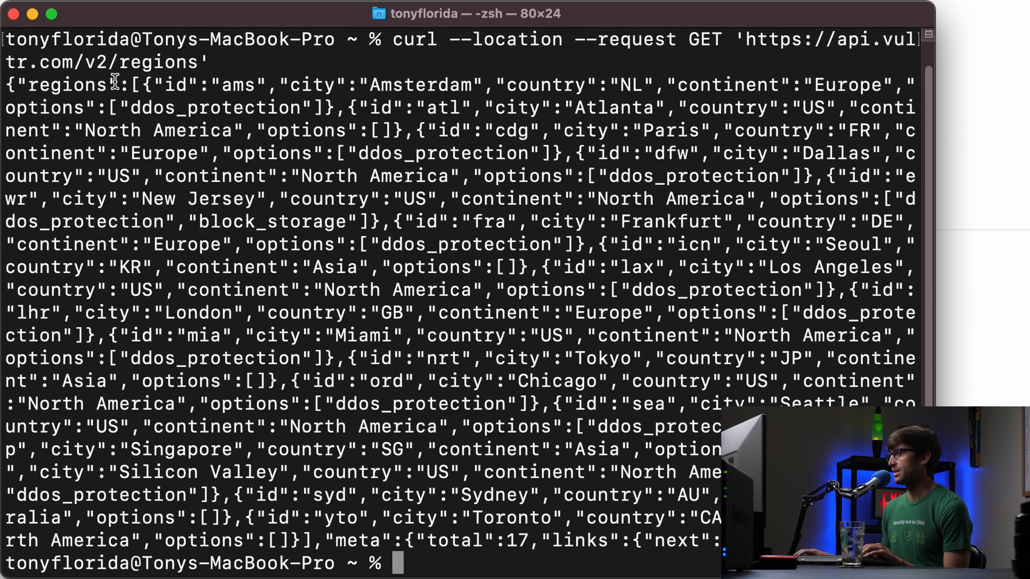
pyautogui.moveTo(282, 184)
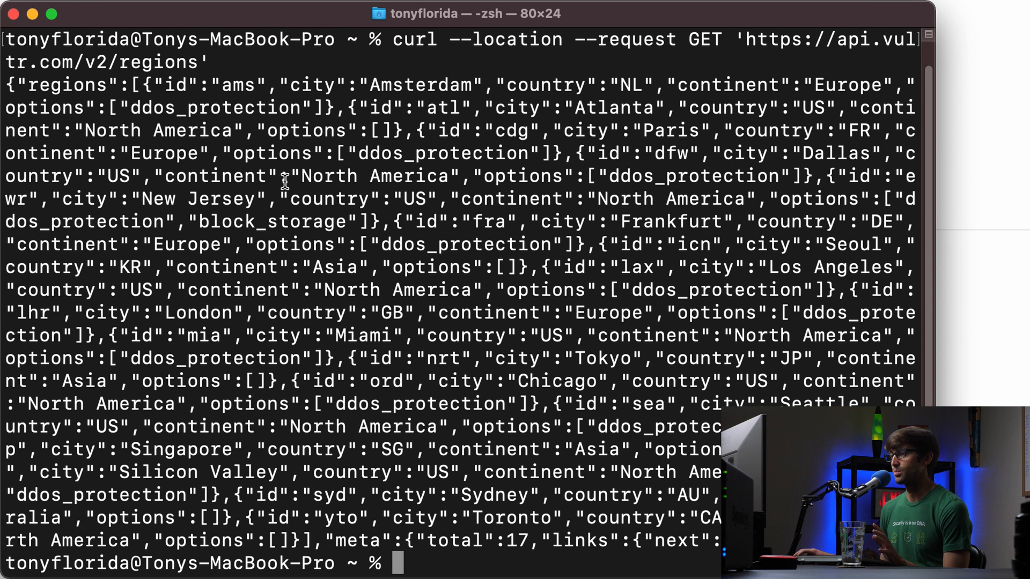
pyautogui.moveTo(236, 183)
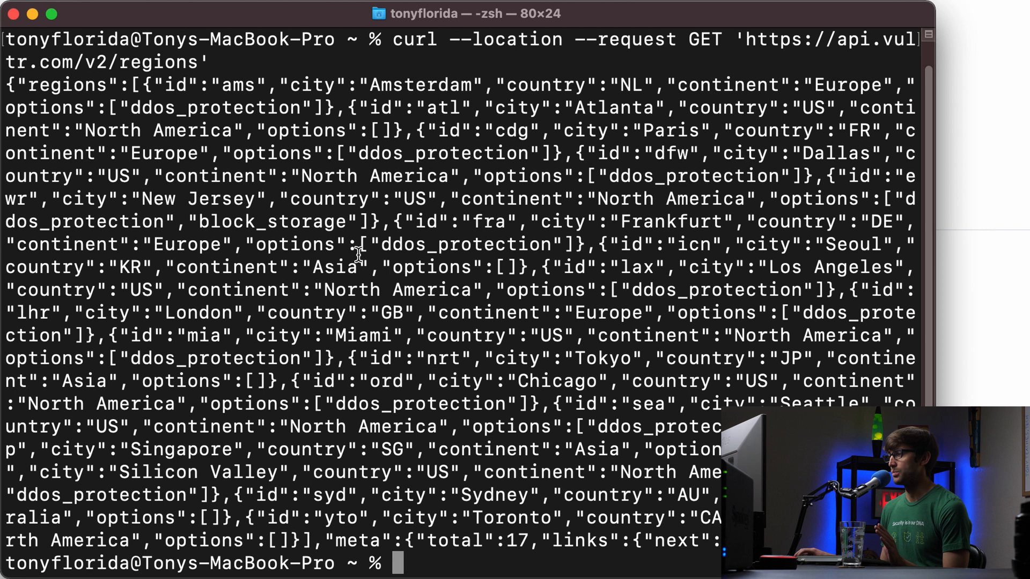
pyautogui.moveTo(318, 216)
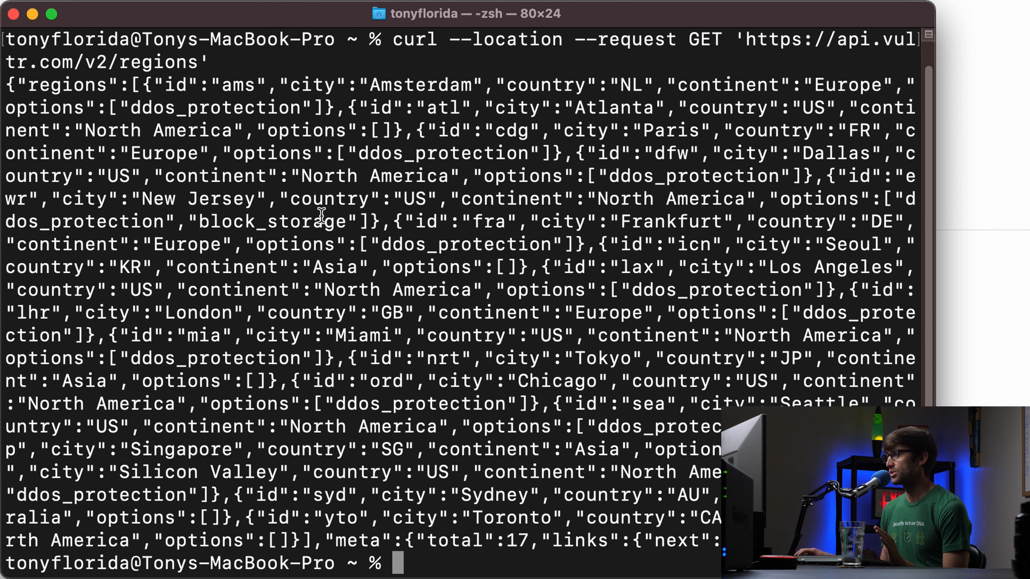
pyautogui.moveTo(795, 201)
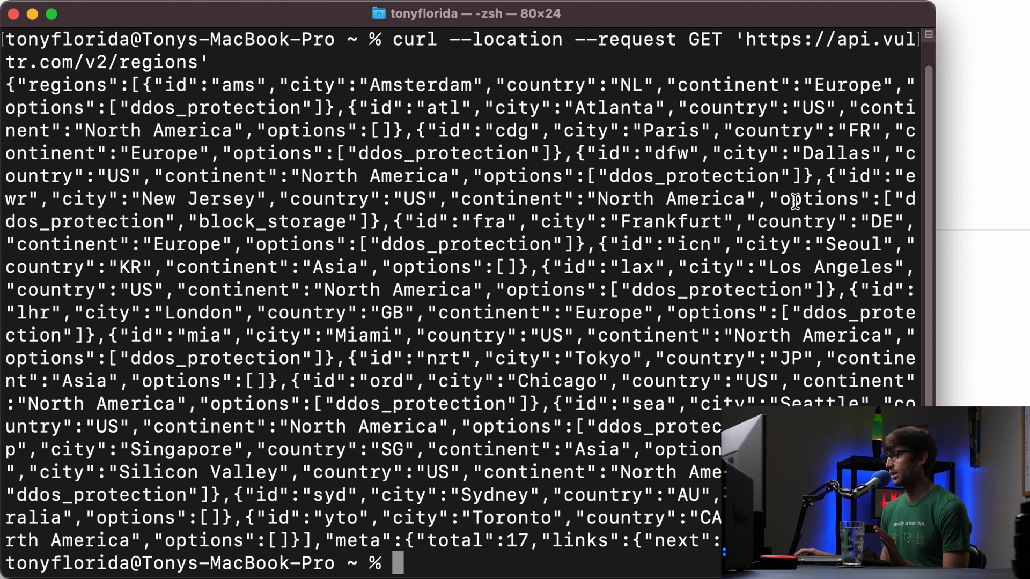
pyautogui.moveTo(447, 283)
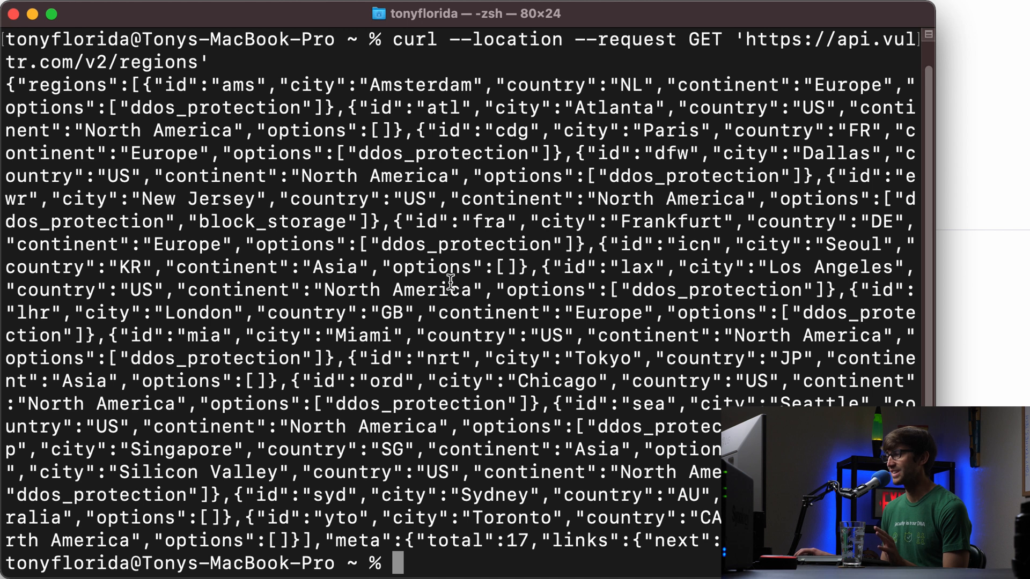
pyautogui.moveTo(411, 319)
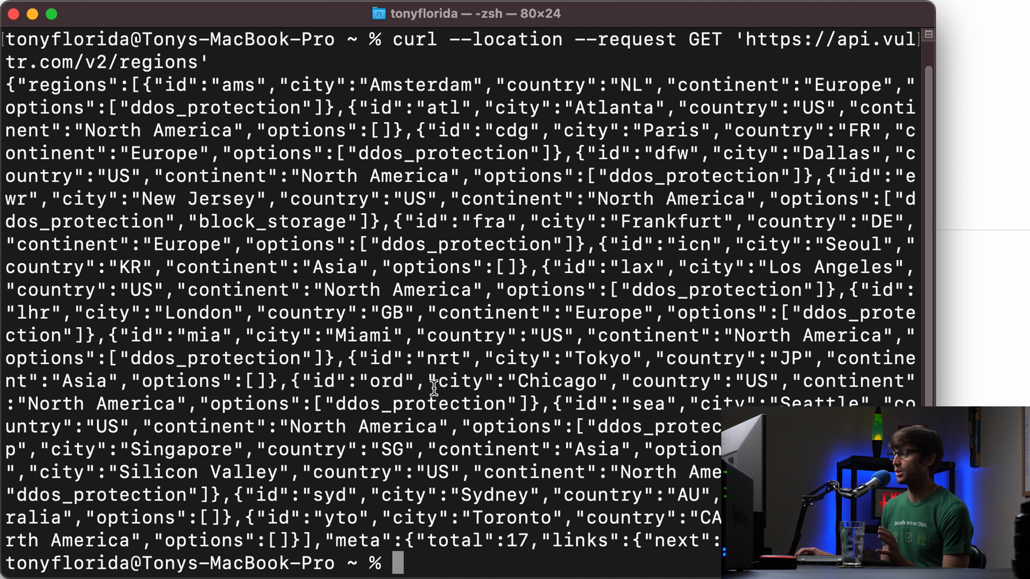
pyautogui.moveTo(650, 257)
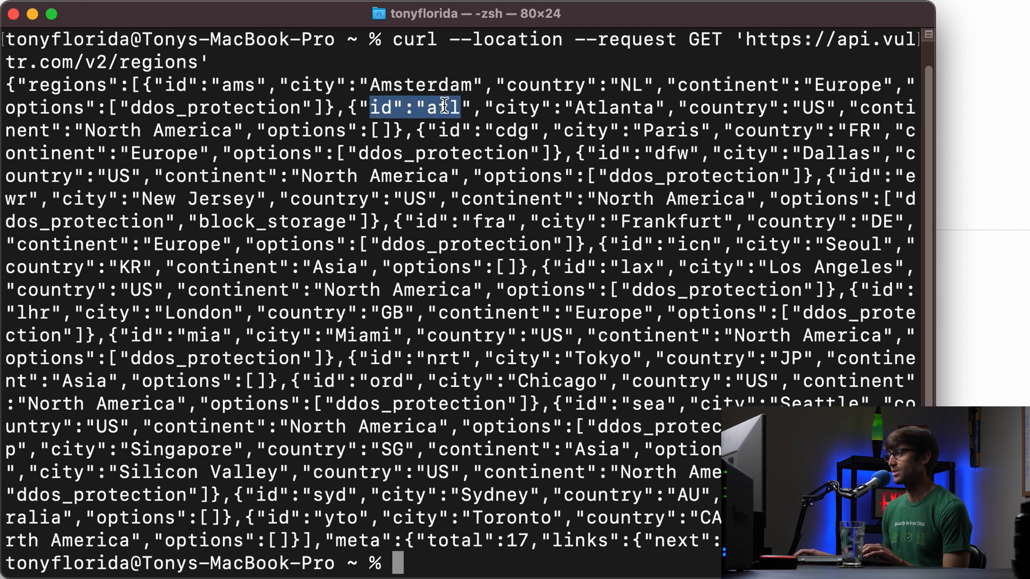
pyautogui.doubleClick(238, 84)
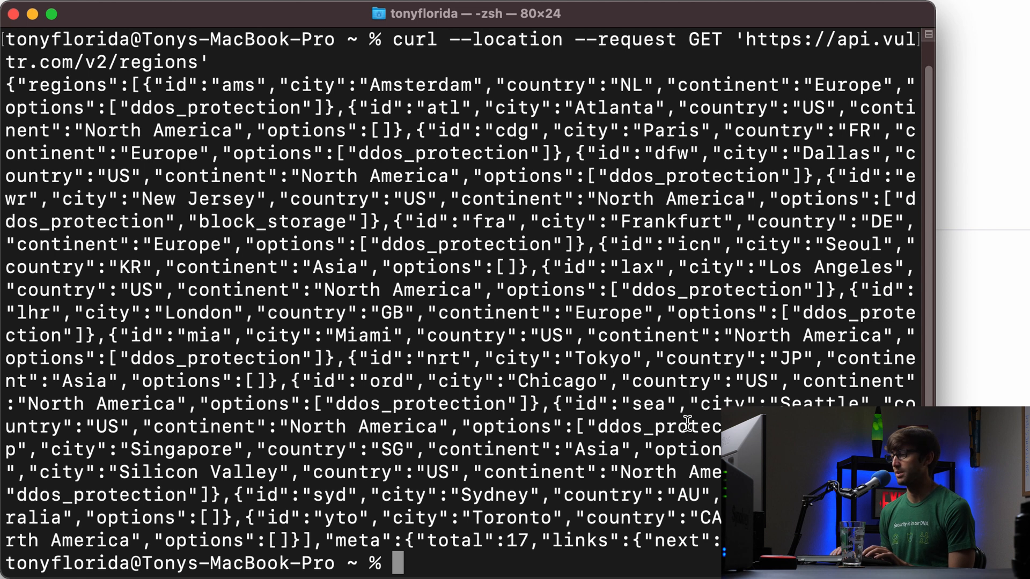
# - Run a curl GET on /v2/plans and review the 20 plans, noting vc2-1c-1gb
pyautogui.write("curl --location --request GET 'https://api.vultr.com/v2/plans'")
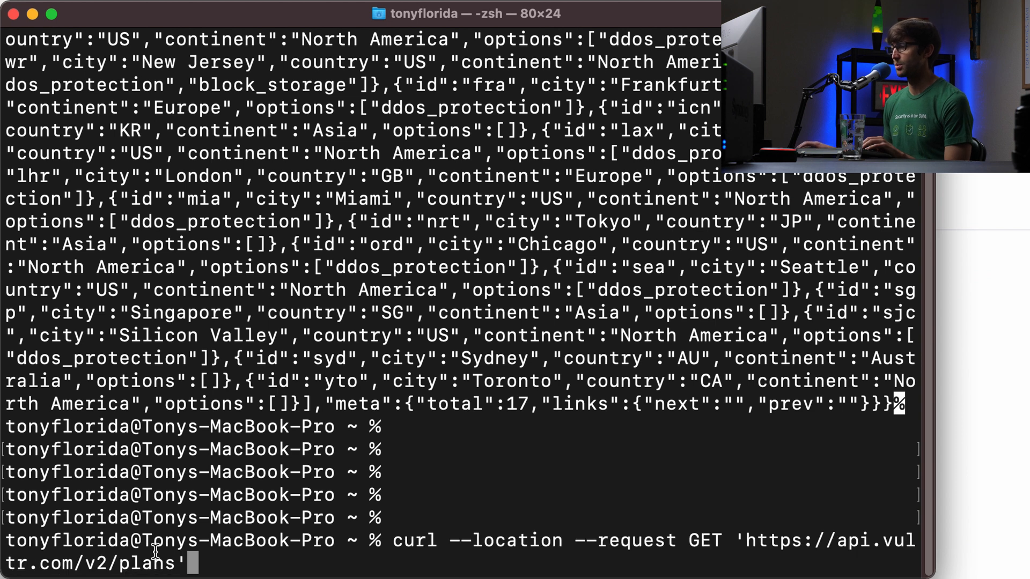
pyautogui.doubleClick(130, 563)
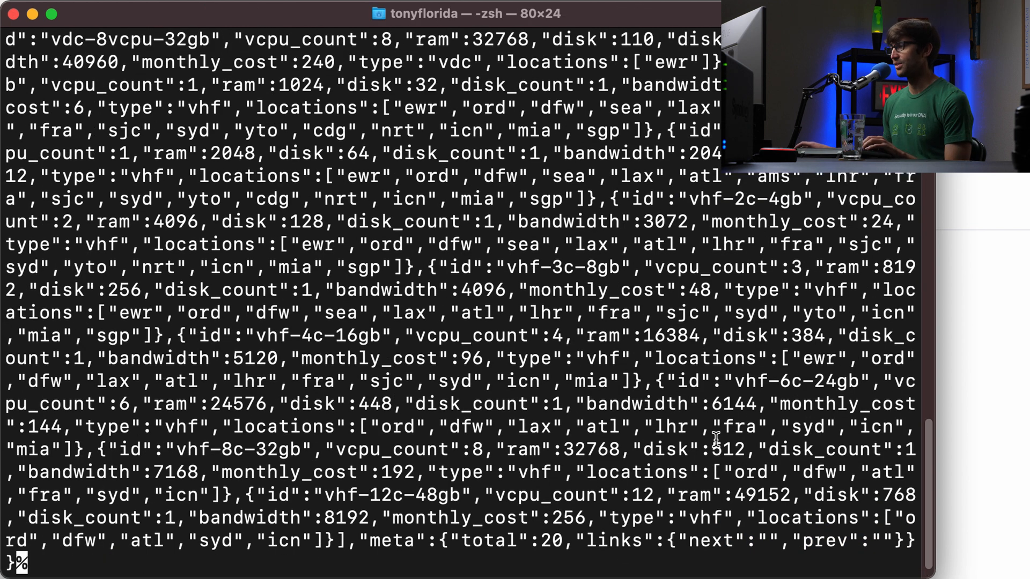
pyautogui.press('Return')
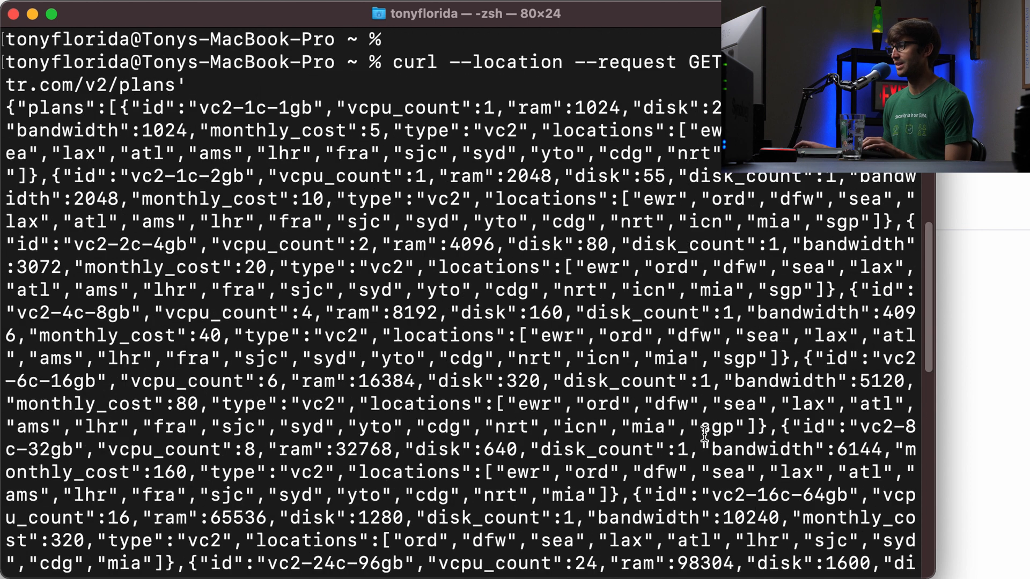
pyautogui.moveTo(633, 426)
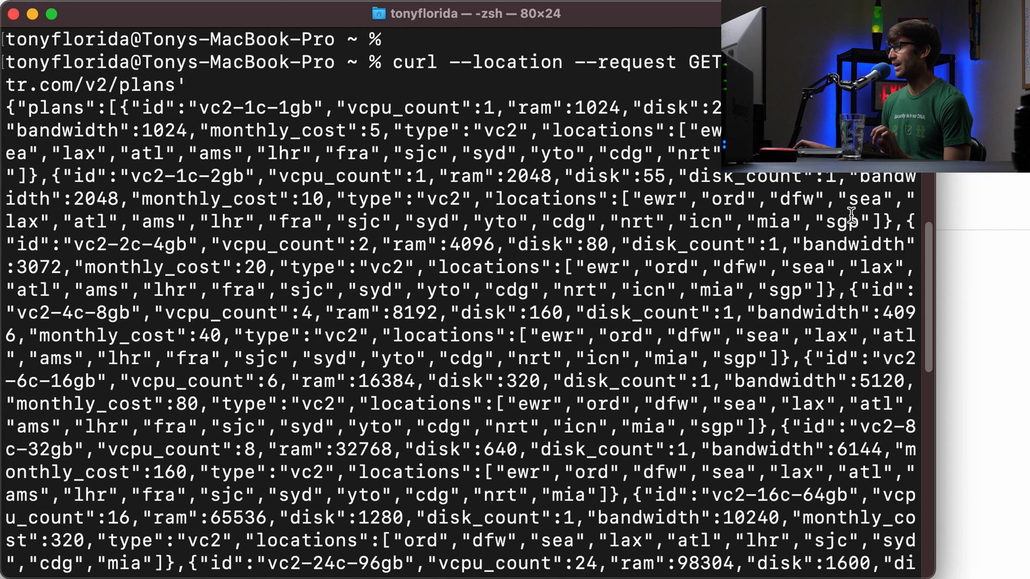
pyautogui.moveTo(209, 124)
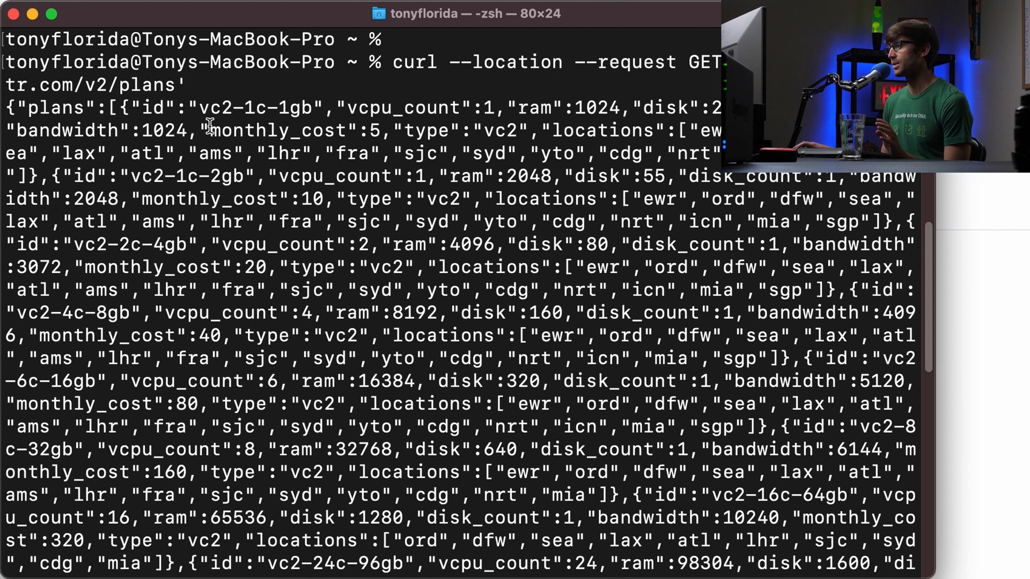
pyautogui.doubleClick(255, 108)
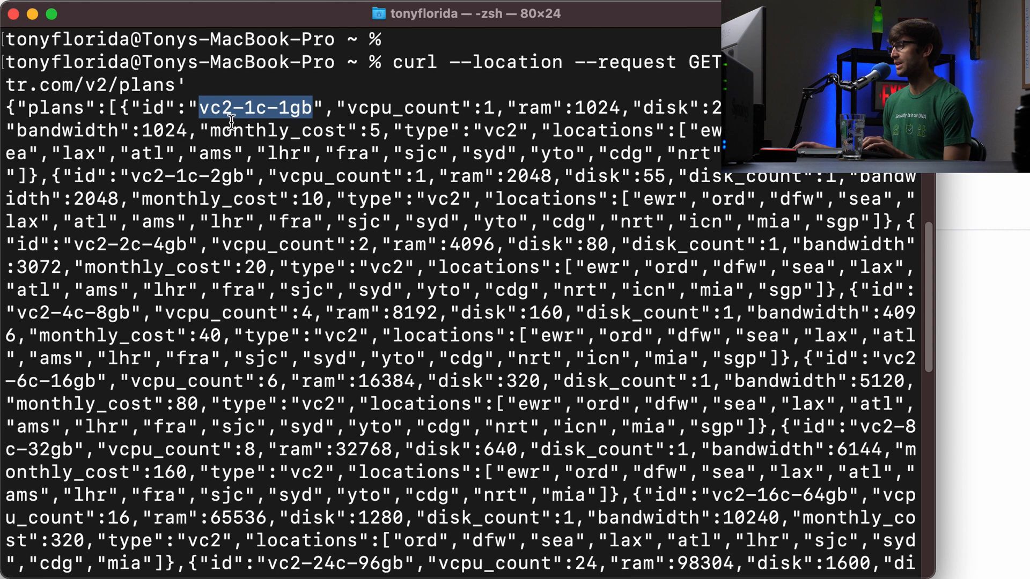
pyautogui.scroll(-3)
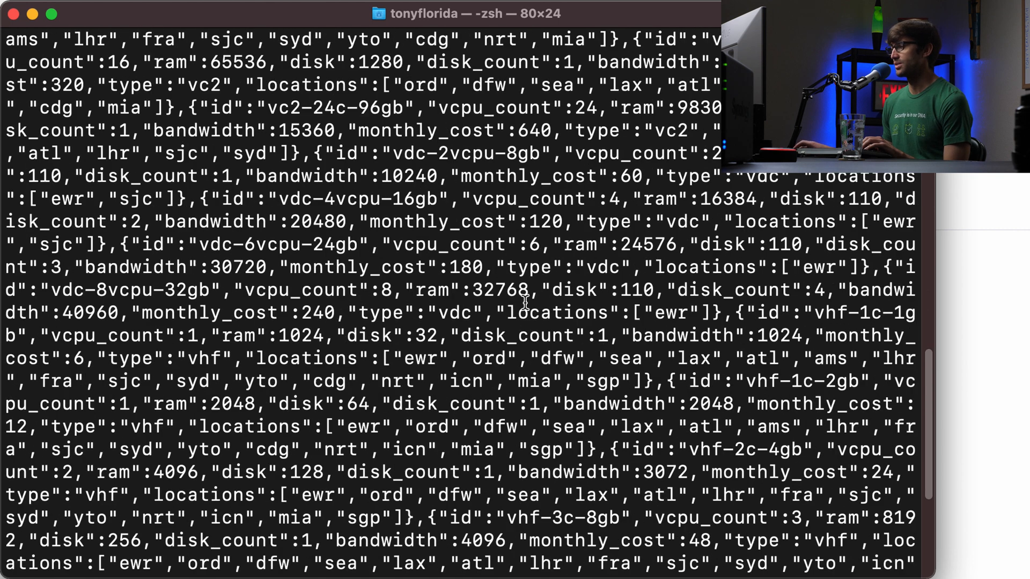
pyautogui.scroll(-3)
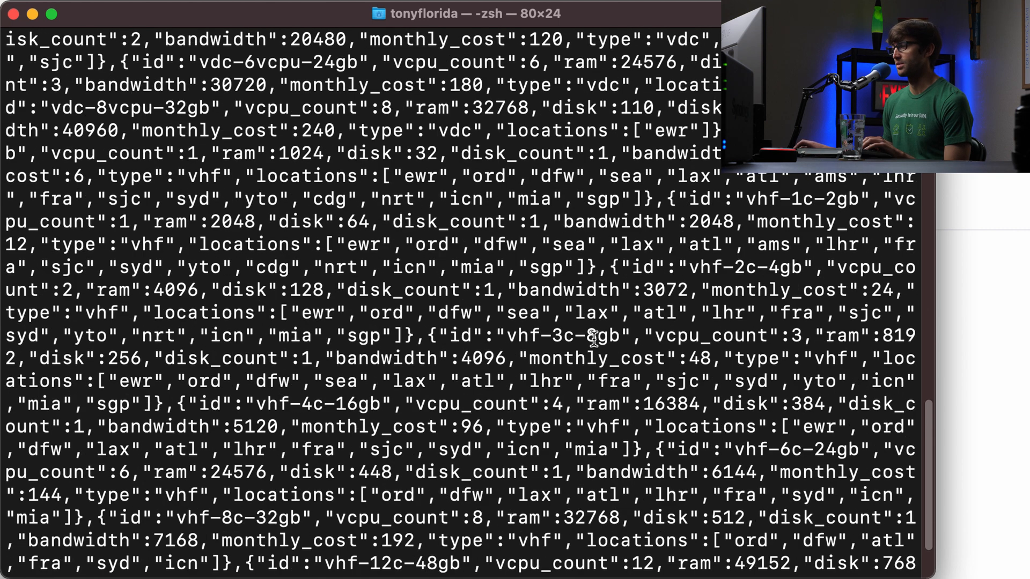
pyautogui.scroll(-3)
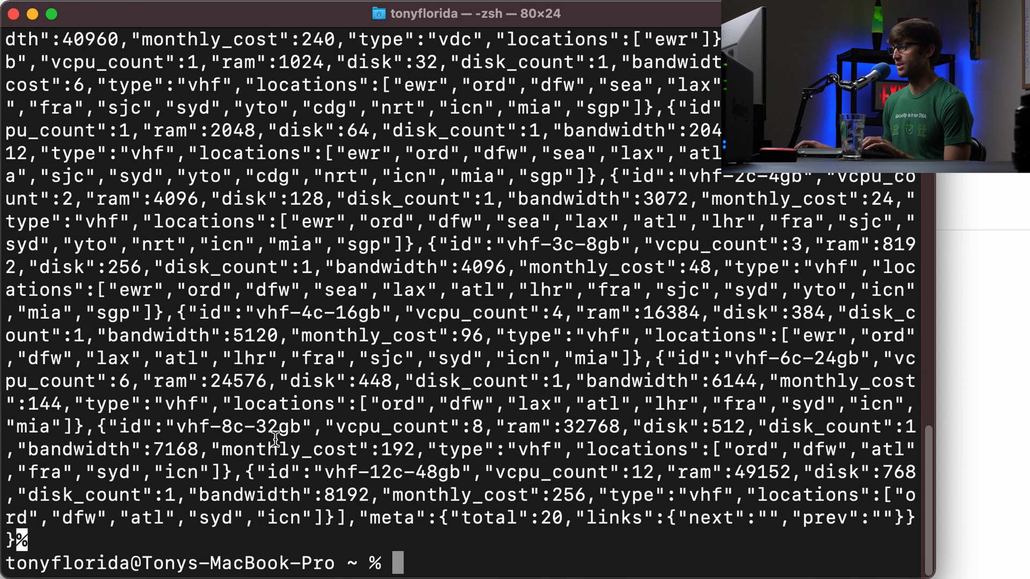
pyautogui.doubleClick(276, 426)
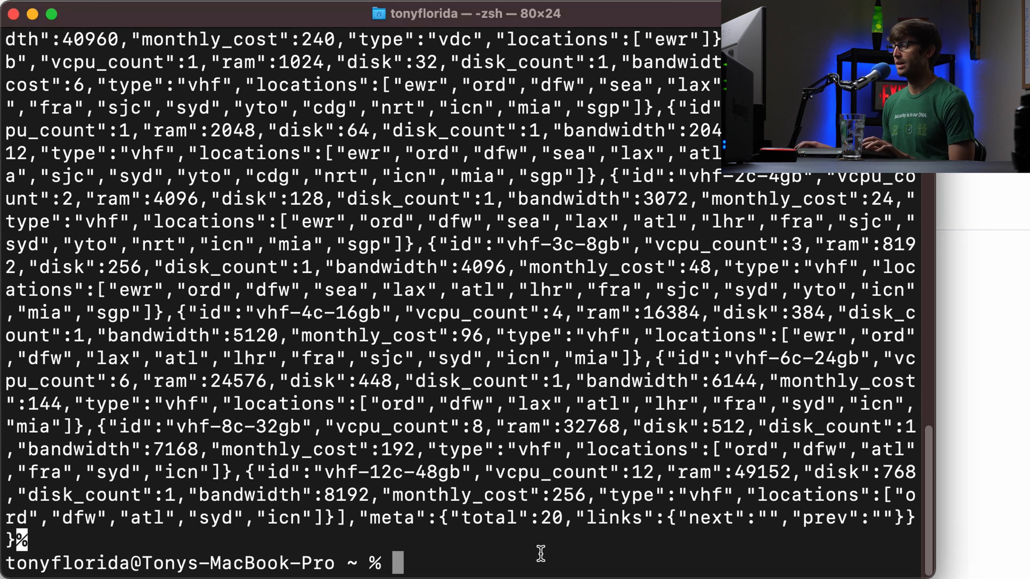
# - Run a curl GET on /v2/os and highlight the Ubuntu 20.04 x64 entry (id 387)
pyautogui.write("curl --location --request GET 'https://api.vultr.com/v2/os'")
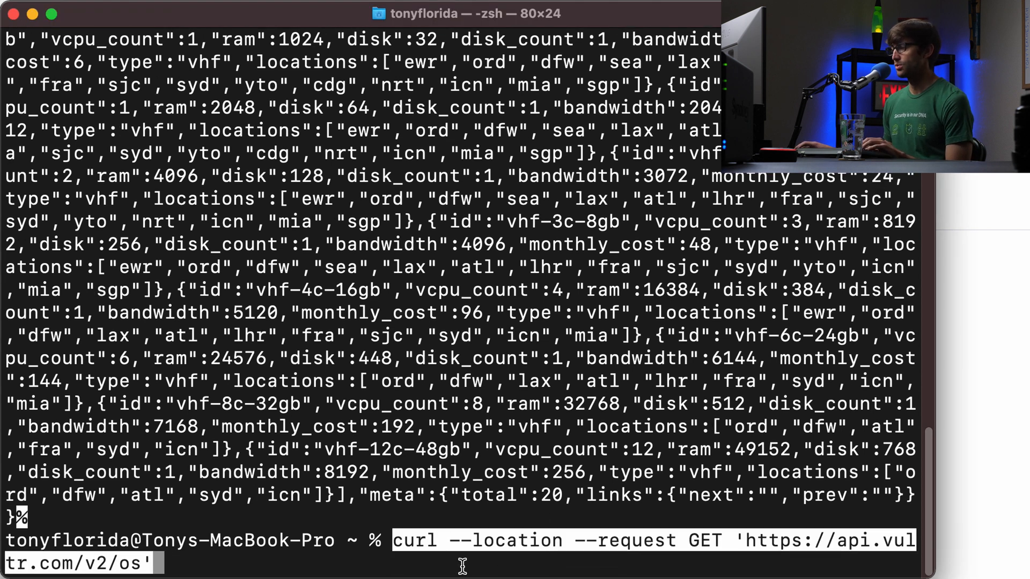
pyautogui.press('Return')
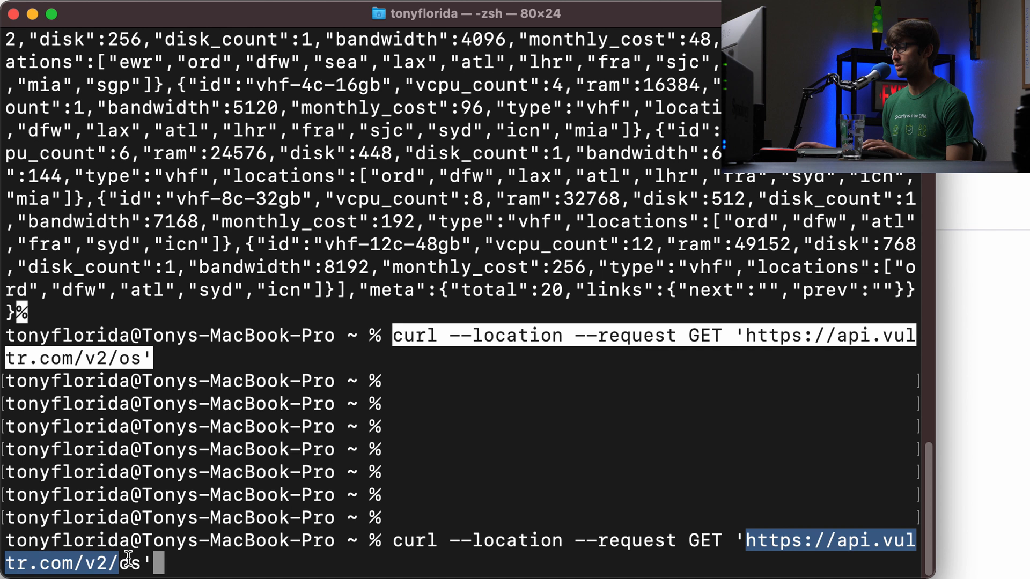
pyautogui.moveTo(247, 561)
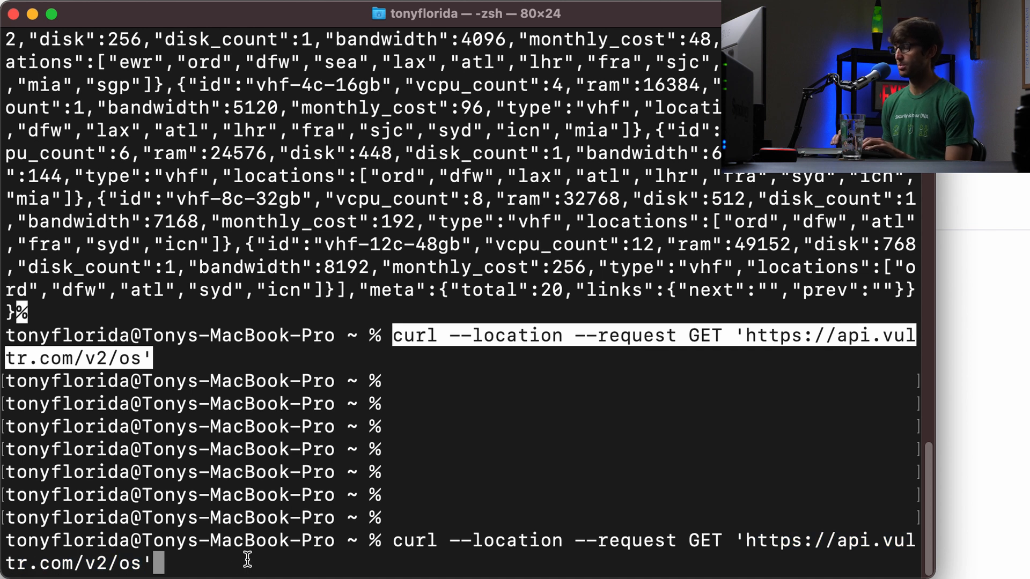
pyautogui.press('Return')
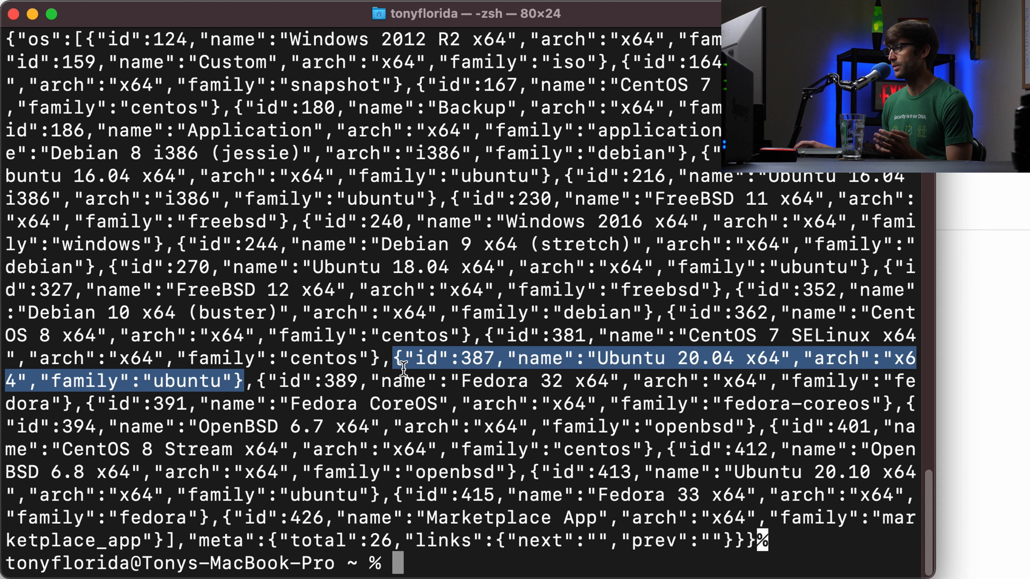
pyautogui.doubleClick(476, 358)
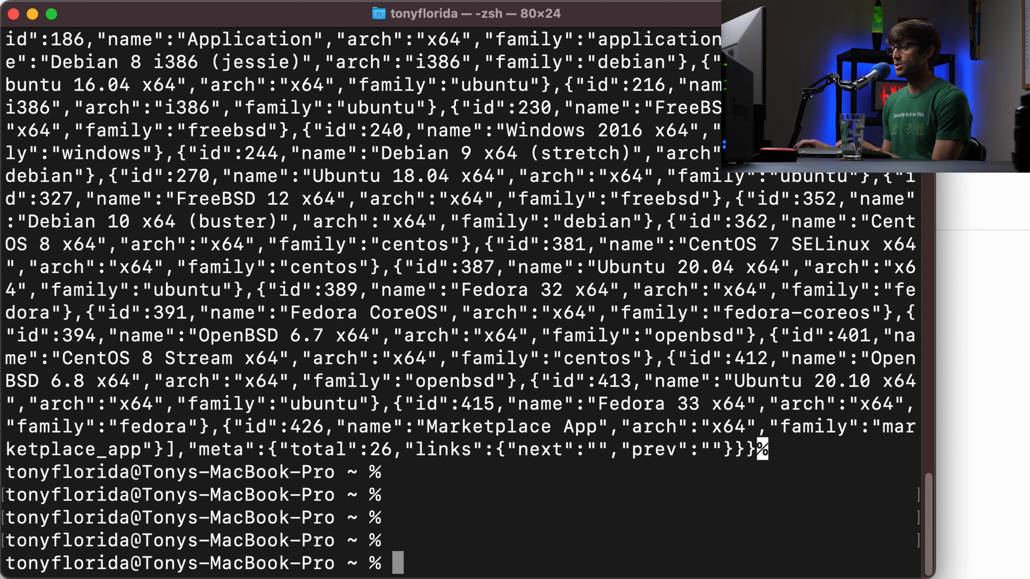
pyautogui.scroll(3)
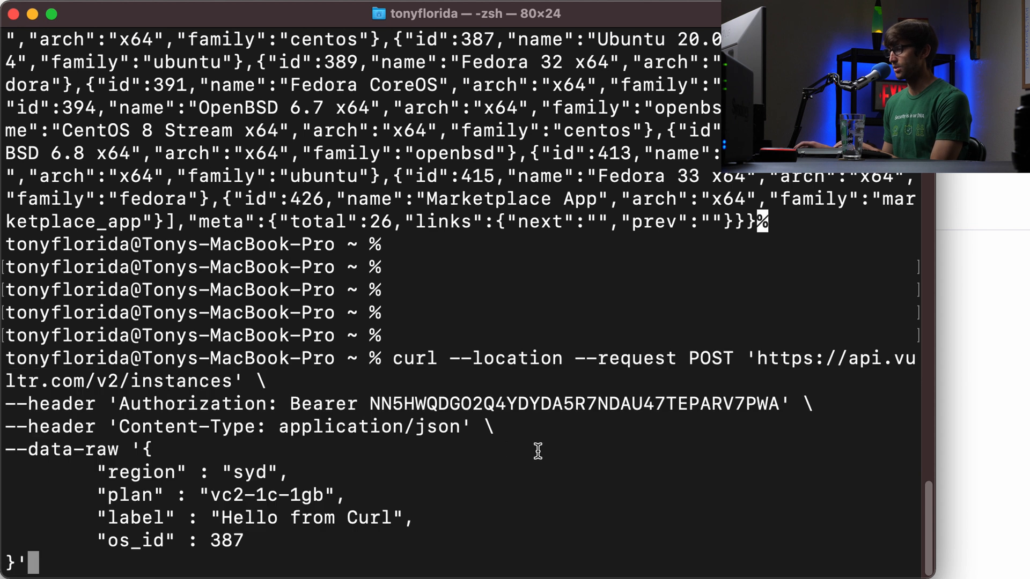
# - Review the POST /v2/instances body: region syd, plan vc2-1c-1gb, os_id 387, label Hello from Curl
pyautogui.doubleClick(413, 358)
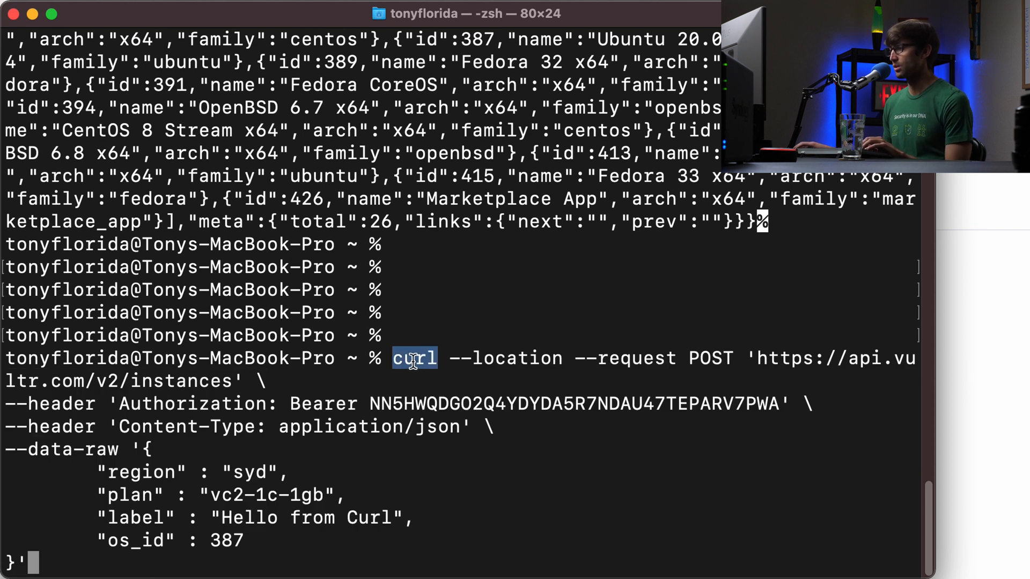
pyautogui.moveTo(440, 359)
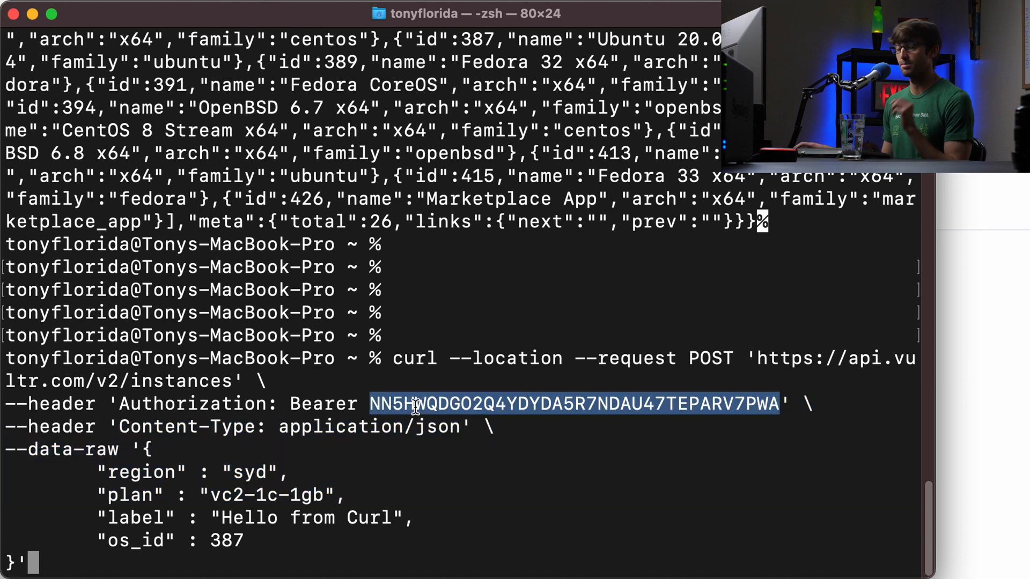
pyautogui.moveTo(312, 427)
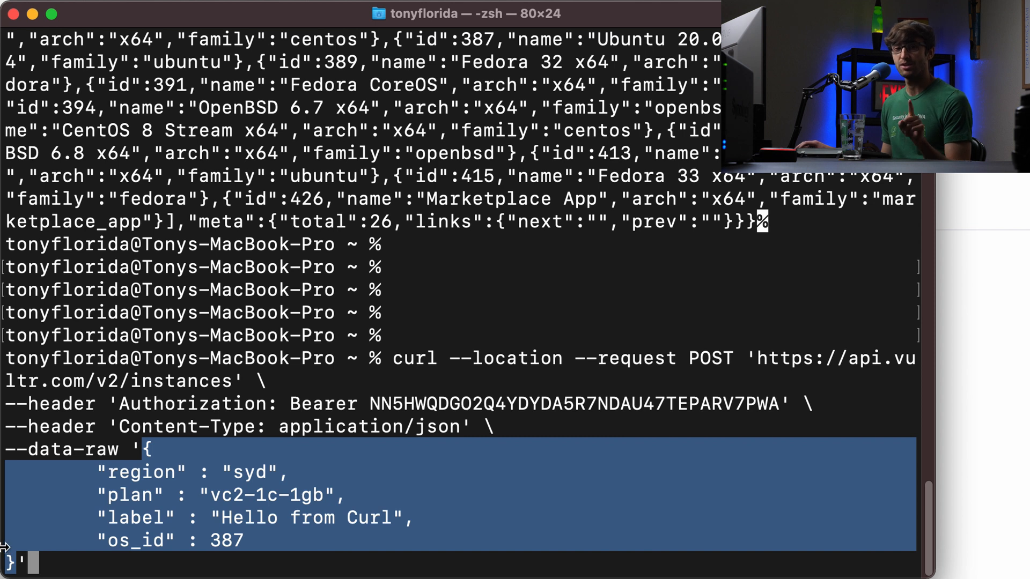
pyautogui.doubleClick(142, 472)
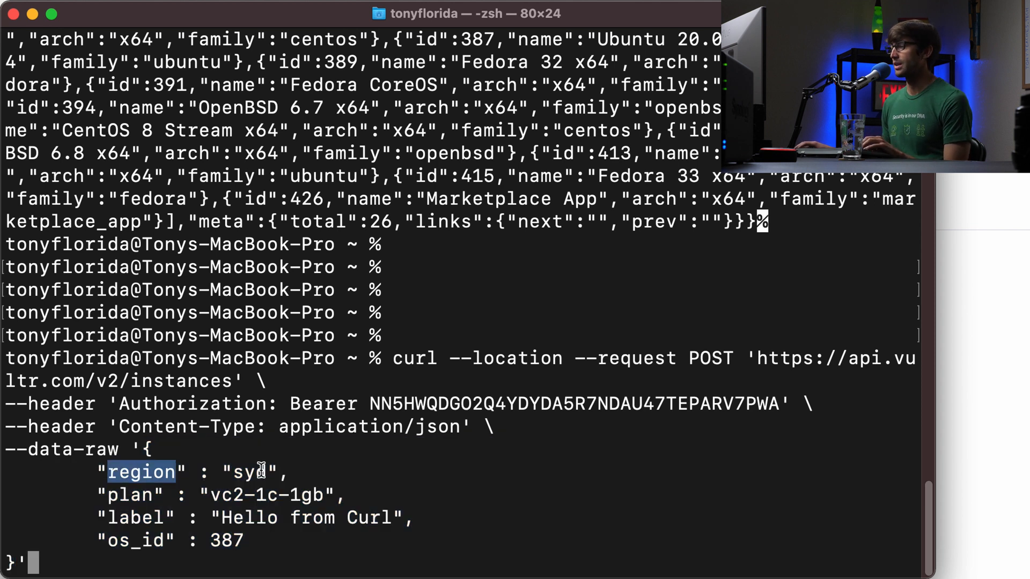
pyautogui.doubleClick(133, 494)
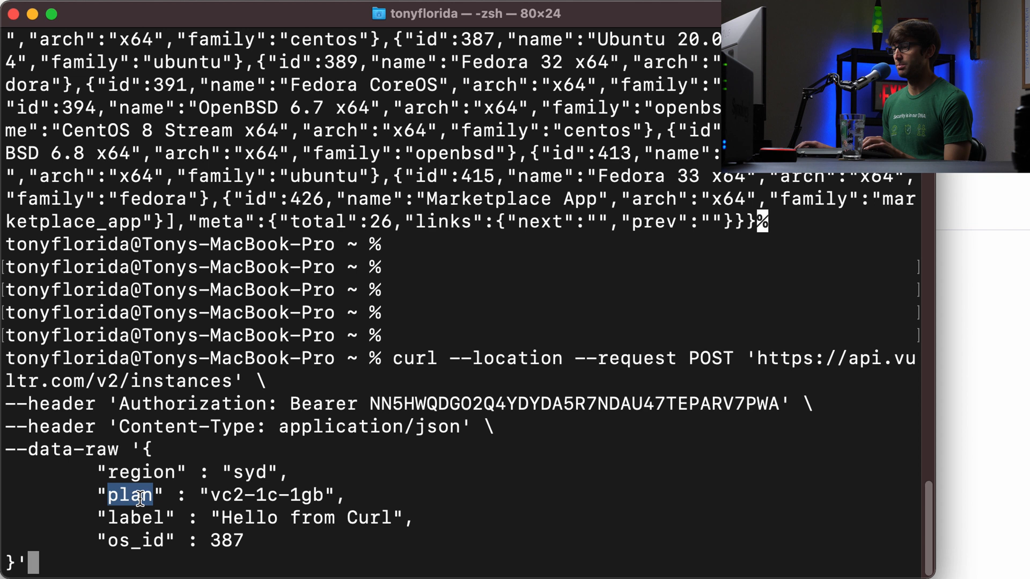
pyautogui.doubleClick(267, 495)
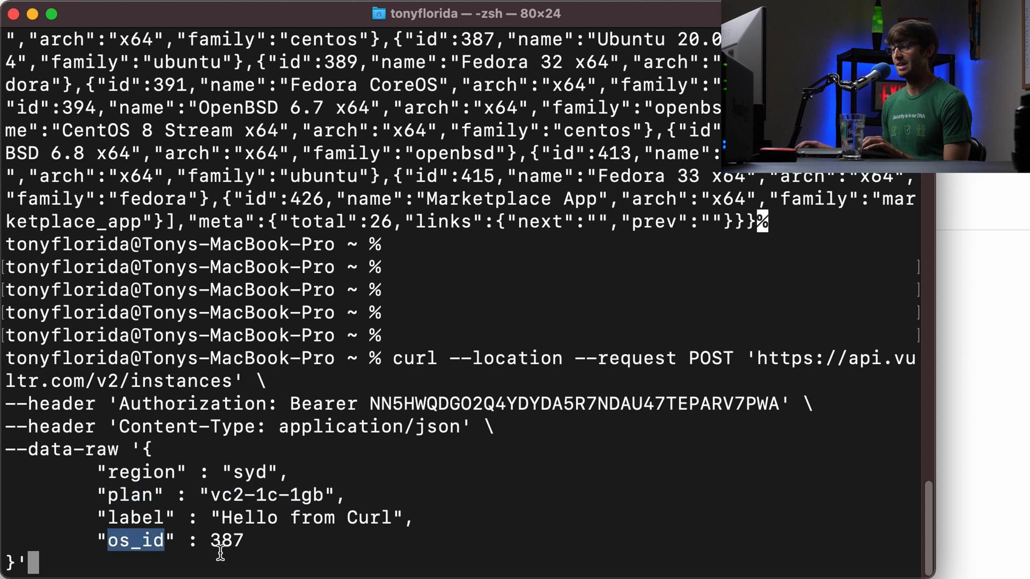
pyautogui.doubleClick(135, 517)
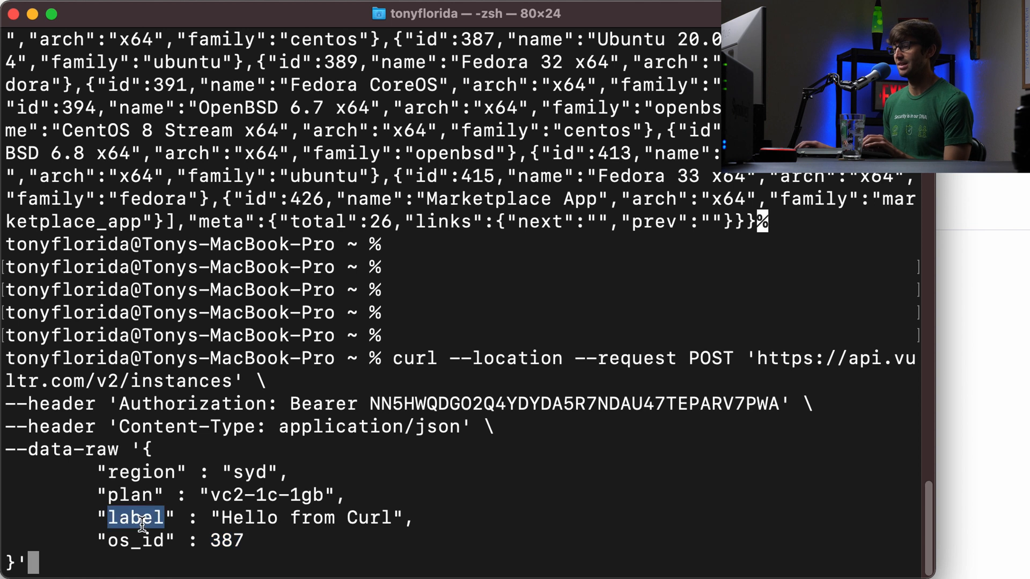
pyautogui.doubleClick(248, 517)
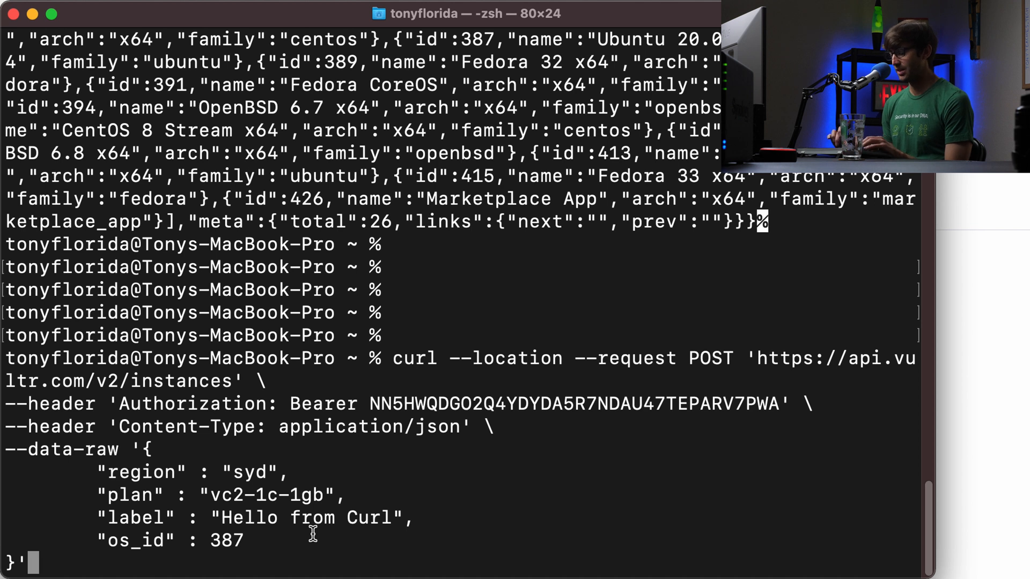
pyautogui.moveTo(352, 279)
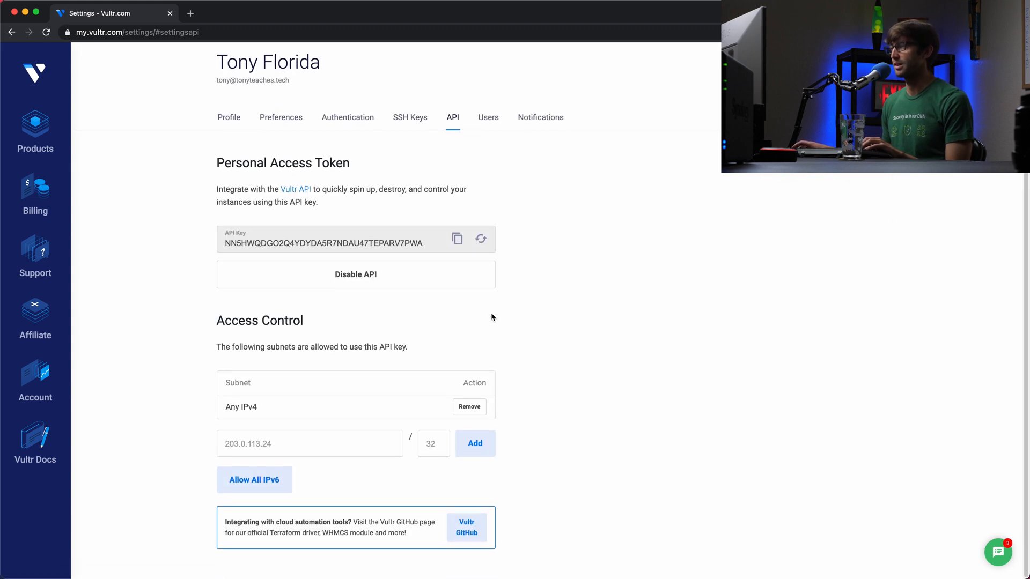
pyautogui.moveTo(352, 327)
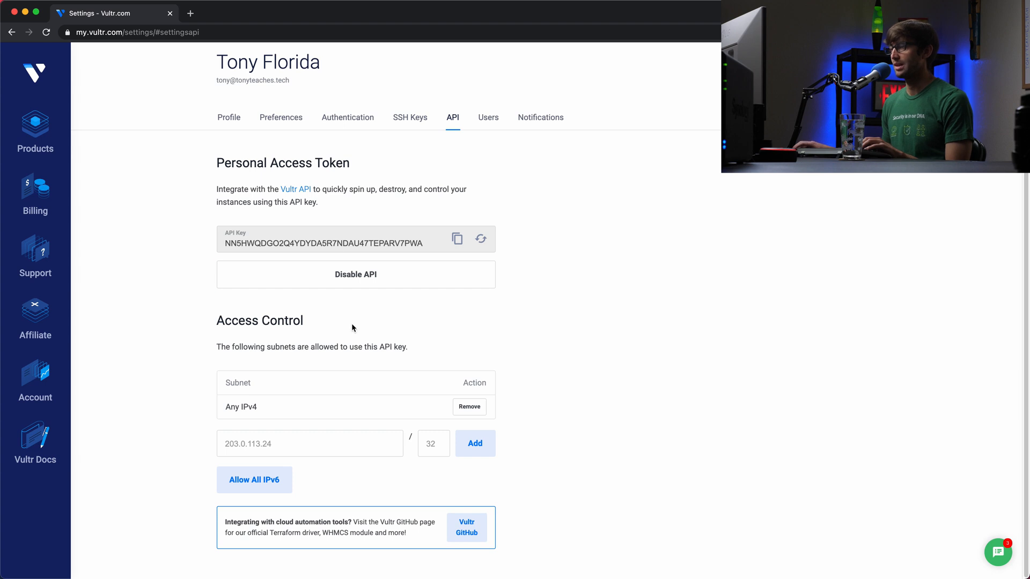
pyautogui.moveTo(305, 483)
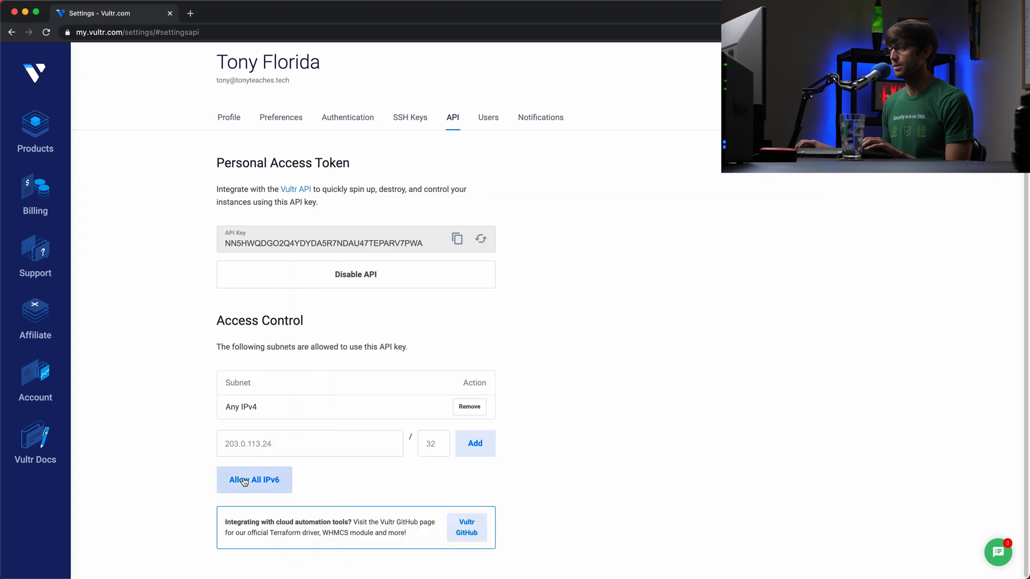
# - Allow the API key from all IPv6 addresses after the 401 Unauthorized IP error
pyautogui.click(255, 479)
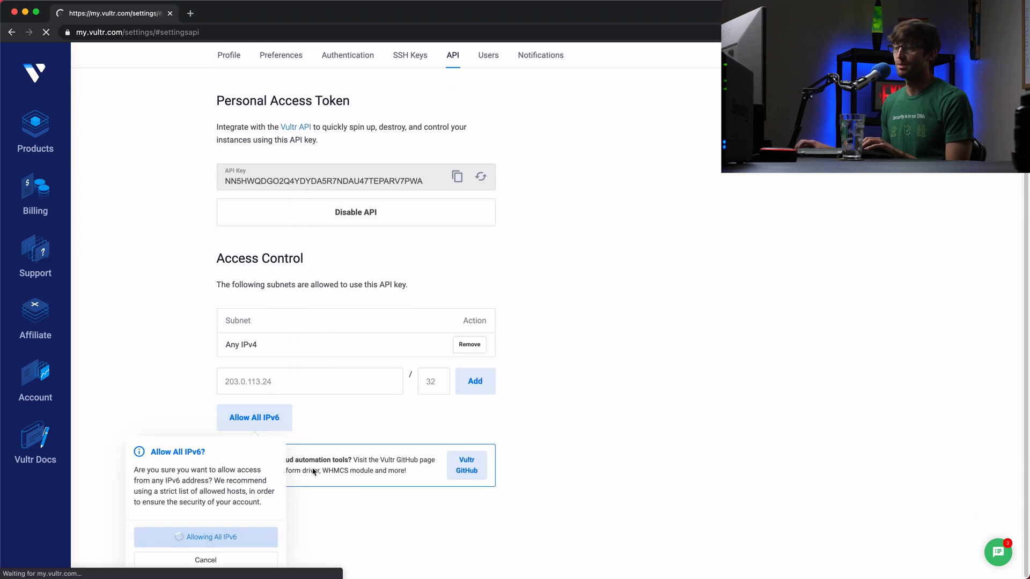
pyautogui.click(206, 536)
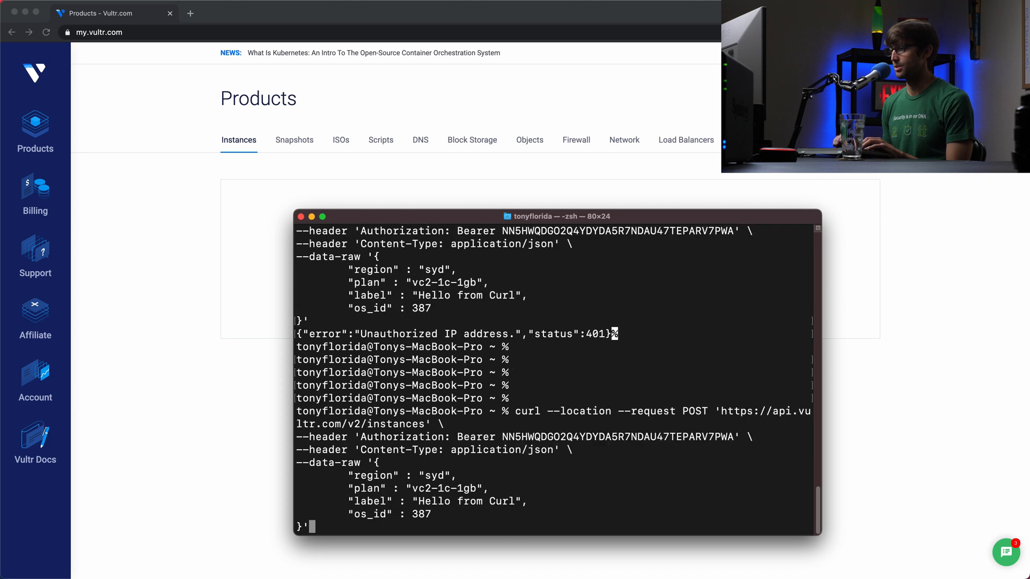
# - Run the POST, note the returned instance ID, and reload the dashboard showing Hello from Curl in Sydney
pyautogui.press('Return')
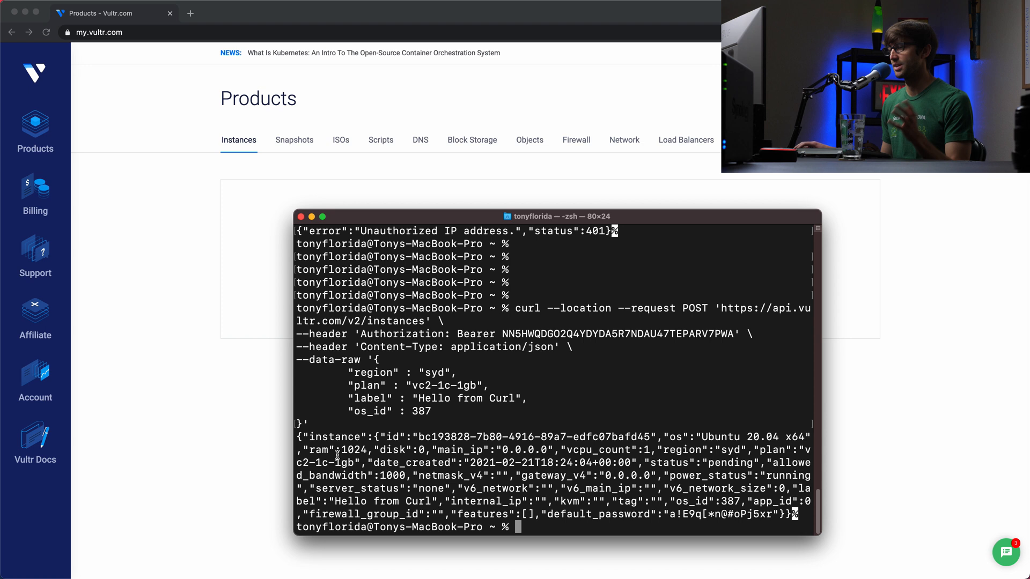
pyautogui.moveTo(247, 343)
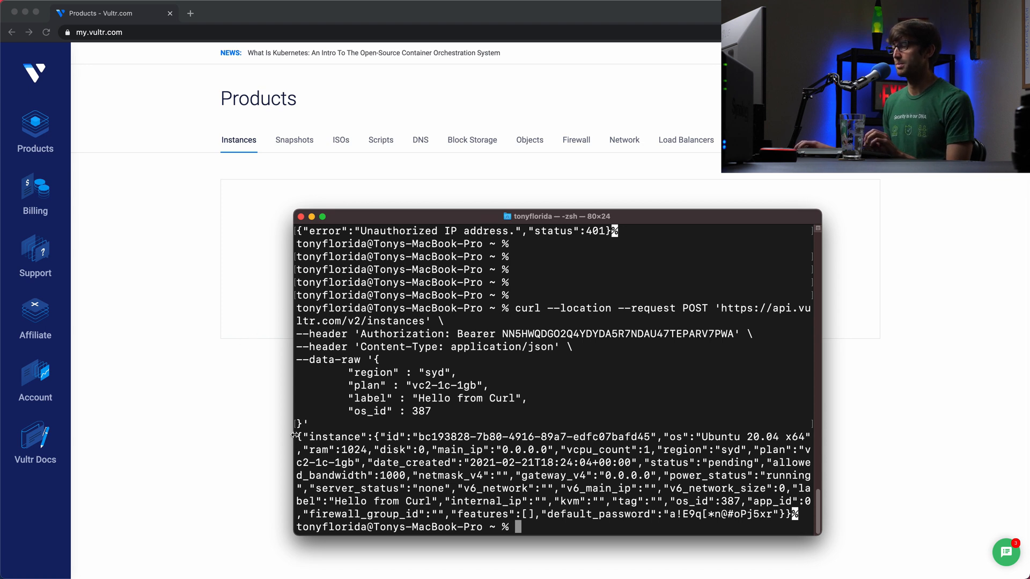
pyautogui.doubleClick(441, 437)
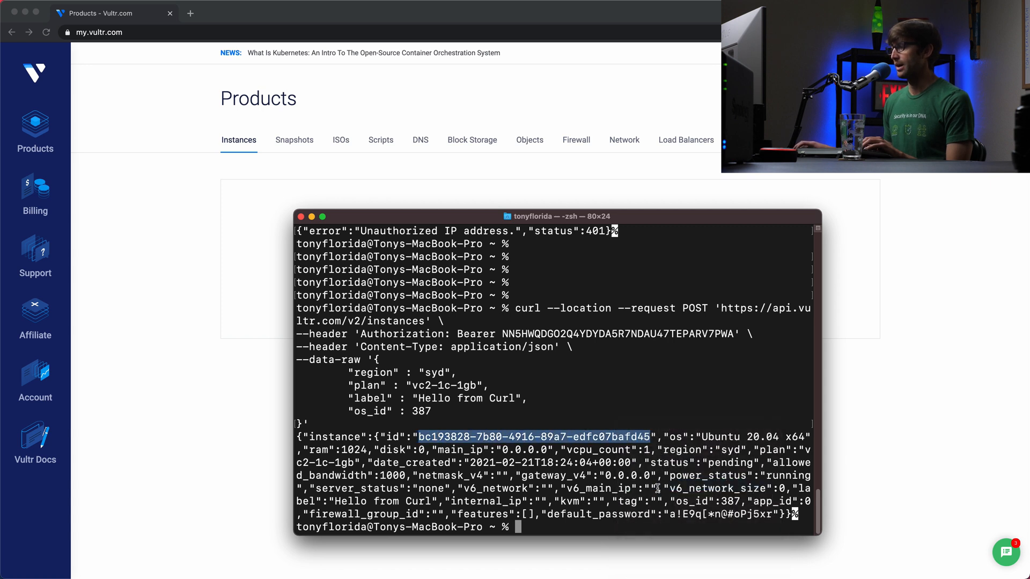
pyautogui.click(46, 32)
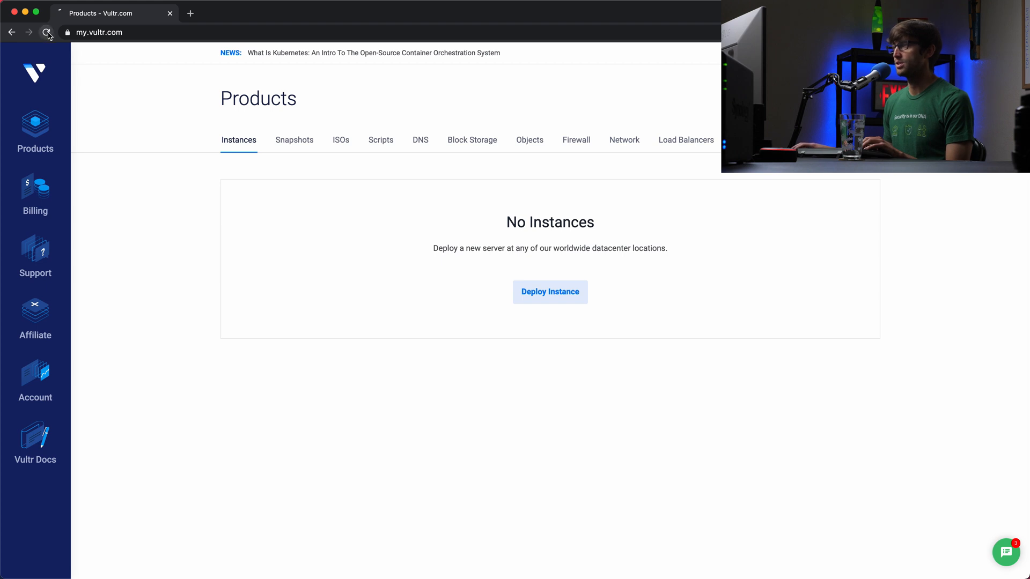
pyautogui.click(46, 32)
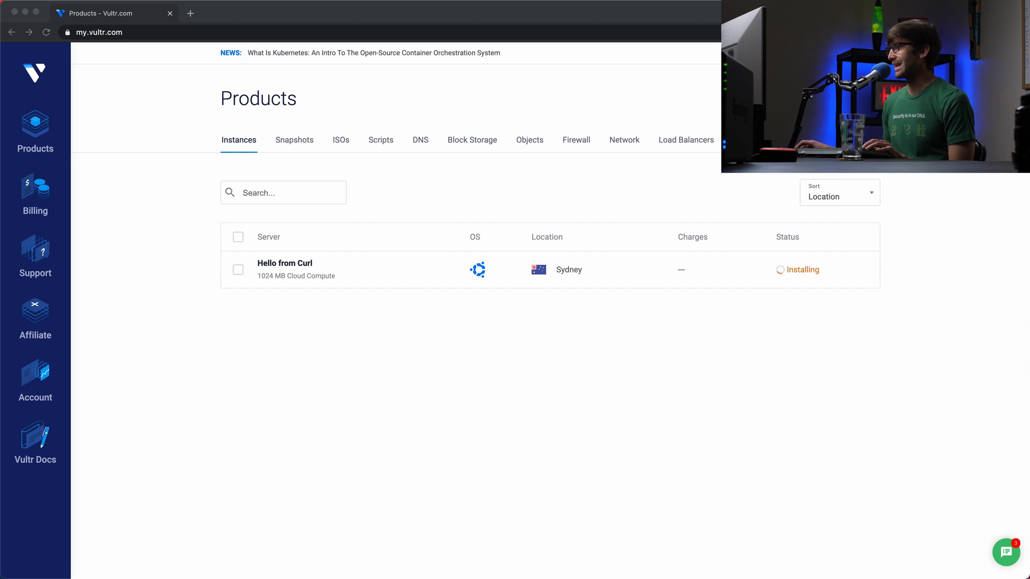
pyautogui.moveTo(557, 282)
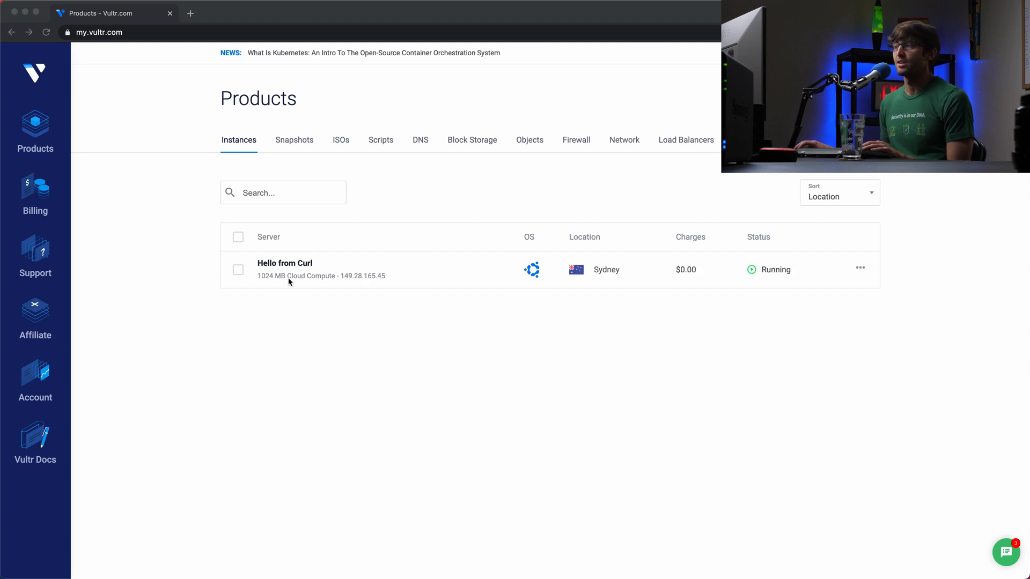
pyautogui.moveTo(343, 286)
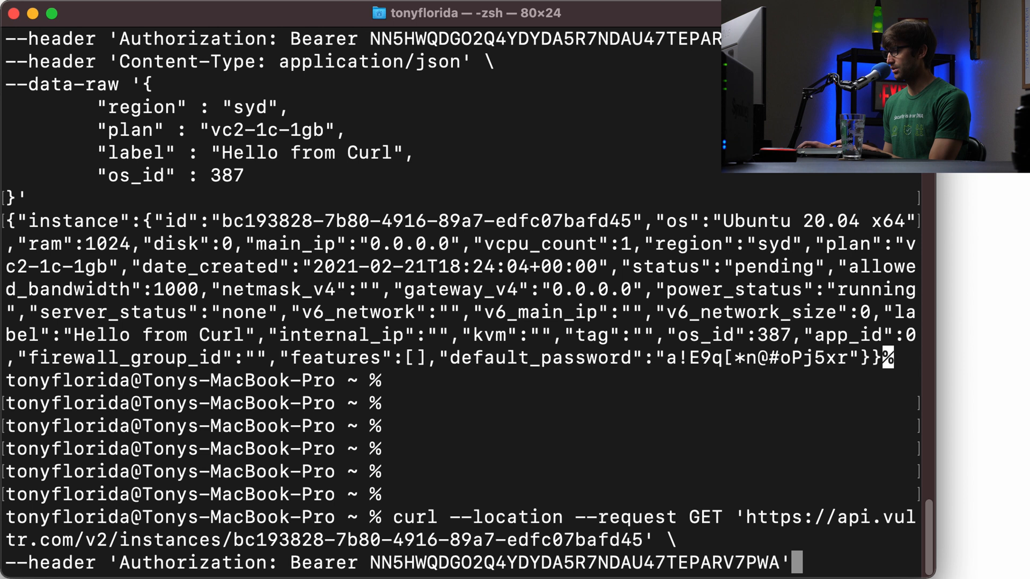
# - Run a curl GET to the instances endpoint with the new instance's ID and the Bearer header
pyautogui.doubleClick(414, 517)
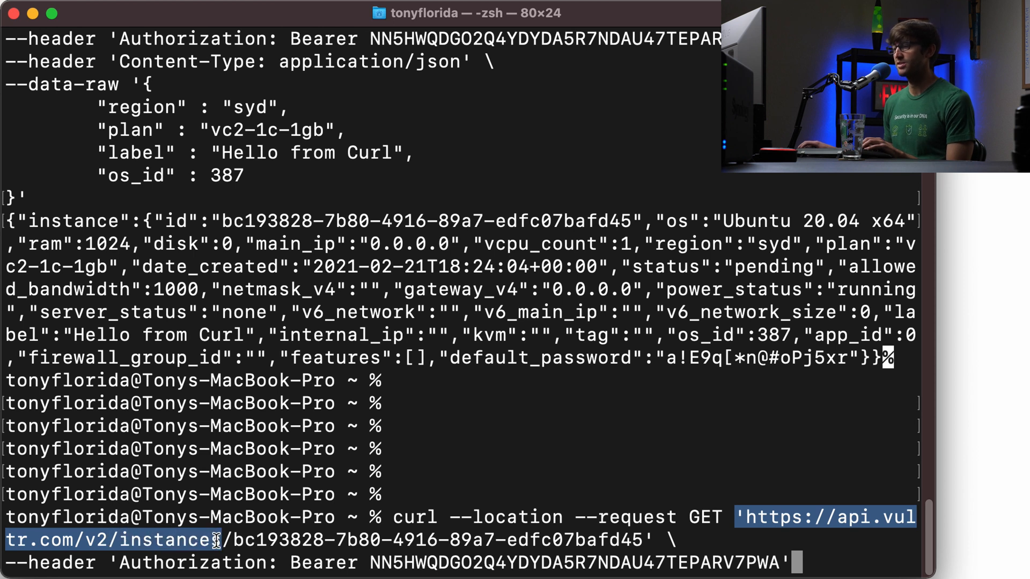
pyautogui.write('s')
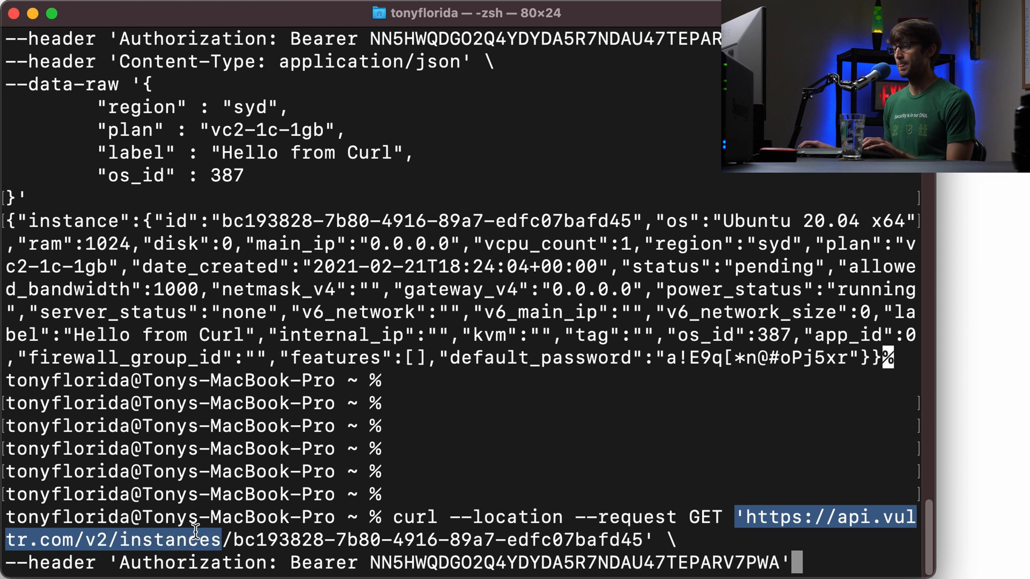
pyautogui.doubleClick(169, 540)
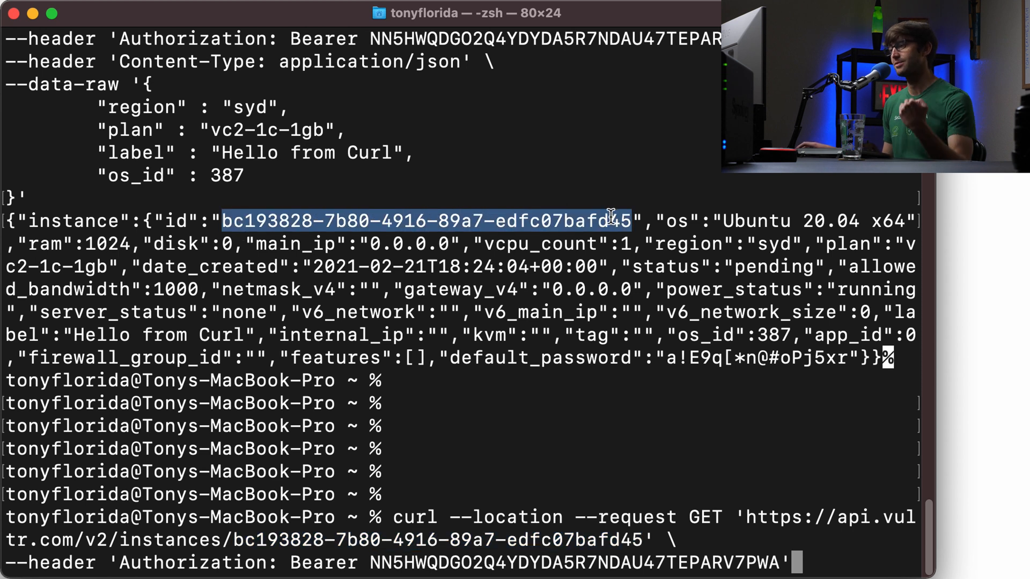
pyautogui.moveTo(742, 511)
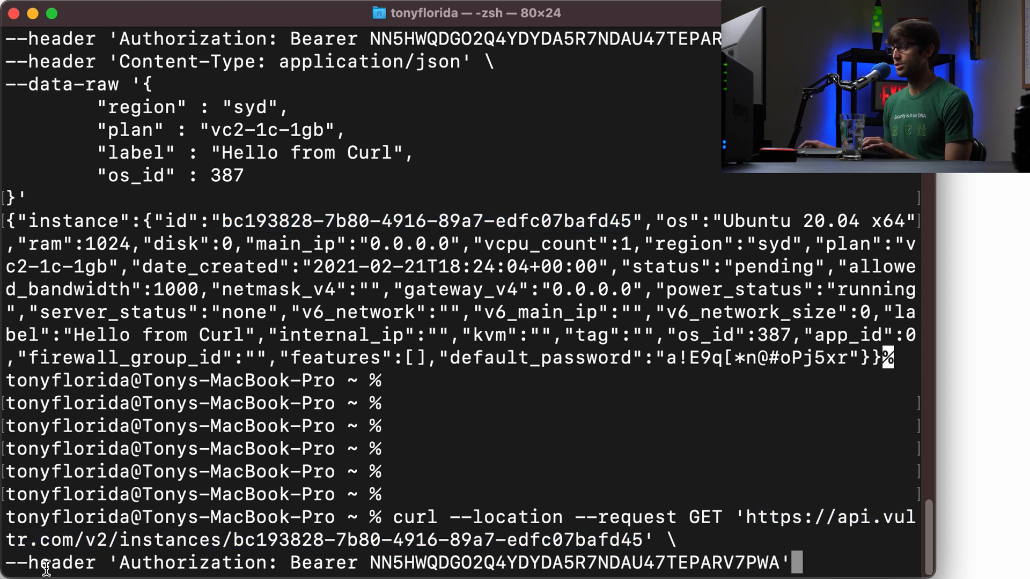
pyautogui.tripleClick(394, 563)
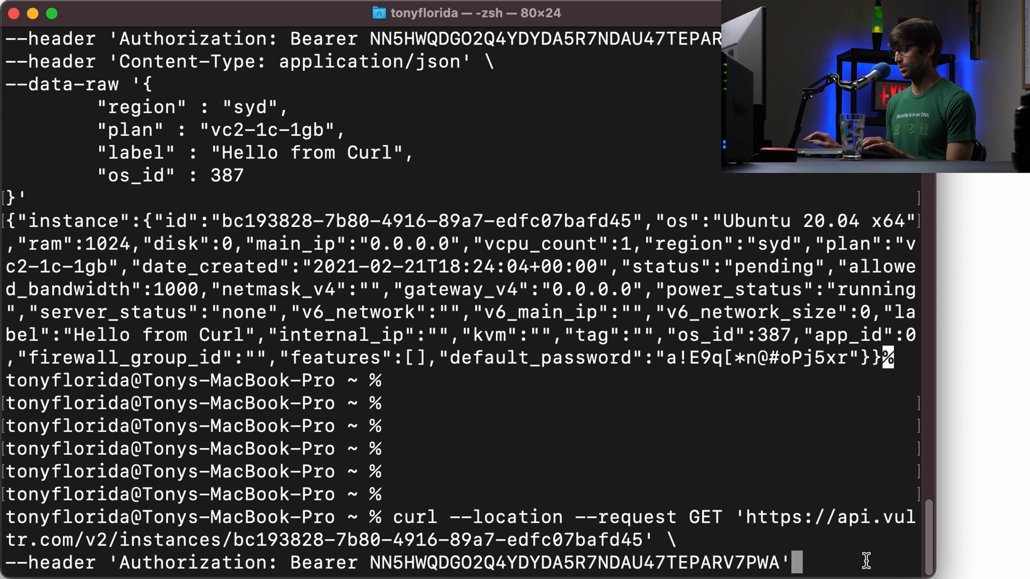
pyautogui.press('Return')
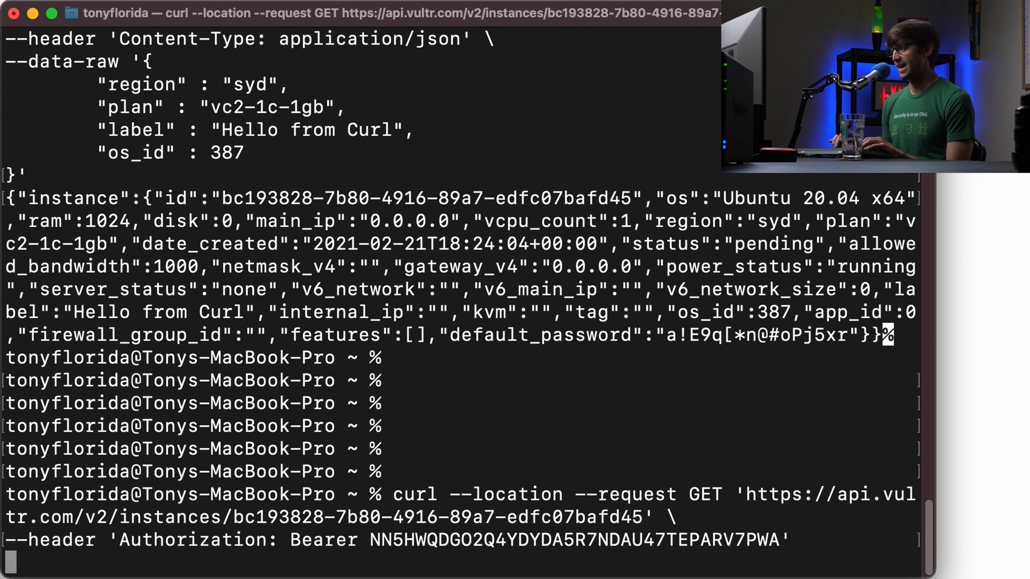
pyautogui.press('Return')
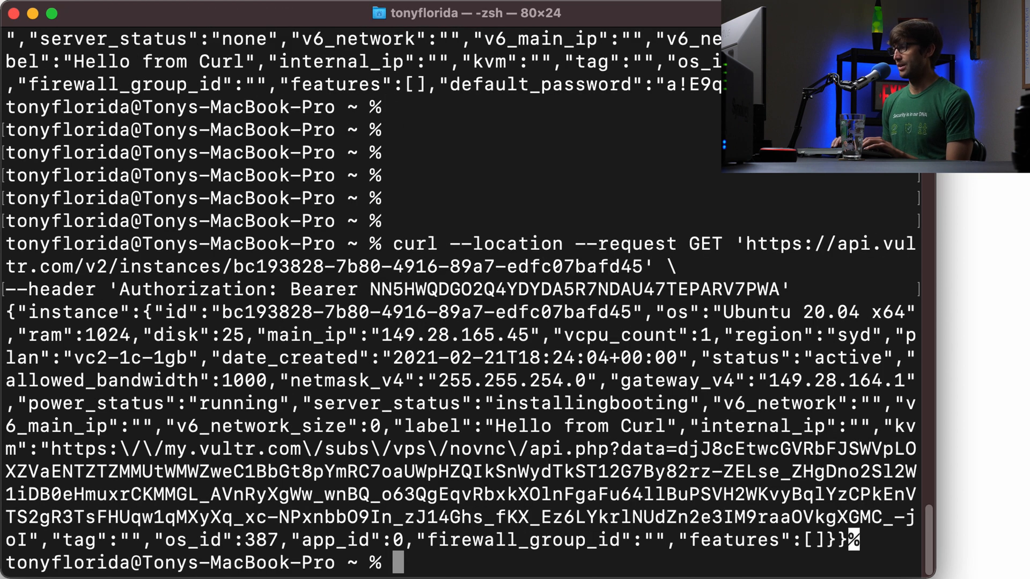
pyautogui.moveTo(667, 326)
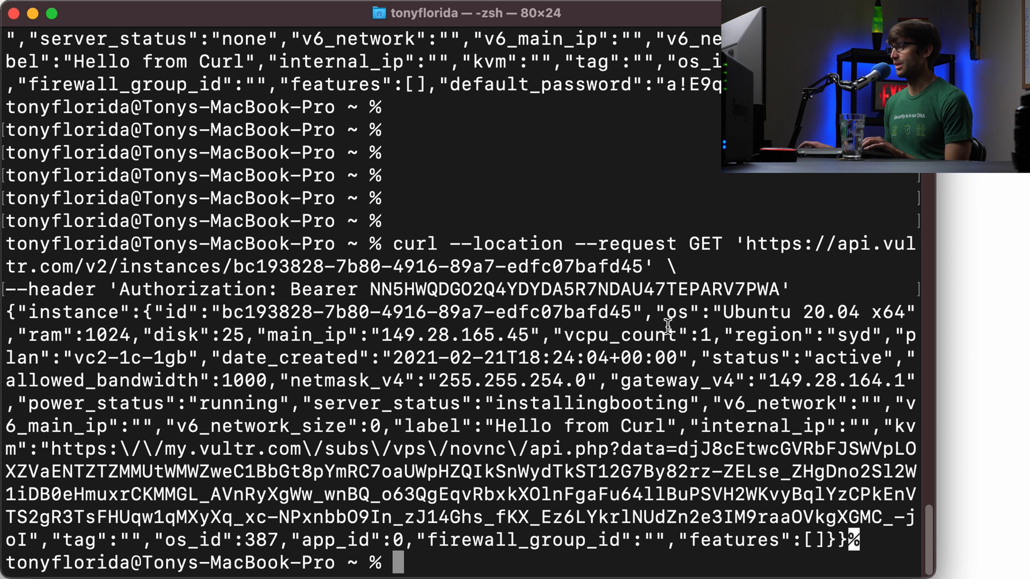
pyautogui.moveTo(355, 289)
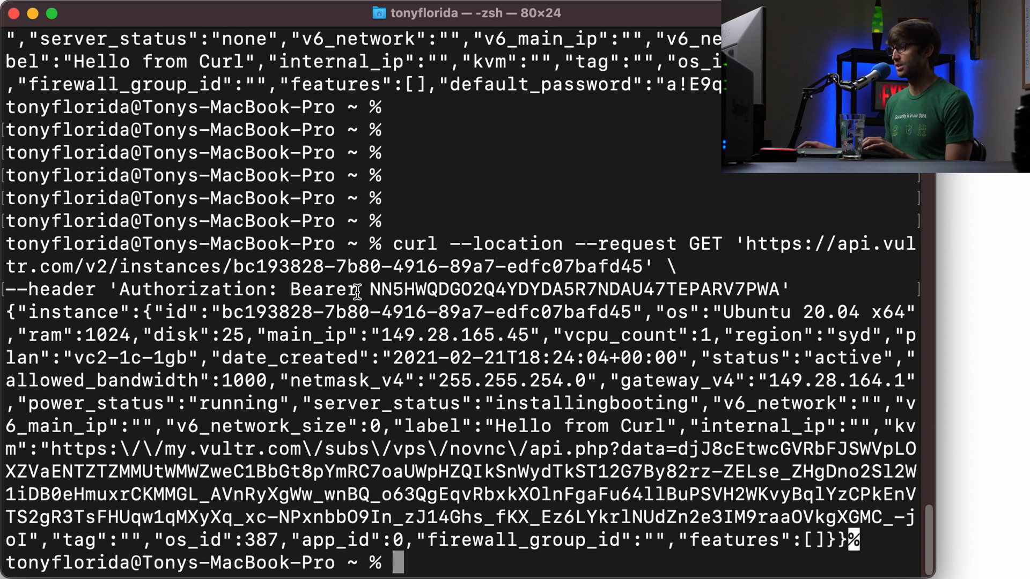
pyautogui.doubleClick(307, 334)
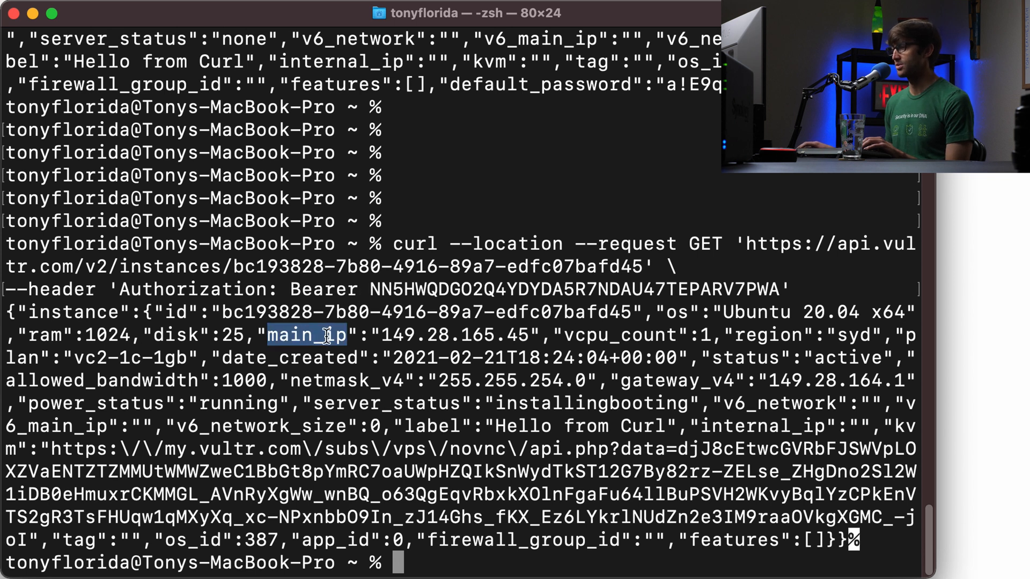
pyautogui.doubleClick(455, 335)
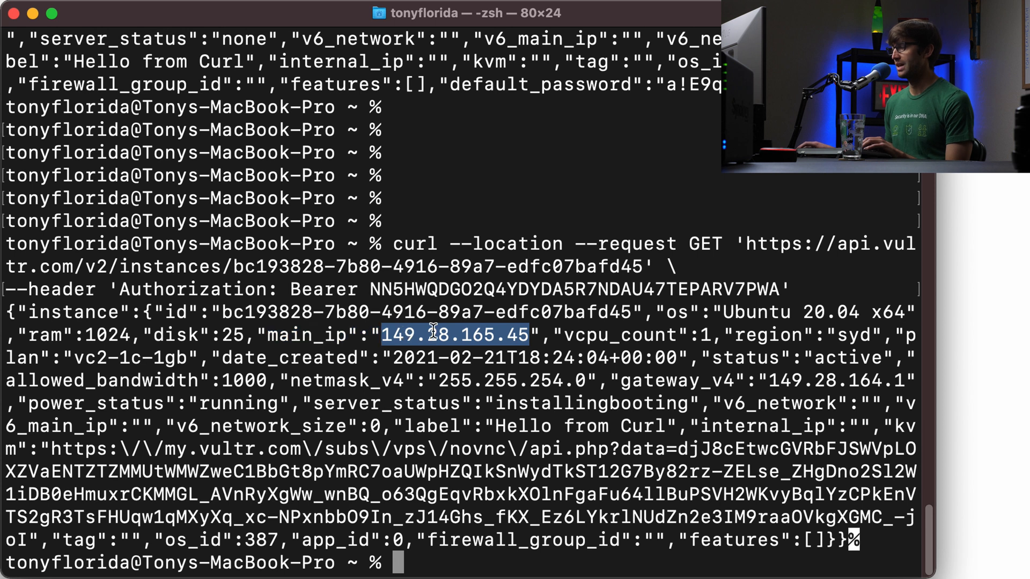
pyautogui.moveTo(588, 28)
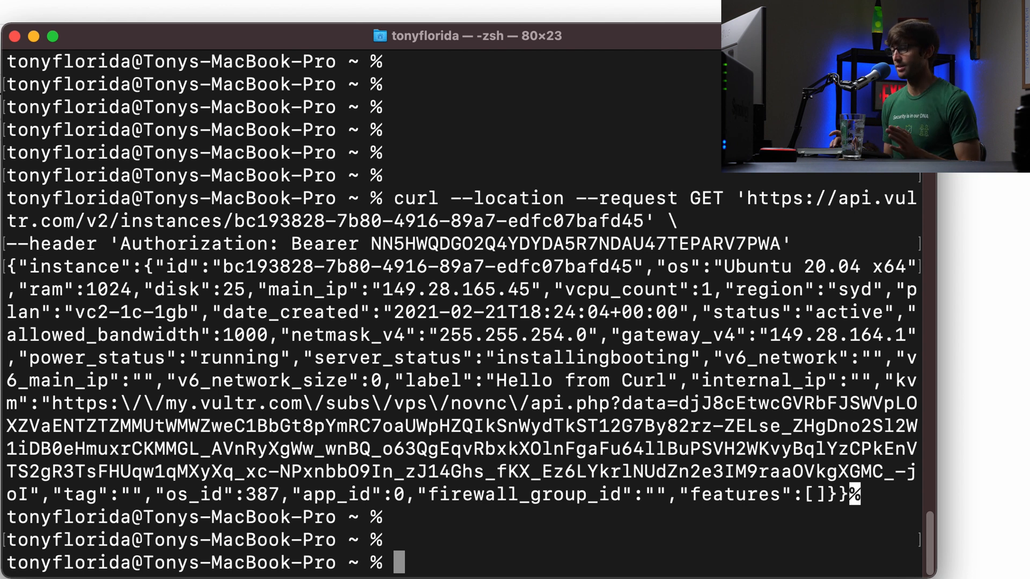
# - Check the installed version with python -V (3.8.5), then start the Python REPL
pyautogui.write('py')
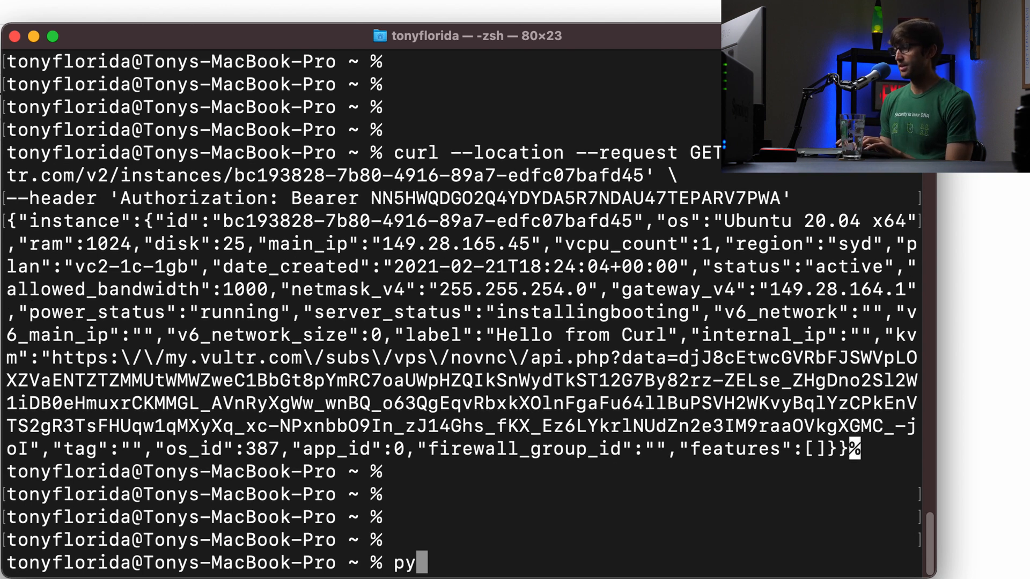
pyautogui.write('thon -')
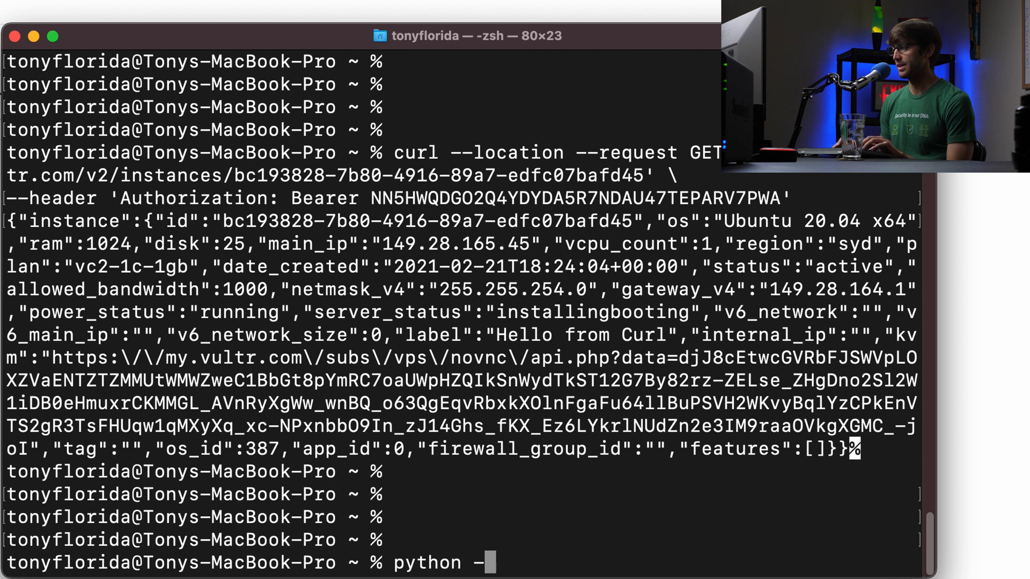
pyautogui.press('Return')
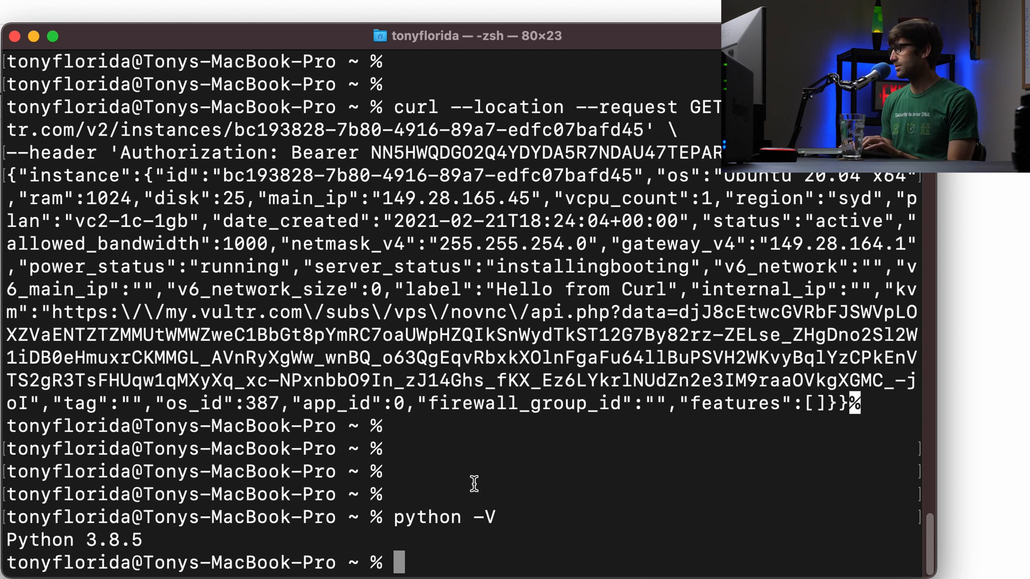
pyautogui.write('python')
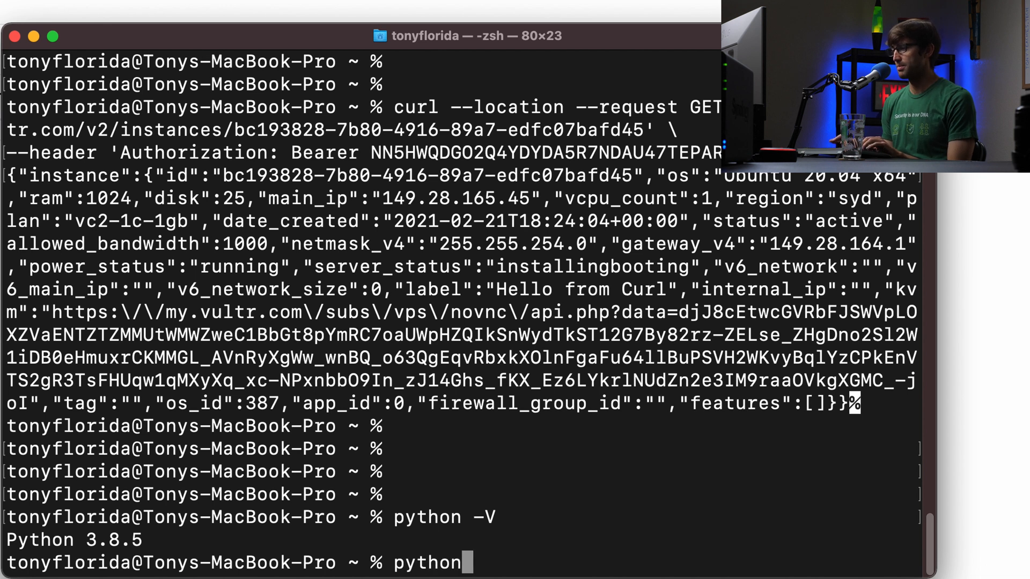
pyautogui.press('Return')
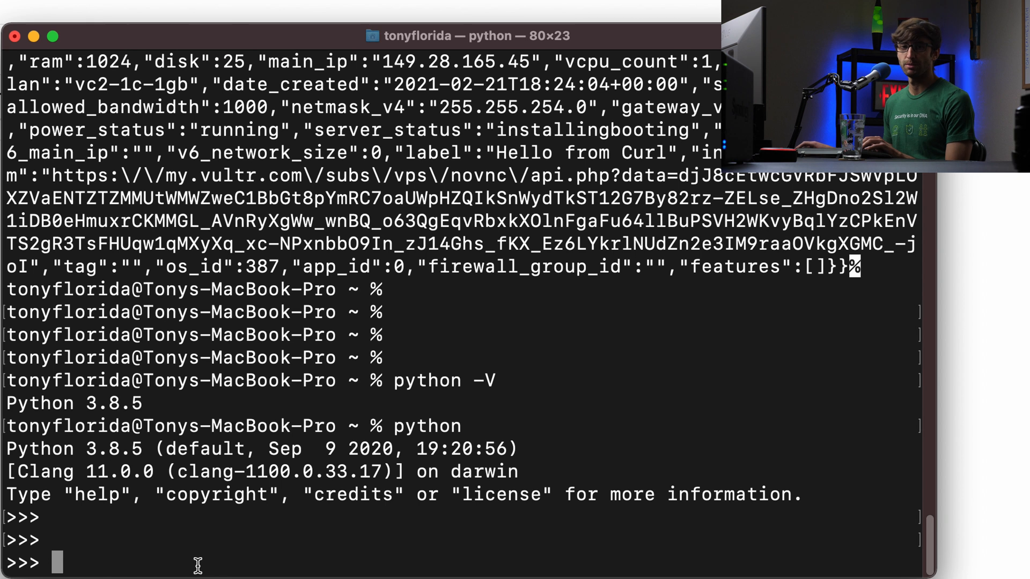
pyautogui.moveTo(791, 307)
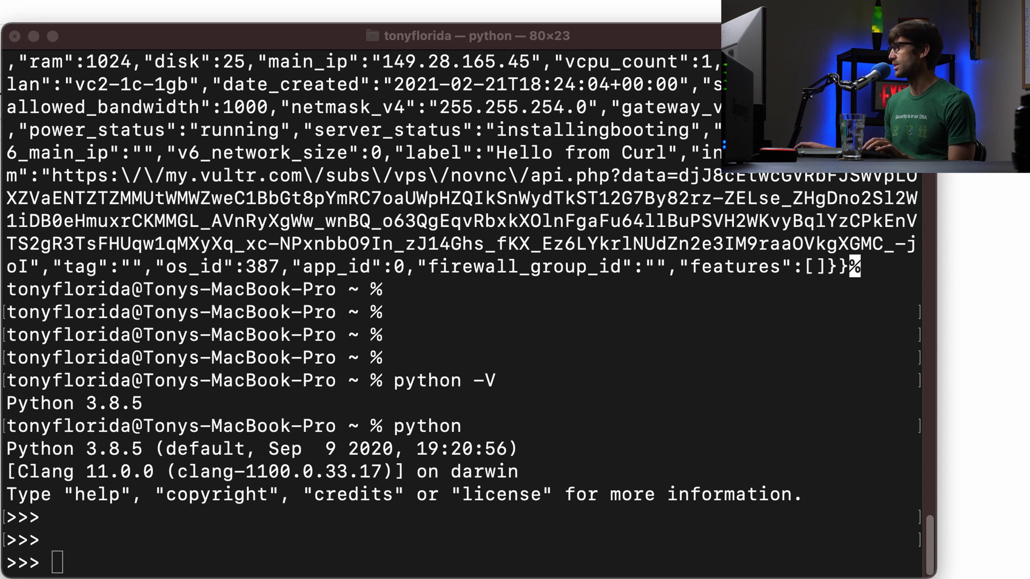
# - Import the requests library, correcting a misspelled first attempt
pyautogui.write('import request')
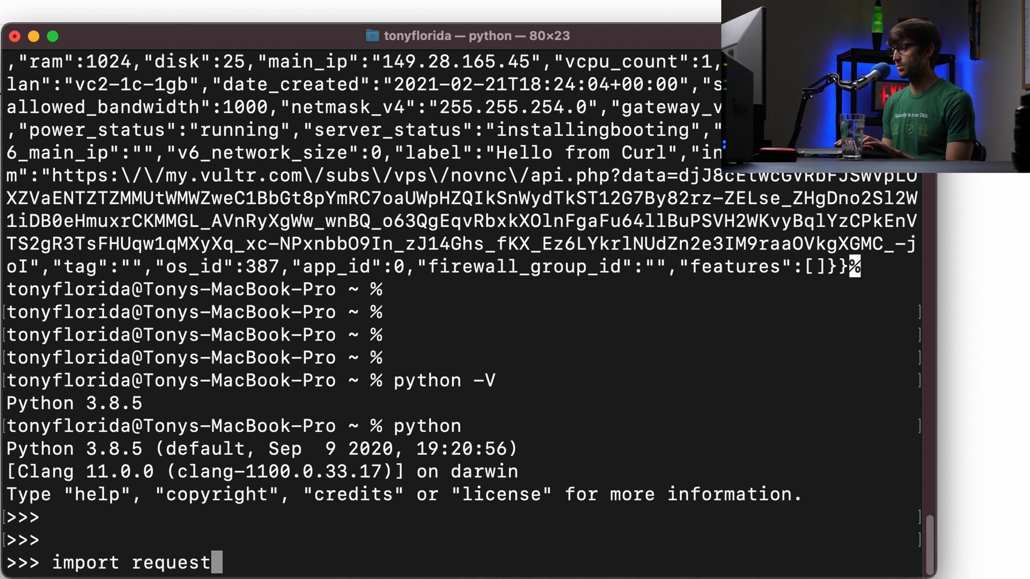
pyautogui.press('Return')
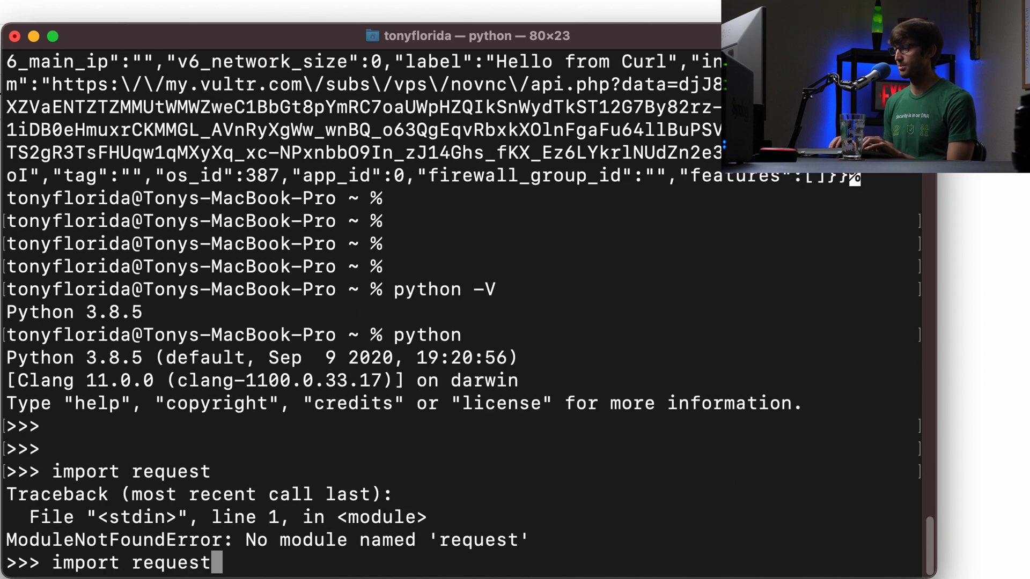
pyautogui.write('s')
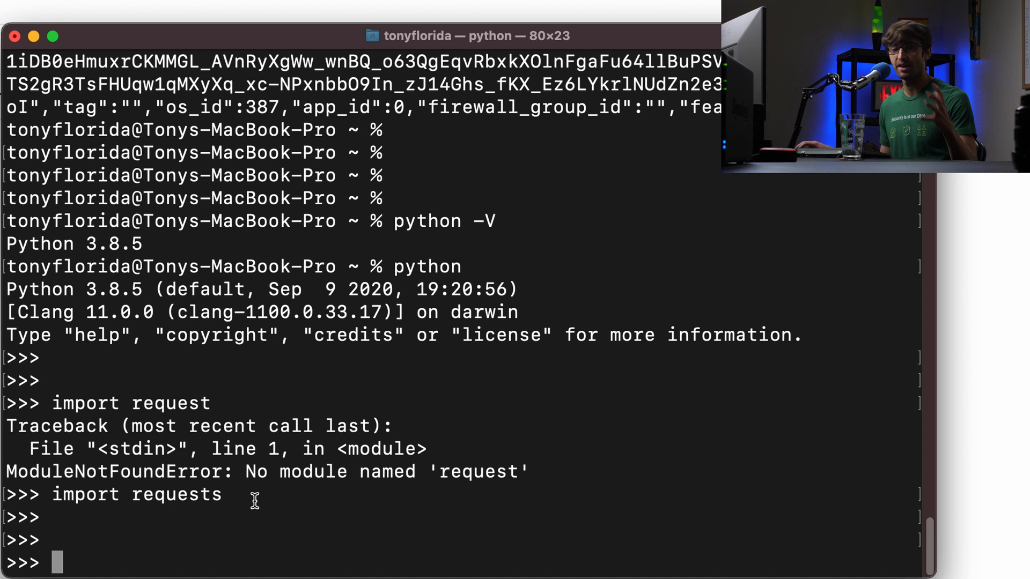
pyautogui.moveTo(153, 554)
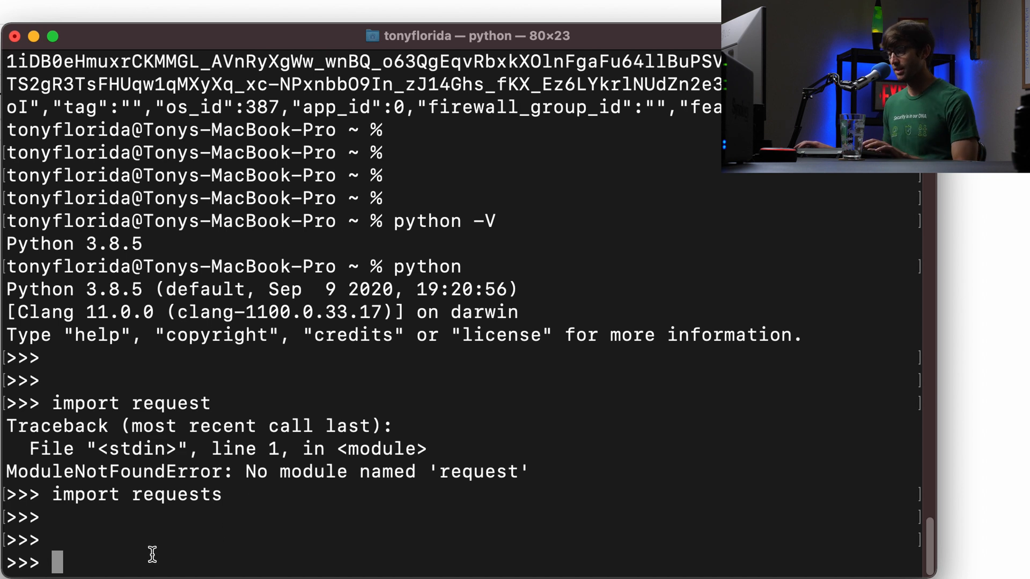
pyautogui.write('api_key = "NN5HWQDGO2Q4YDYDA5R7NDAU47TEPARV7PWA"')
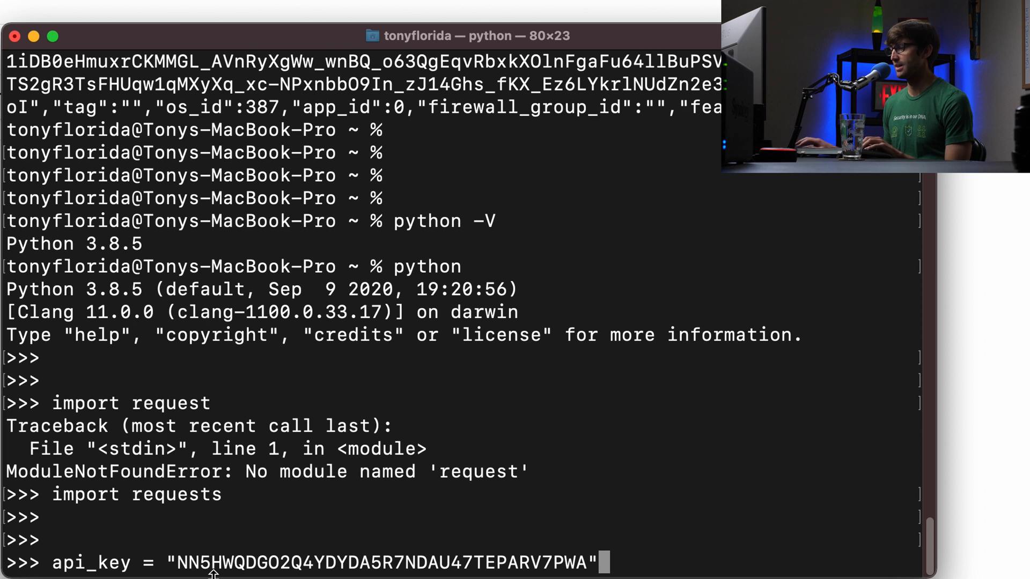
pyautogui.press('Return')
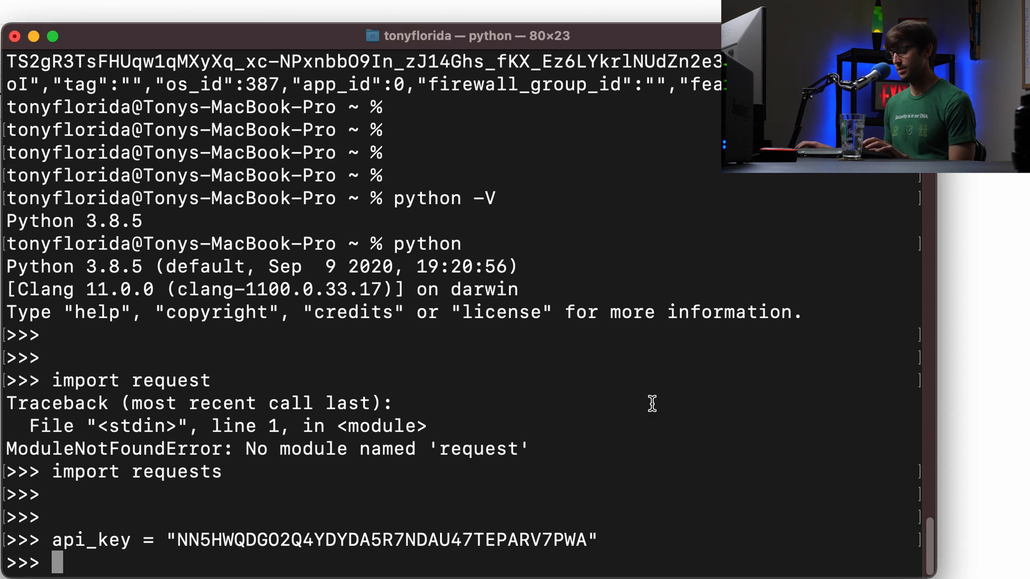
pyautogui.write('url = "https://api.vultr.com/v2/instances"')
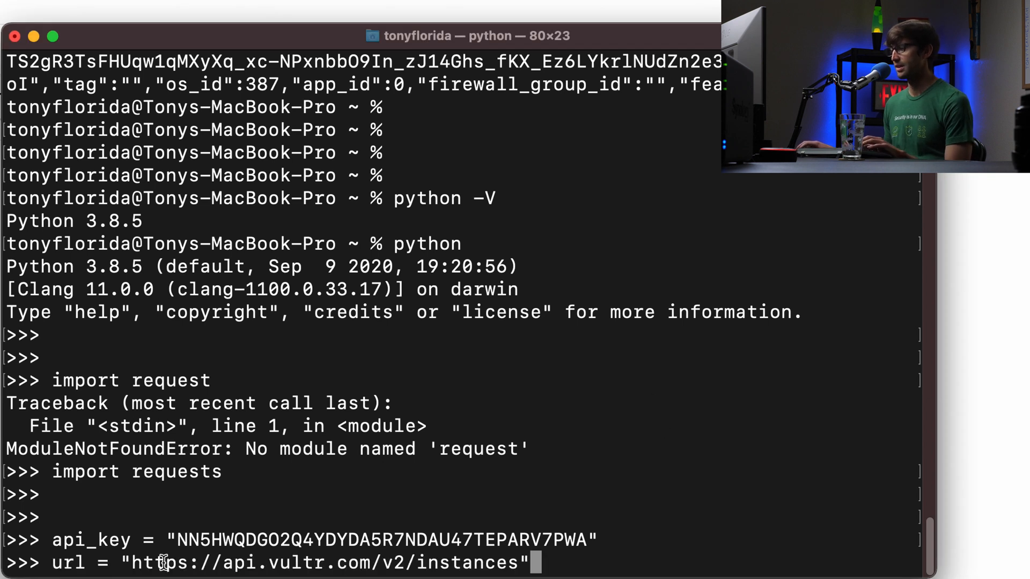
pyautogui.moveTo(322, 571)
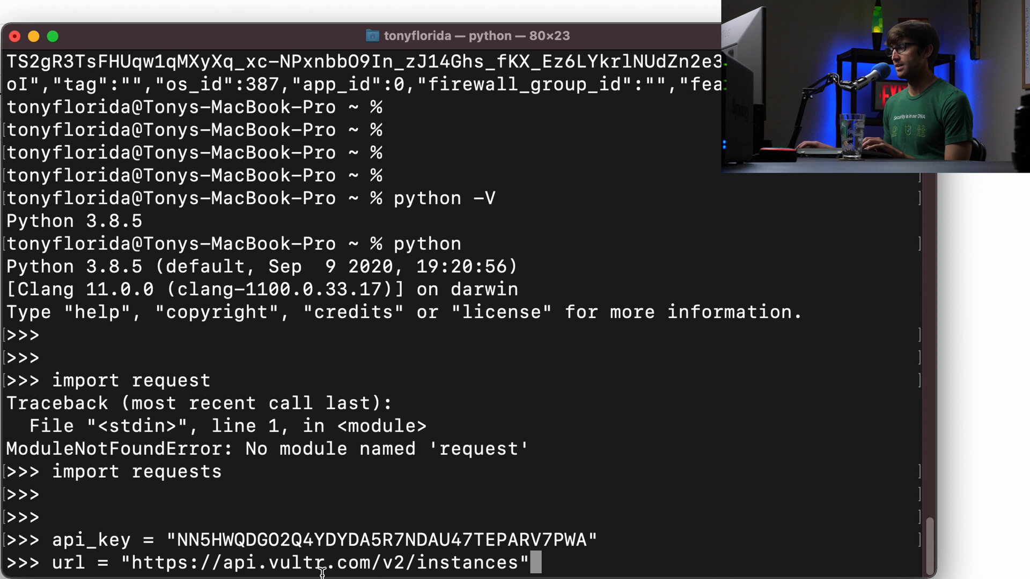
pyautogui.moveTo(577, 559)
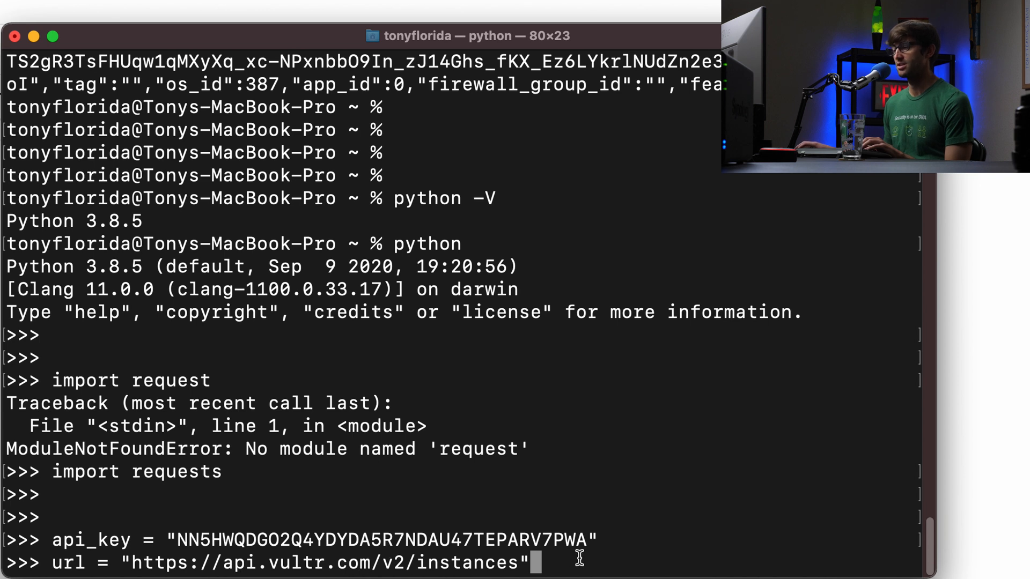
pyautogui.press('Return')
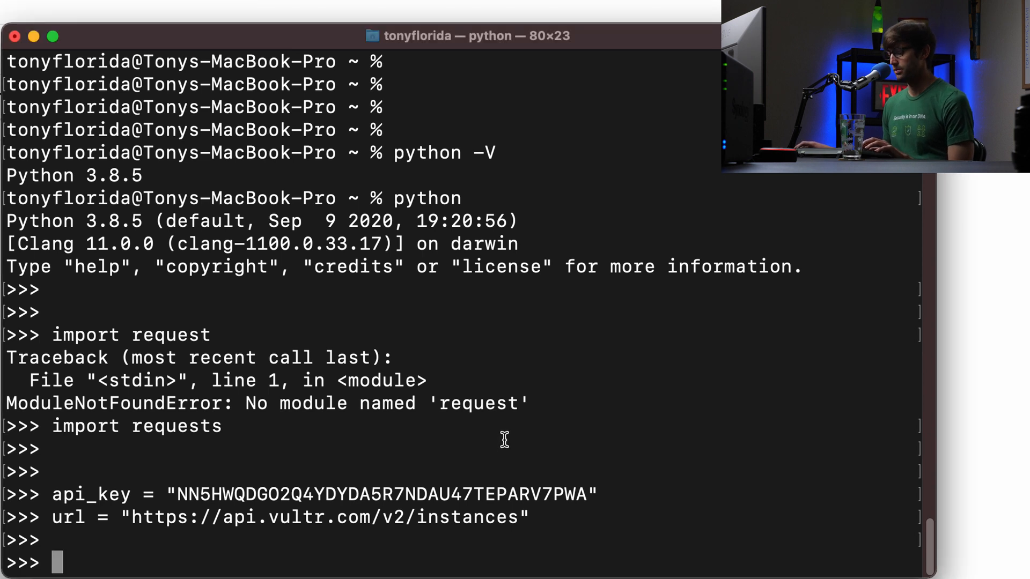
# - Define headers with Bearer api_key and JSON content type, plus a data dict with region ewr and plan vc2-1c-1gb
pyautogui.write('headers = {"Authorization": "Bearer {}".format(api_key), "Content-Type": "application/json"}')
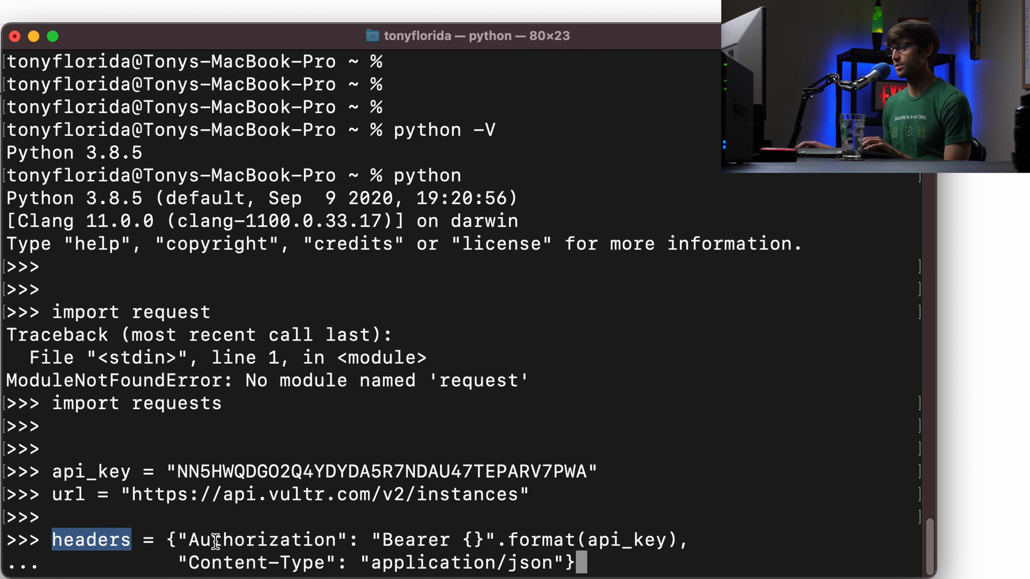
pyautogui.doubleClick(262, 539)
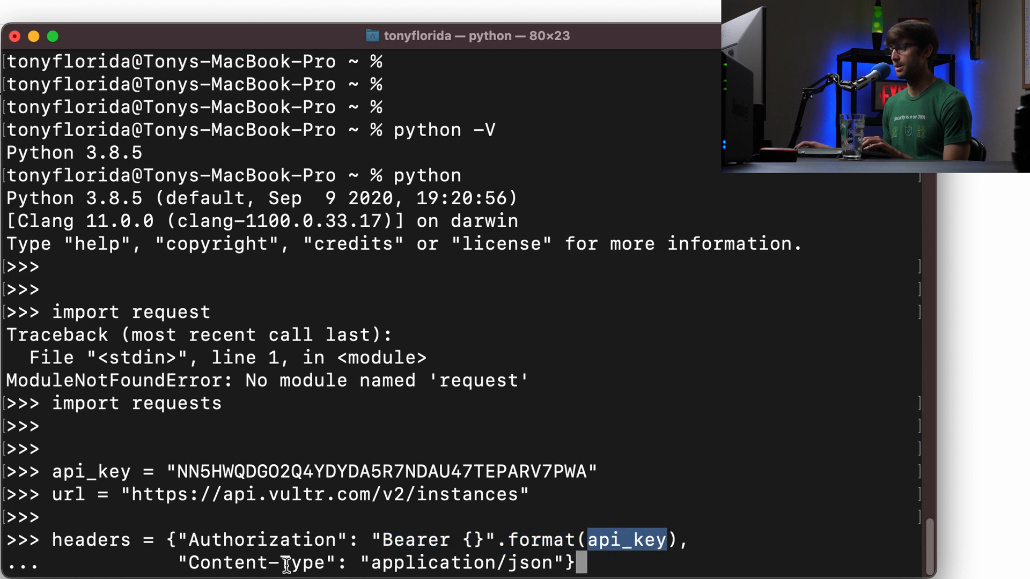
pyautogui.doubleClick(461, 563)
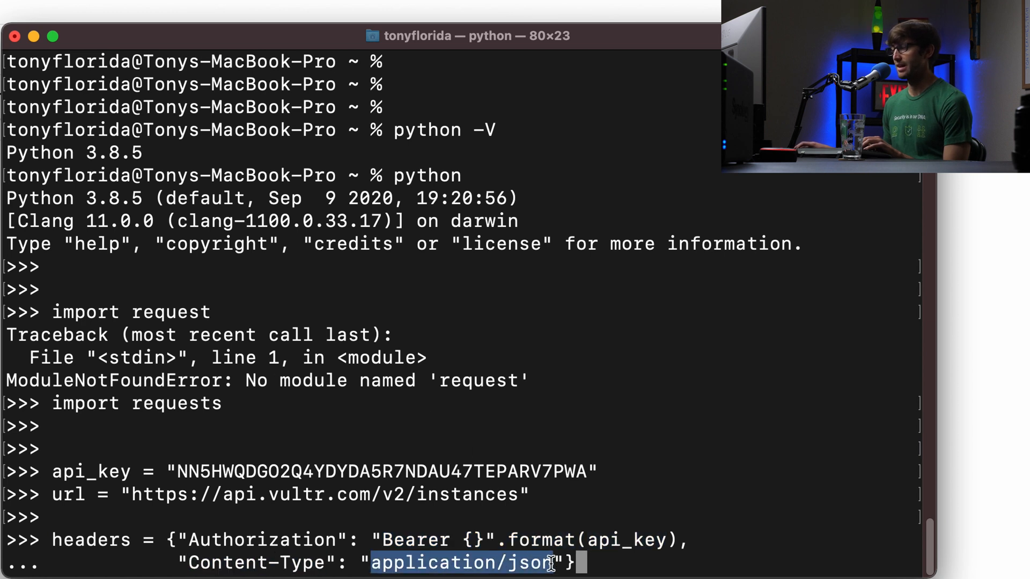
pyautogui.press('Return')
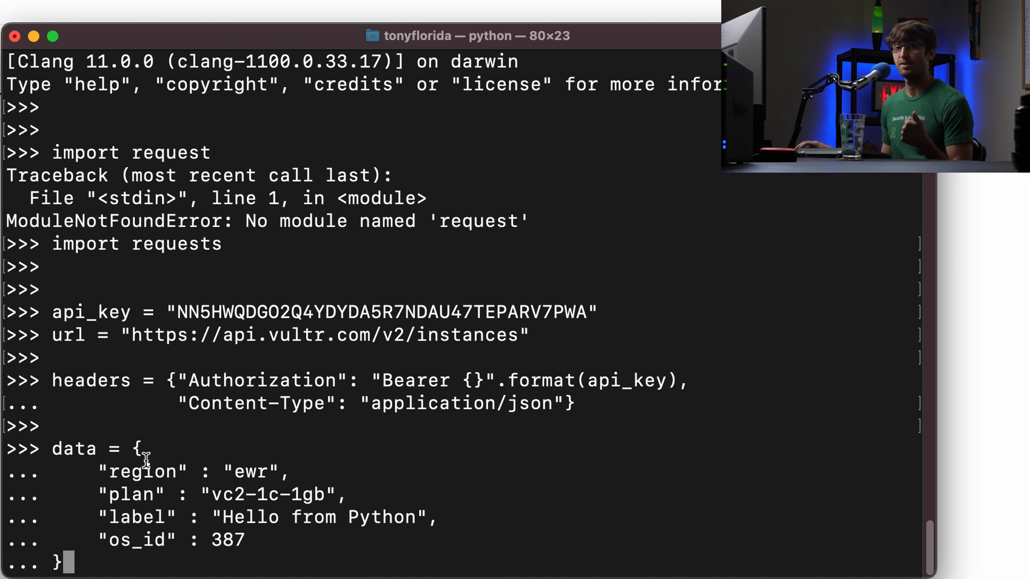
pyautogui.moveTo(138, 472)
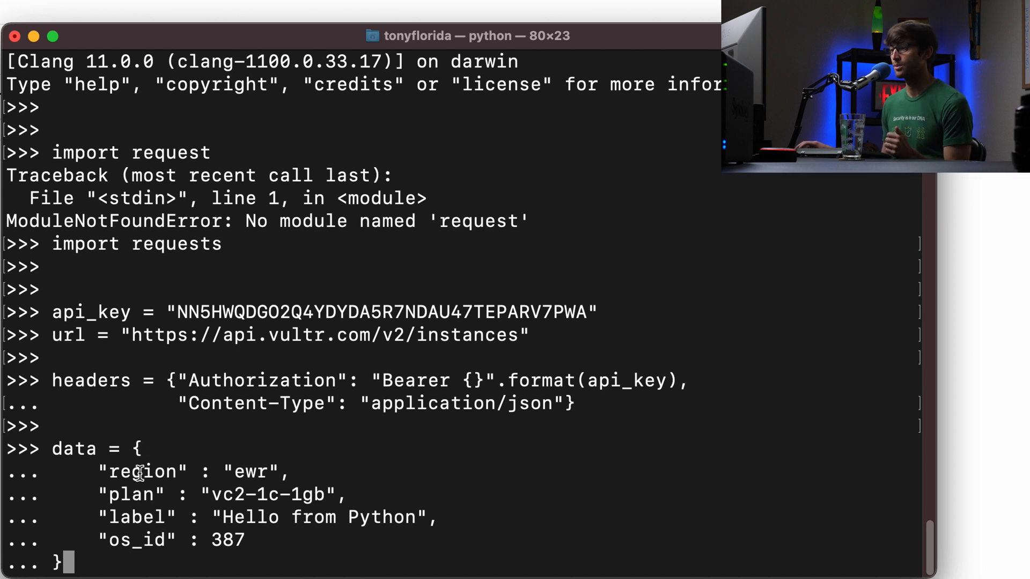
pyautogui.doubleClick(250, 472)
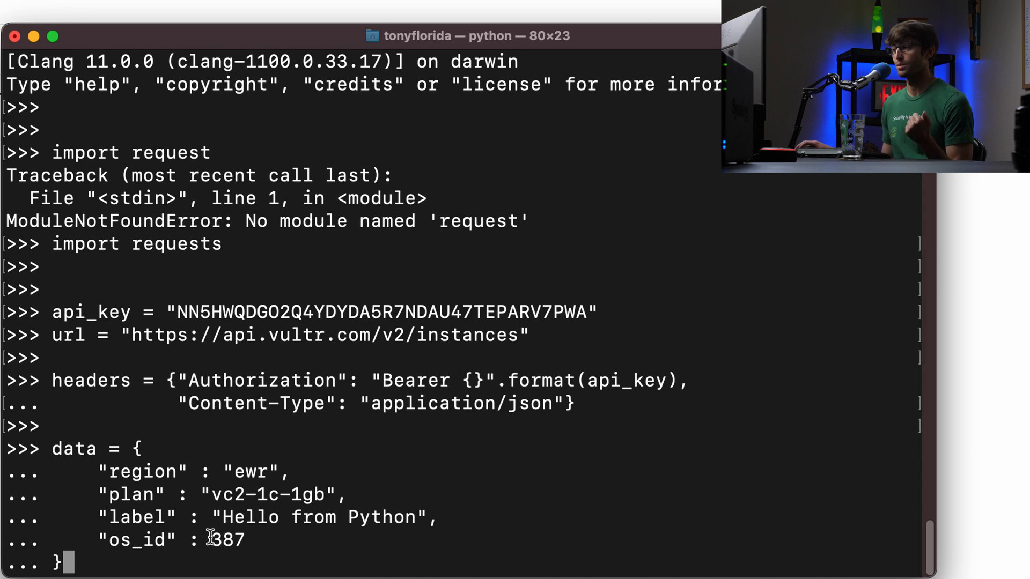
pyautogui.moveTo(322, 557)
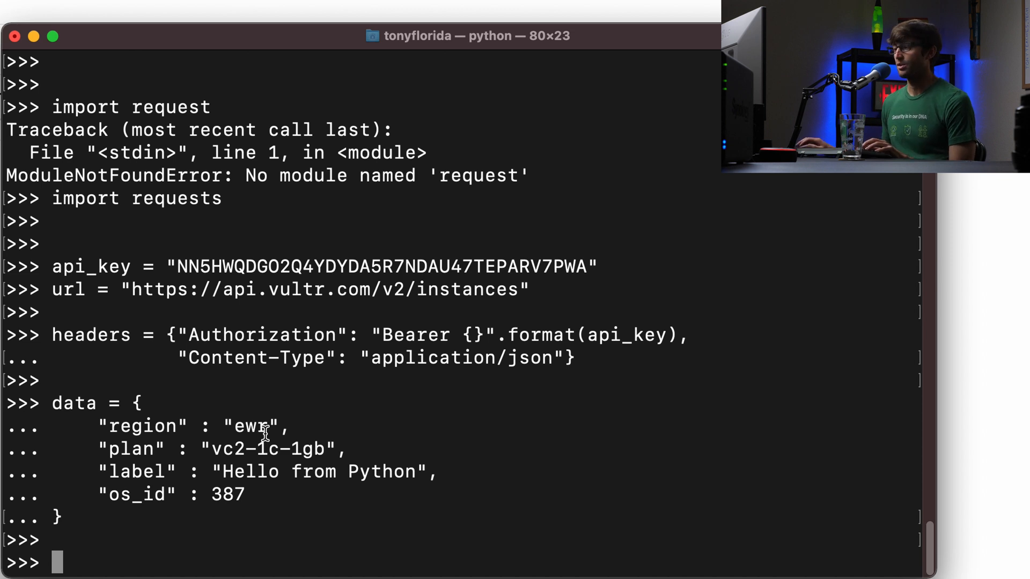
# - Run response = requests.post(url, json=data, headers=headers) to create the instance
pyautogui.write('response = requests.post(url, json=data, headers=headers)')
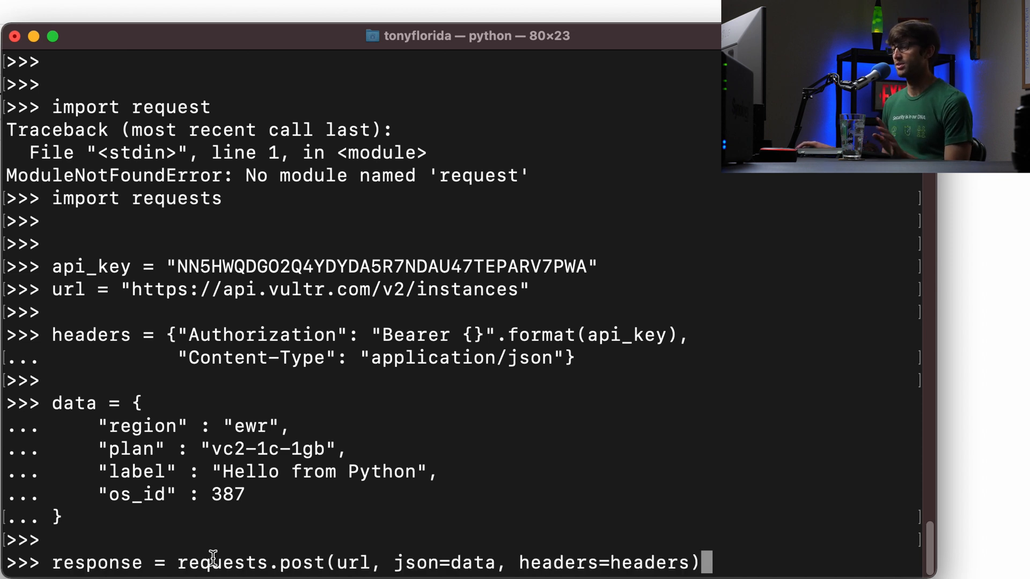
pyautogui.doubleClick(250, 563)
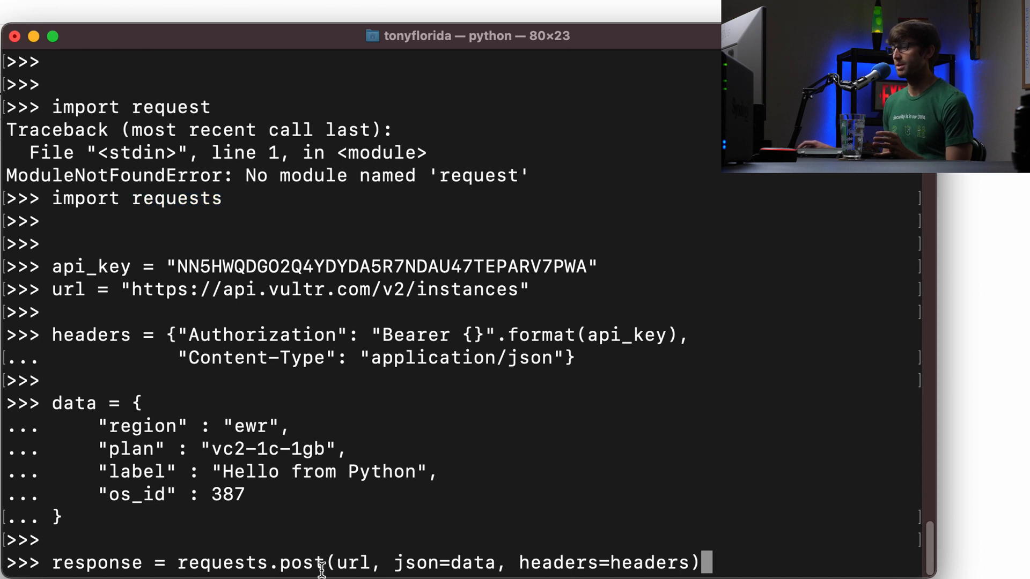
pyautogui.doubleClick(300, 563)
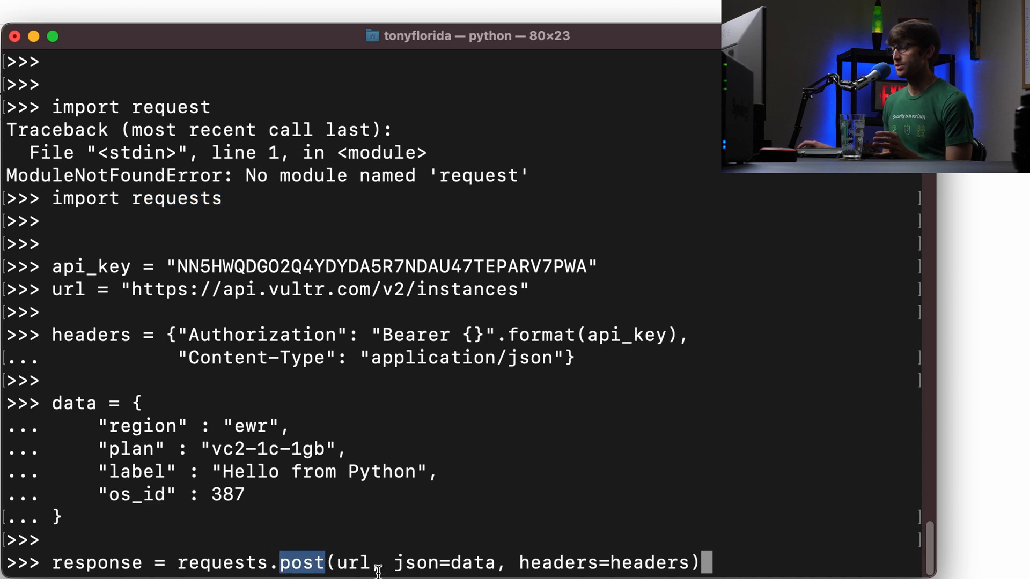
pyautogui.doubleClick(67, 288)
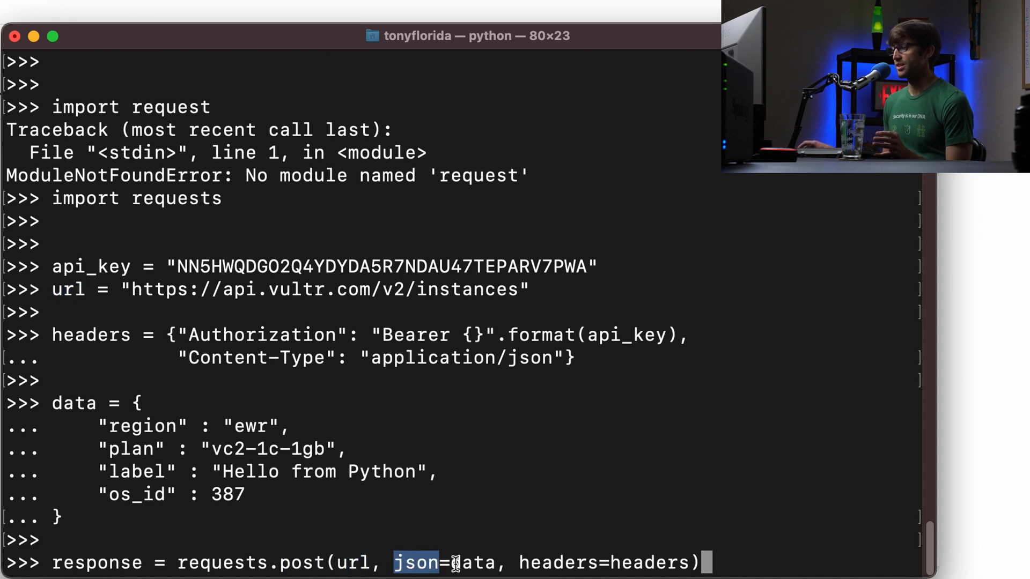
pyautogui.doubleClick(72, 402)
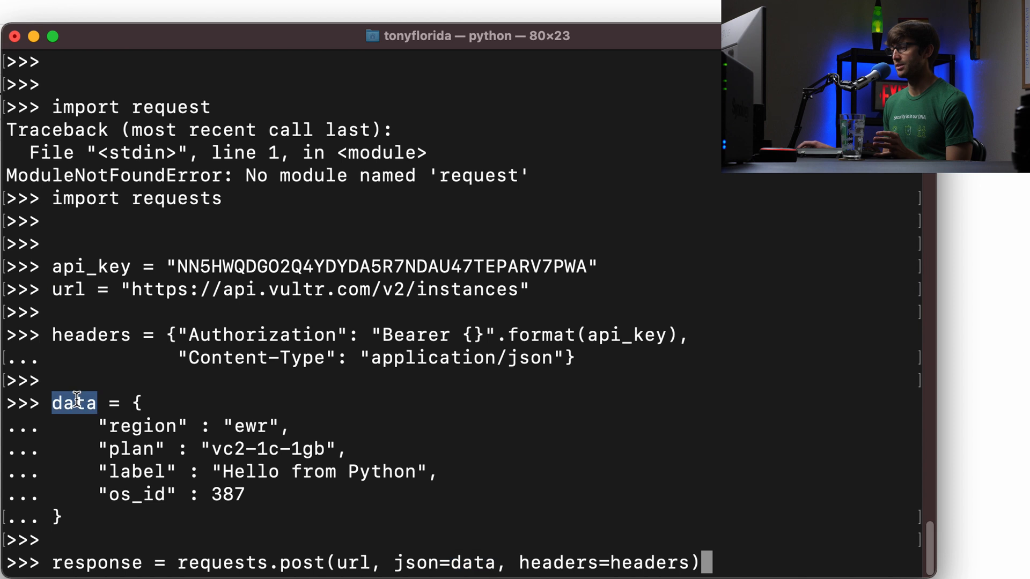
pyautogui.doubleClick(648, 563)
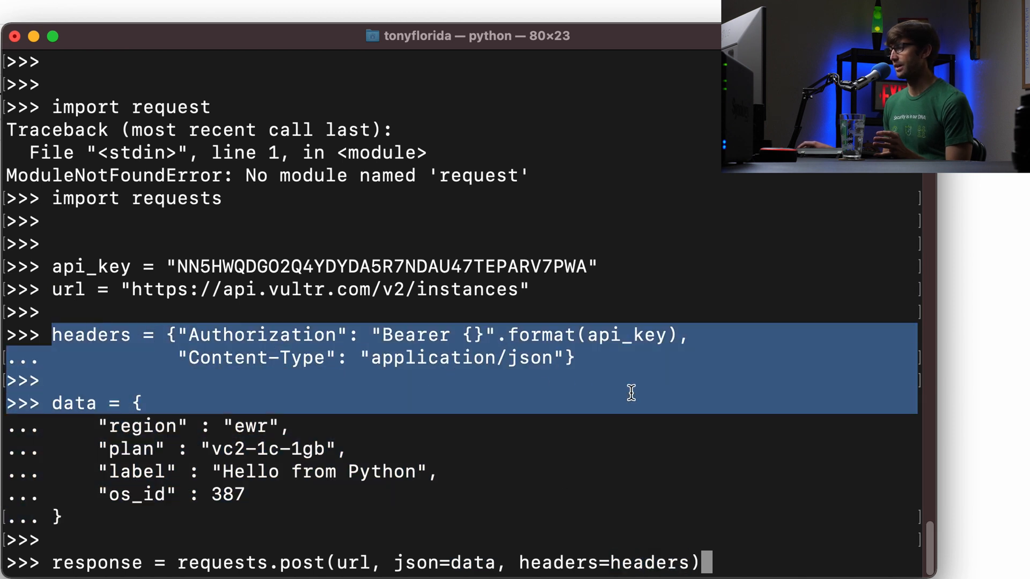
pyautogui.doubleClick(556, 564)
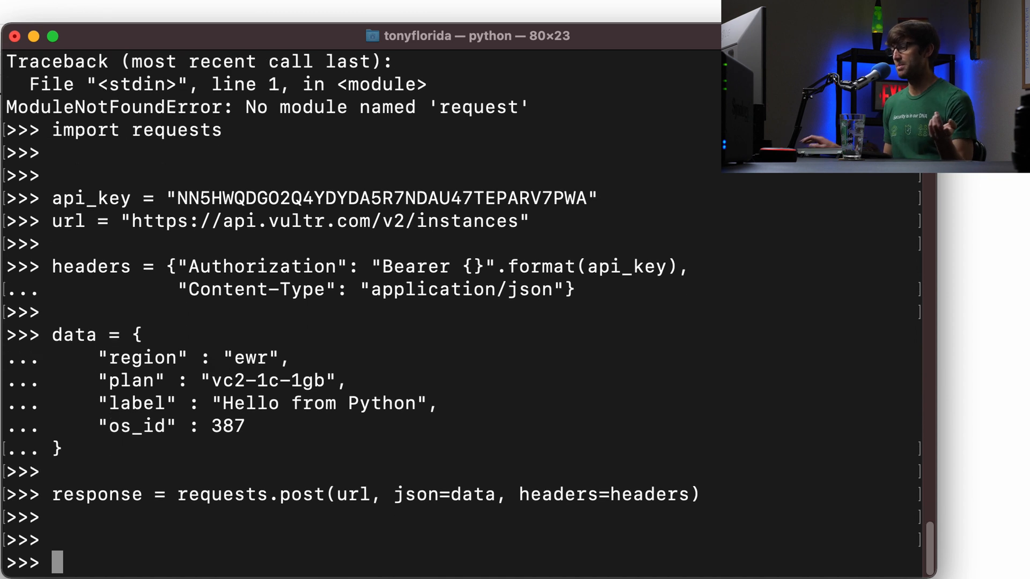
# - Show response.json() and store response.json()['instance']['id'] as instance_id, printing a6ed264f-69ae-452b-aaef-bd17c5c3d5f9
pyautogui.doubleClick(96, 495)
pyautogui.write('response.json()')
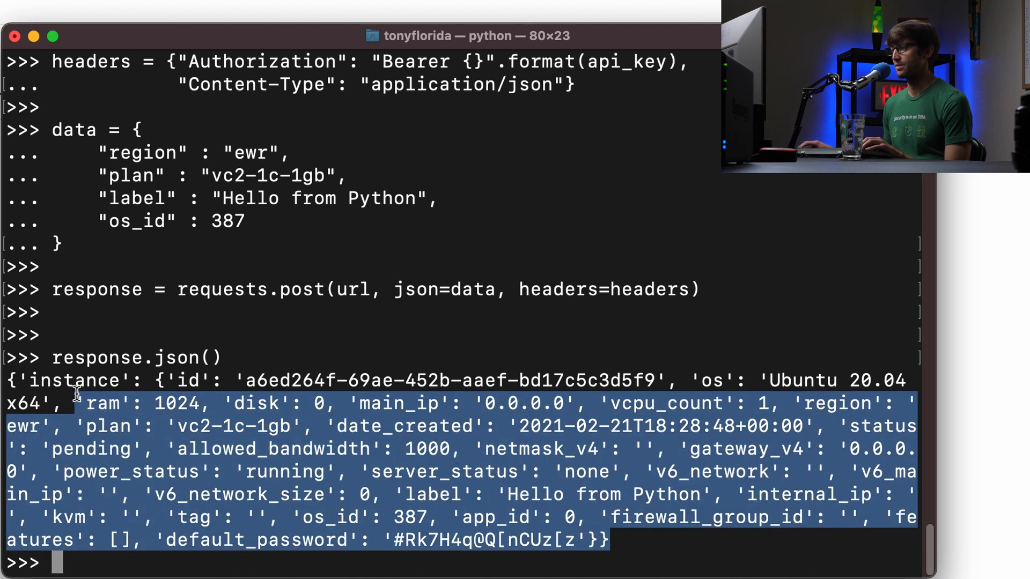
pyautogui.doubleClick(288, 380)
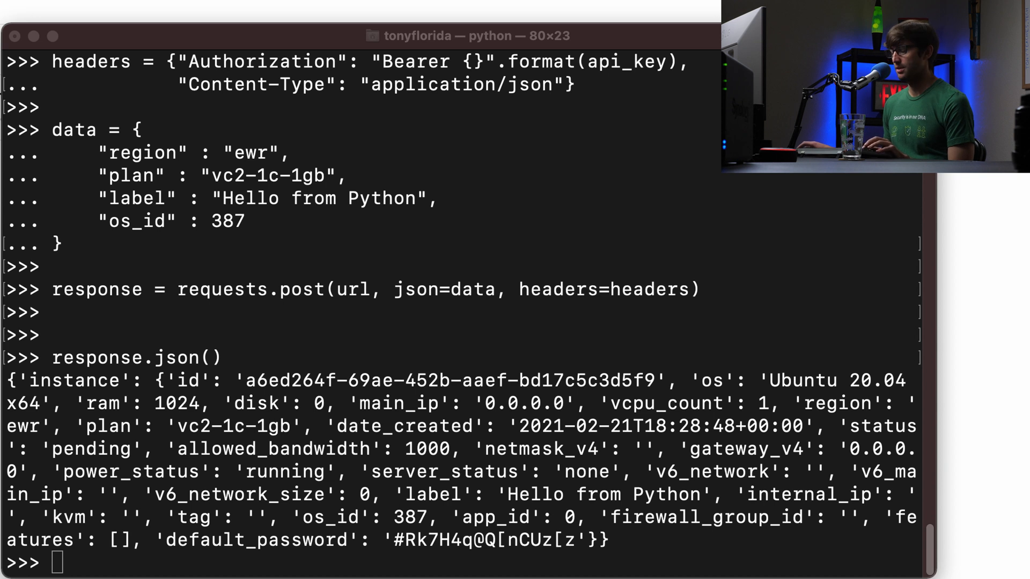
pyautogui.write("instance_id = response.json()['instance']['id']")
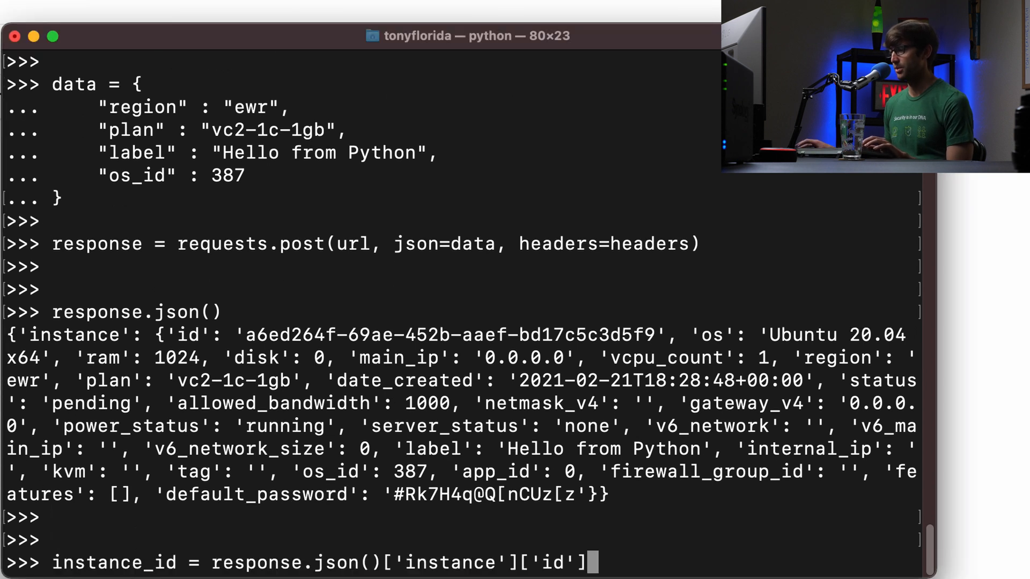
pyautogui.doubleClick(296, 563)
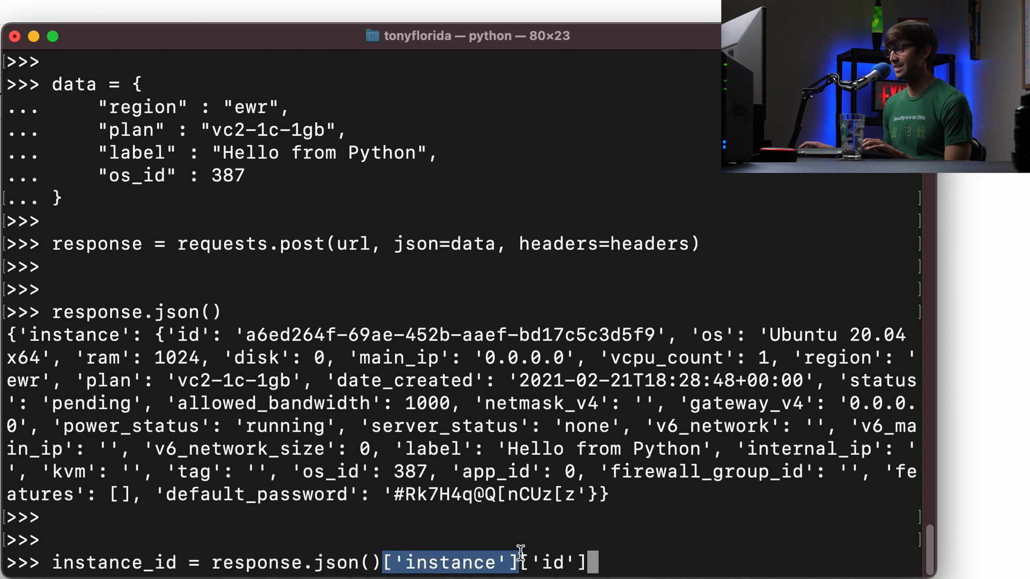
pyautogui.moveTo(424, 545)
pyautogui.write('inst')
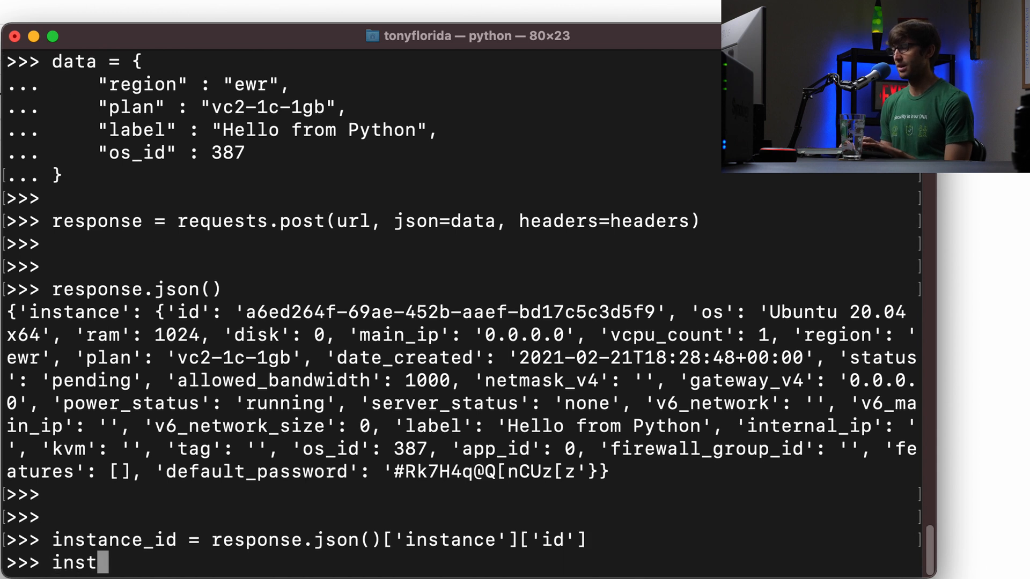
pyautogui.press('Return')
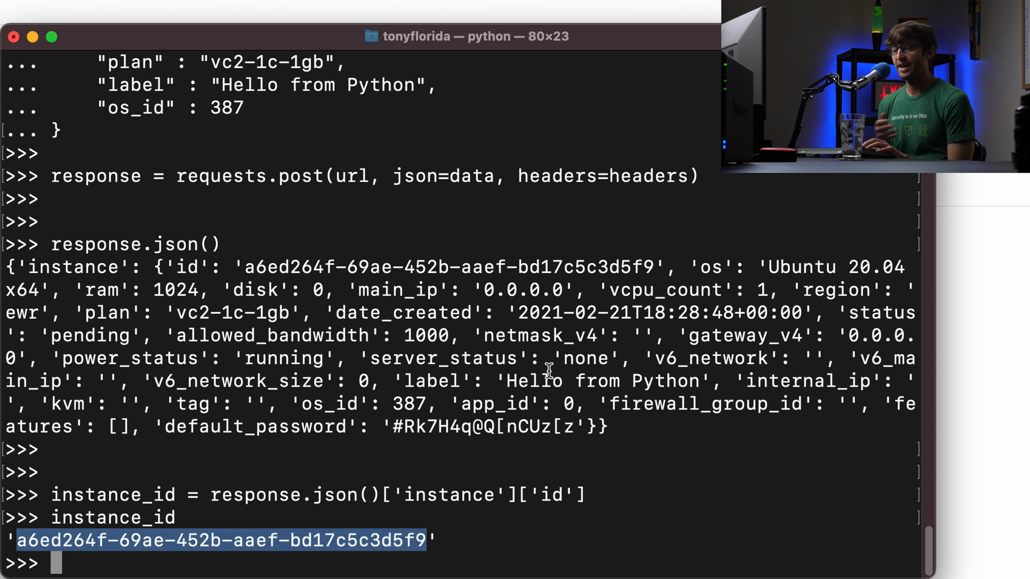
pyautogui.moveTo(538, 43)
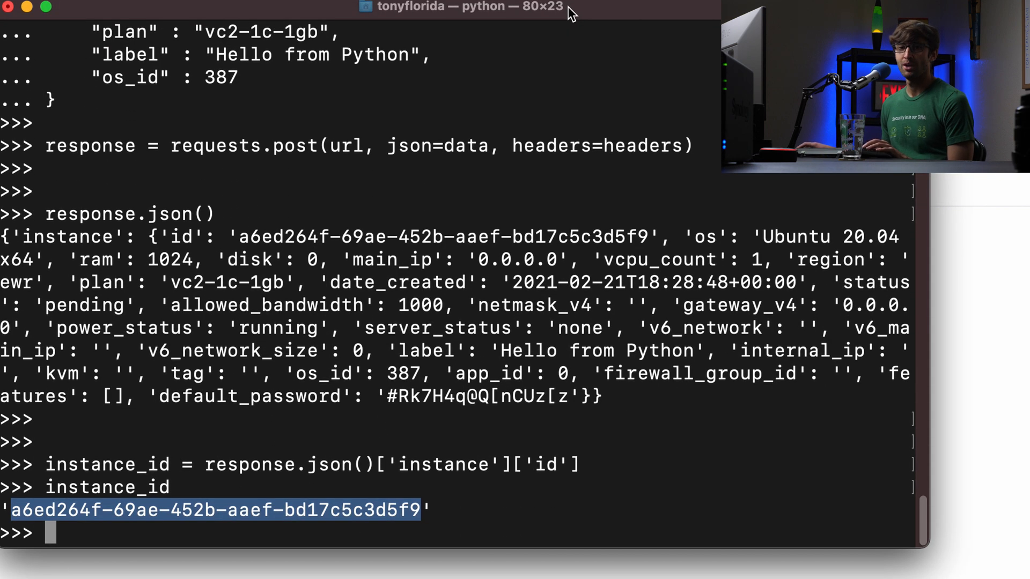
# - Import time and run time.sleep(5) while the instance is set up
pyautogui.write('import time')
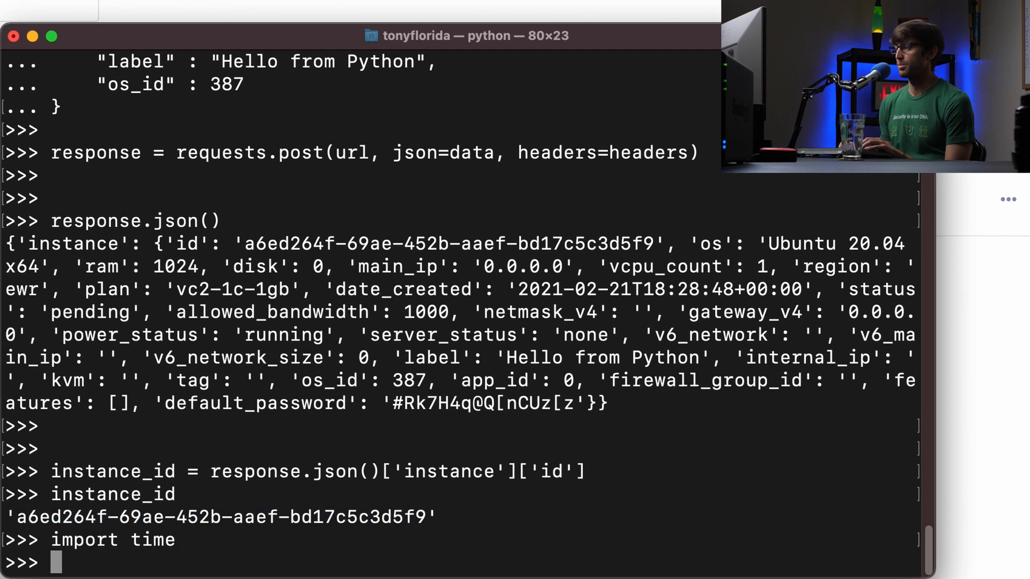
pyautogui.write('time')
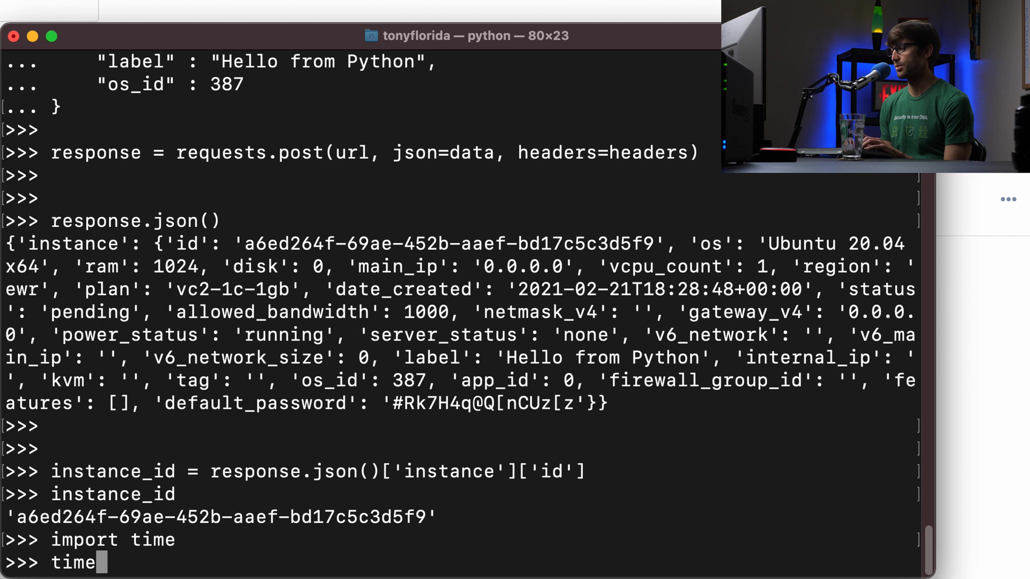
pyautogui.write('.sleep(5')
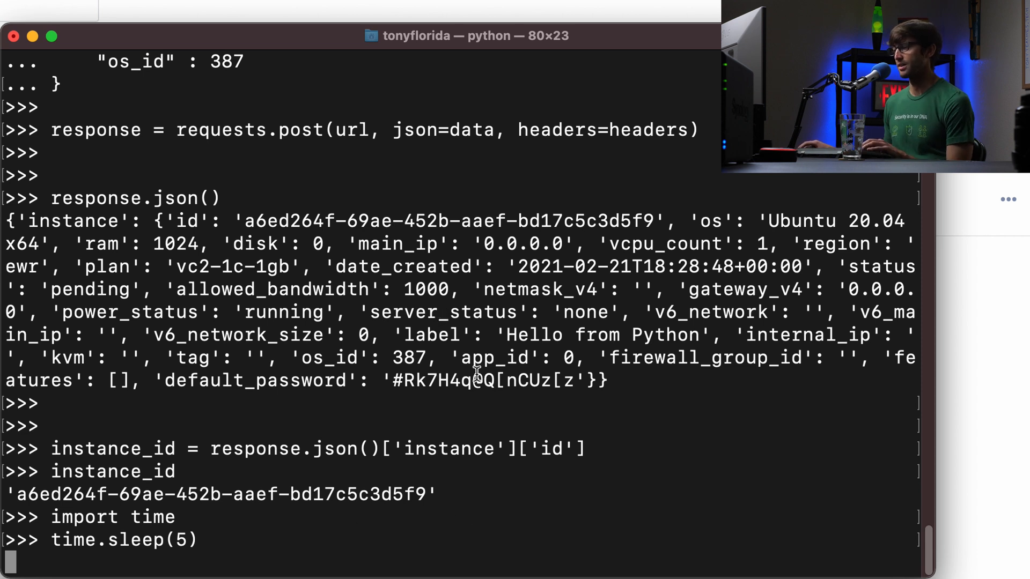
pyautogui.press('Return')
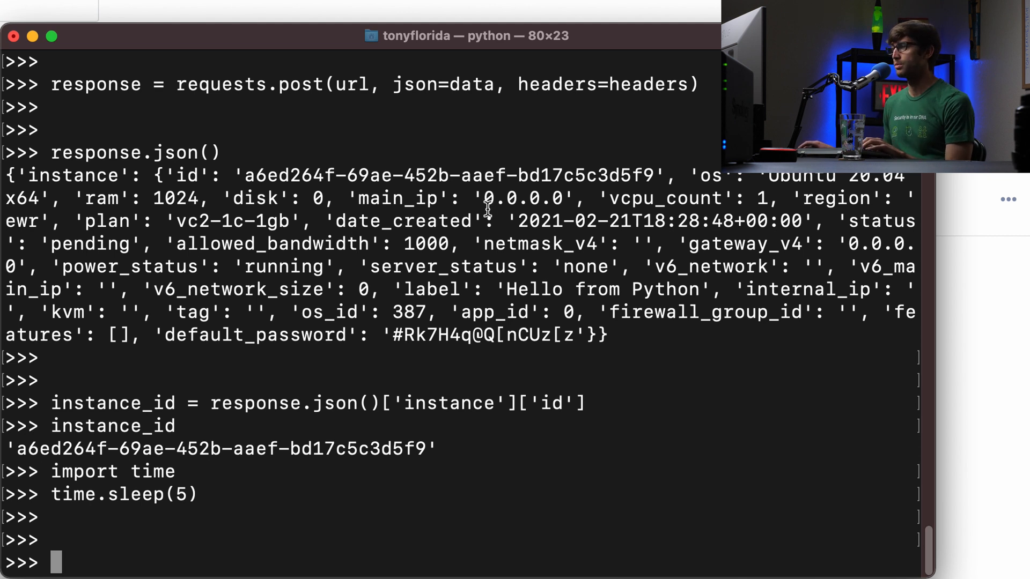
pyautogui.scroll(3)
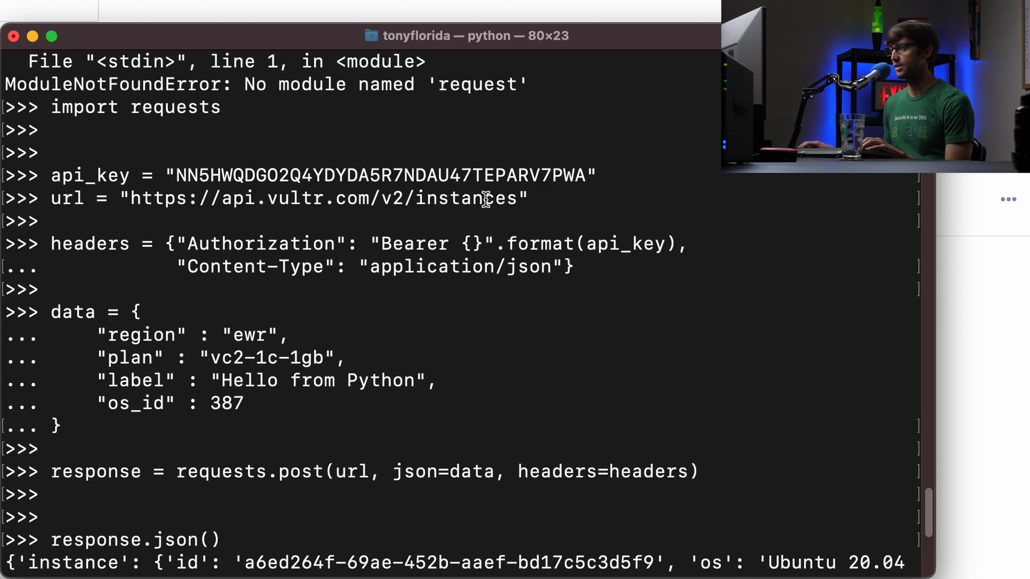
# - Build instance_url as "{}/{}".format(url, instance_id) and display it
pyautogui.doubleClick(66, 198)
pyautogui.write('url')
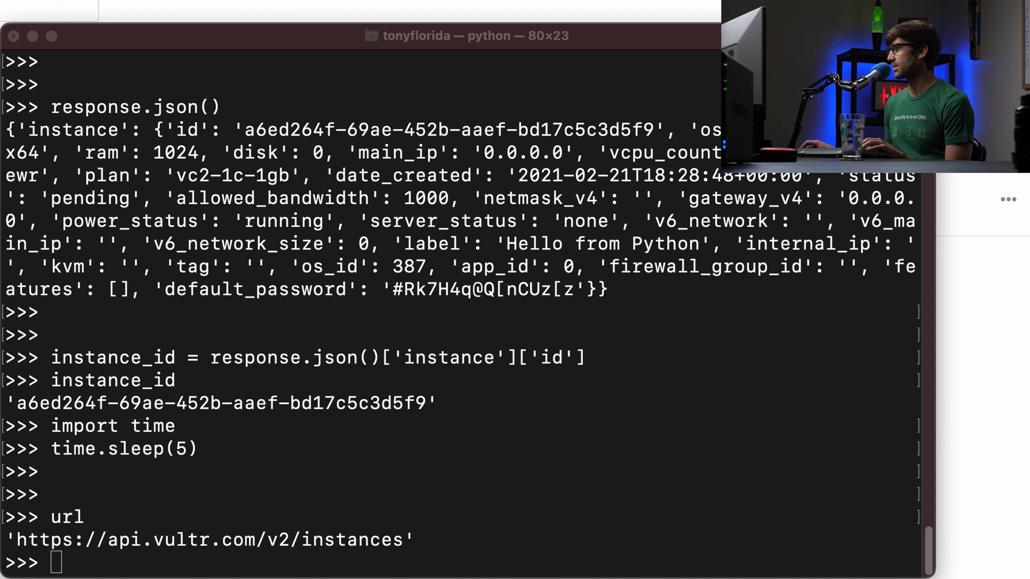
pyautogui.write('instance_url = "{}/{}".format(url, instance_id)')
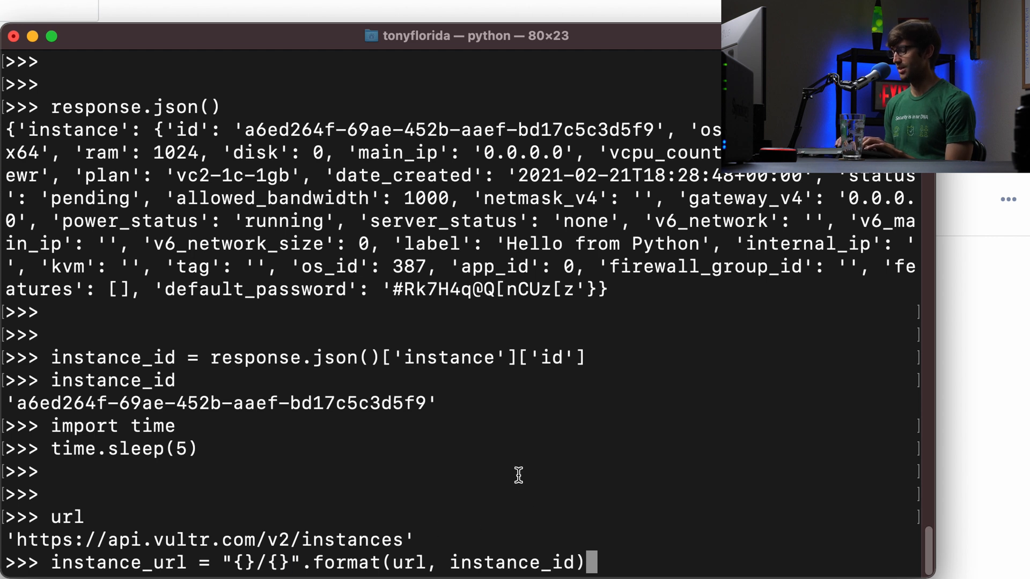
pyautogui.write('instanc')
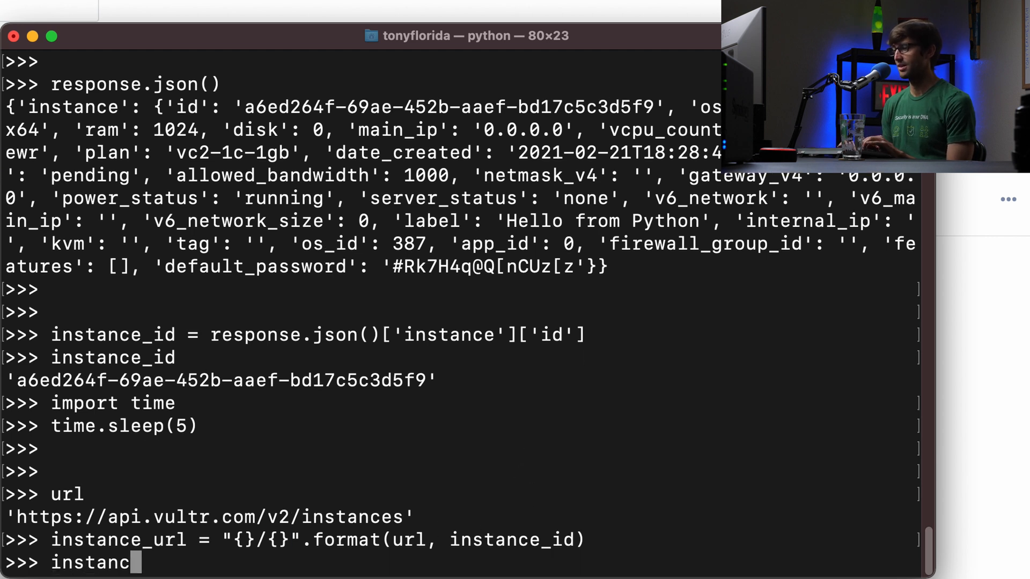
pyautogui.press('Return')
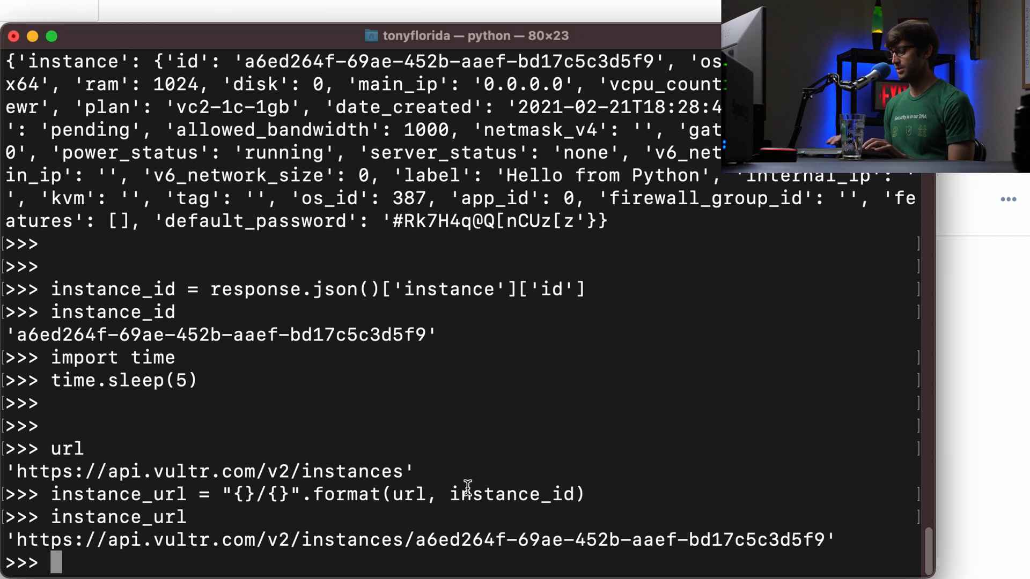
# - Fetch instance_response with requests.get(instance_url, headers=headers) and show its JSON with main IP 45.76.2.229
pyautogui.write('instance_response = requests.get(instance_url, headers=headers)')
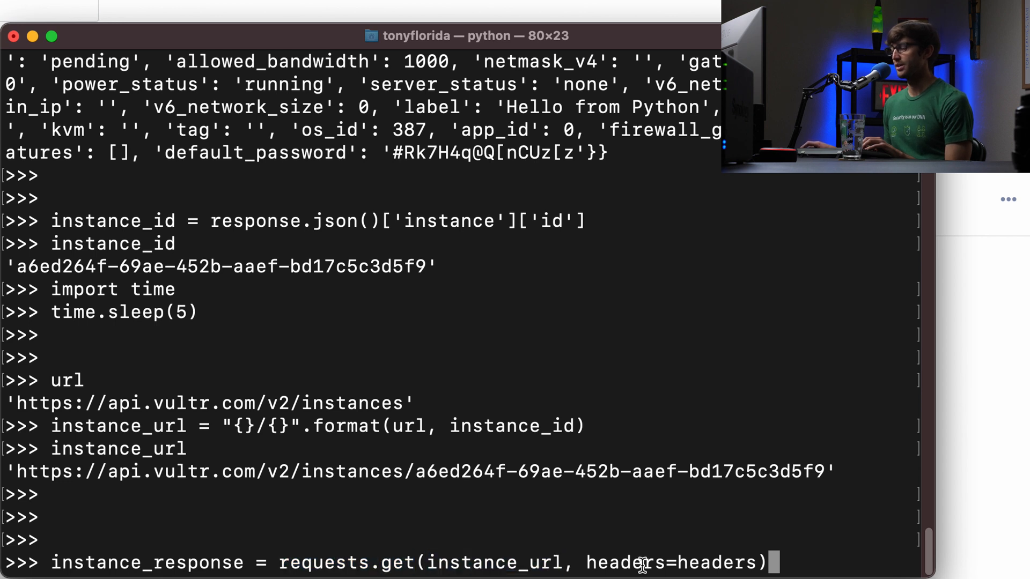
pyautogui.doubleClick(718, 563)
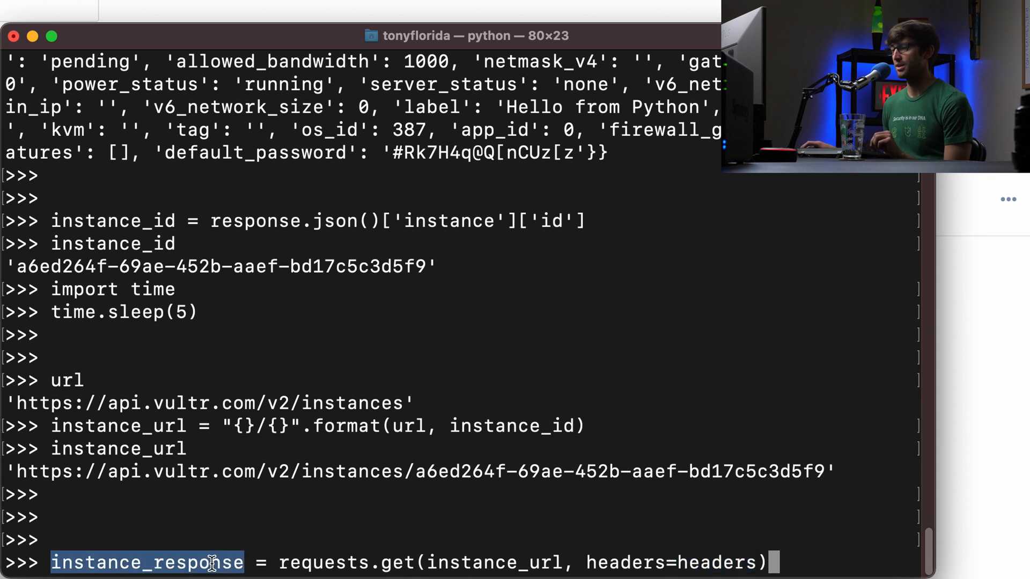
pyautogui.press('Return')
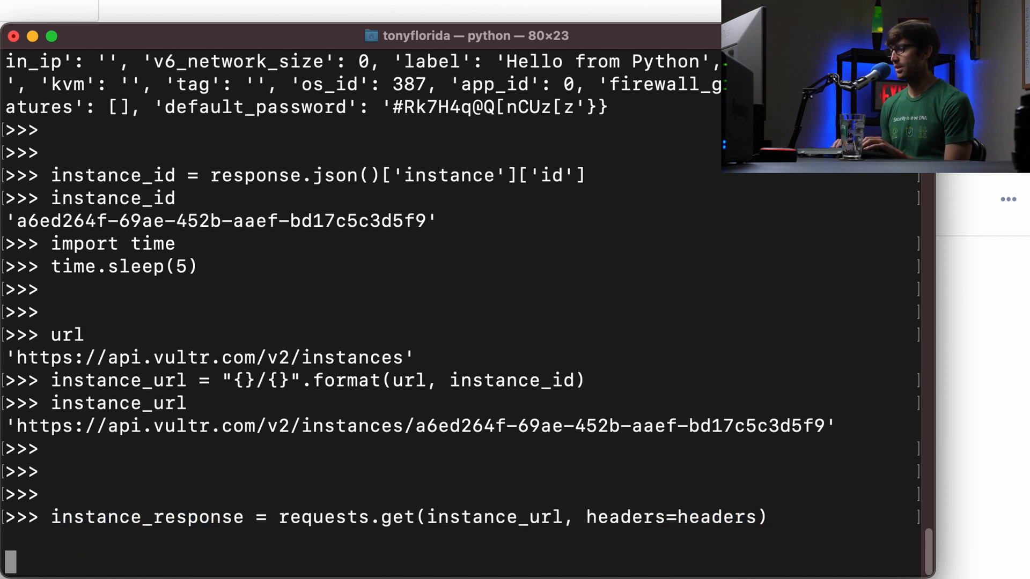
pyautogui.press('Return')
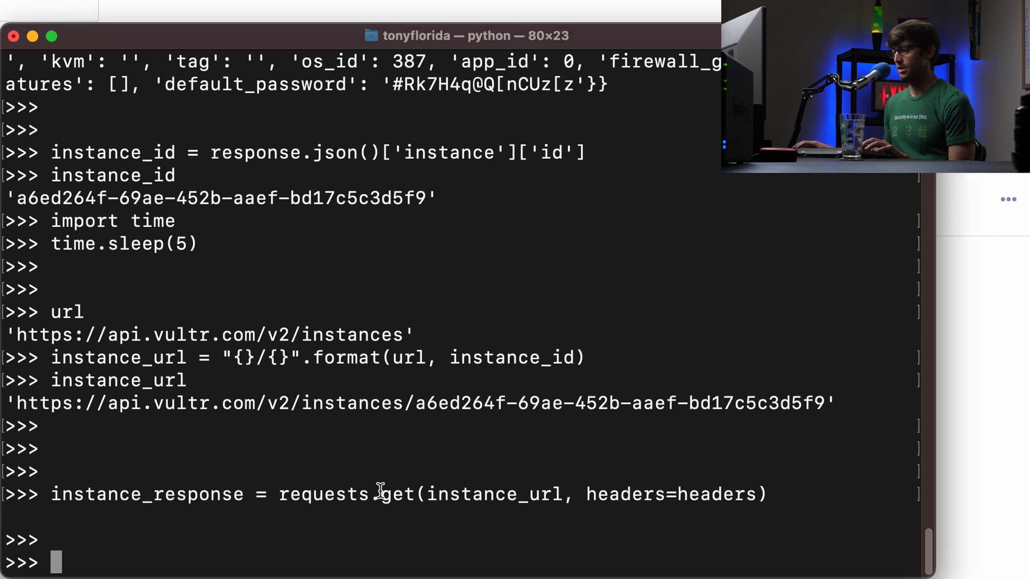
pyautogui.press('Return')
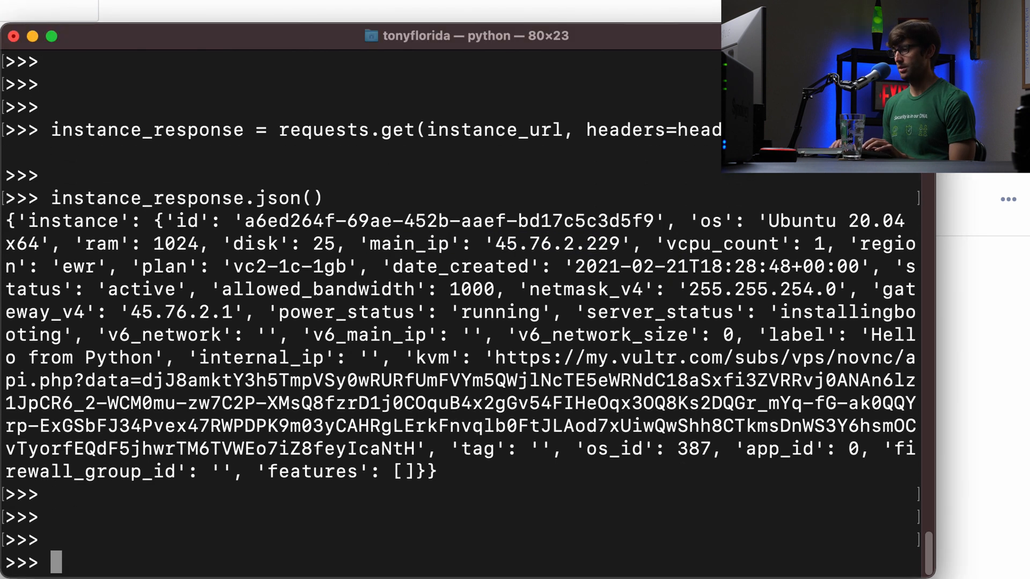
# - Store instance_response.json()['instance']['main_ip'] as ip_address and display '45.76.2.229'
pyautogui.write("ip_address = instance_response.json()['instance']['main_ip']")
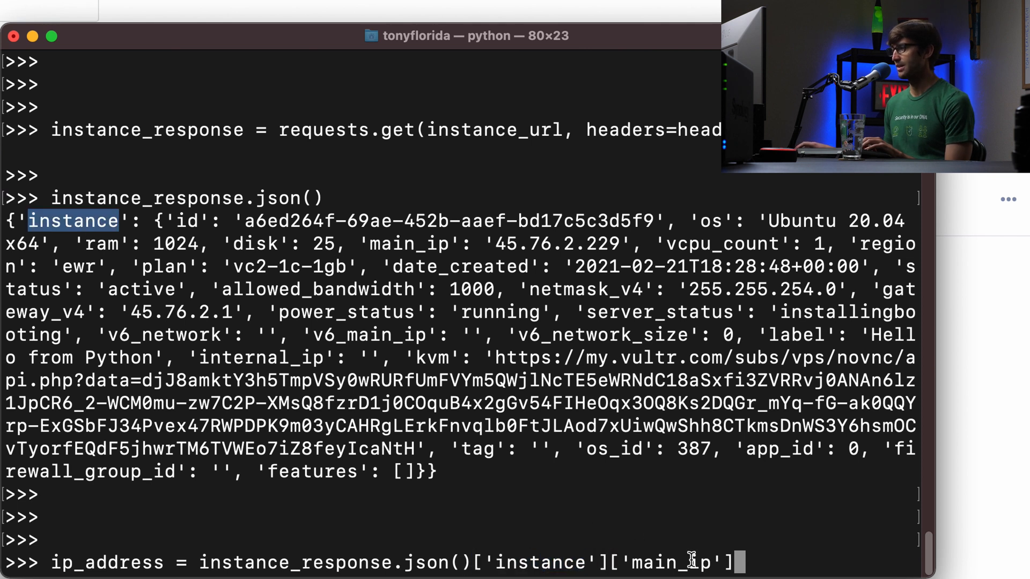
pyautogui.doubleClick(408, 244)
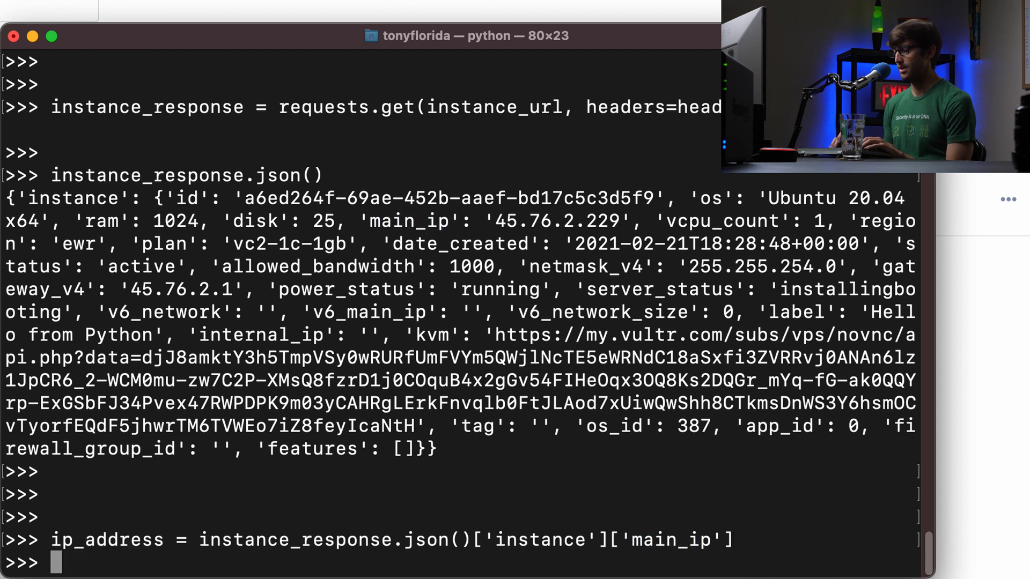
pyautogui.write('ip_a')
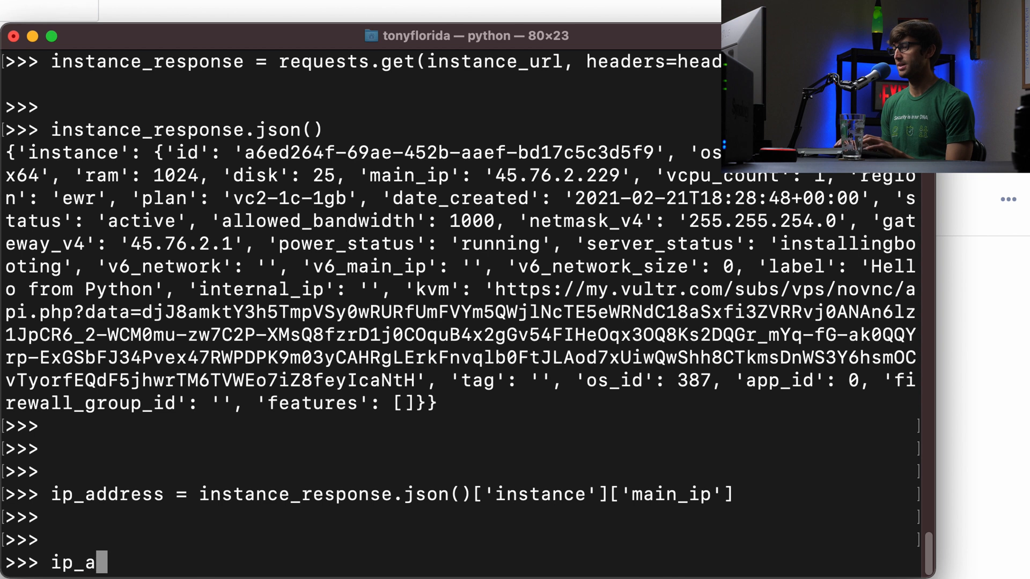
pyautogui.press('Return')
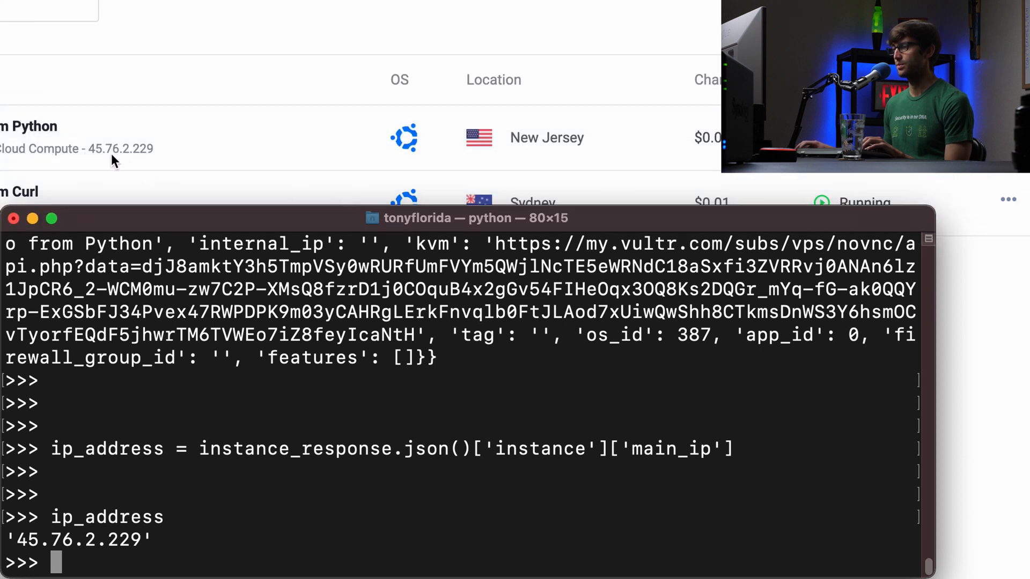
pyautogui.moveTo(303, 471)
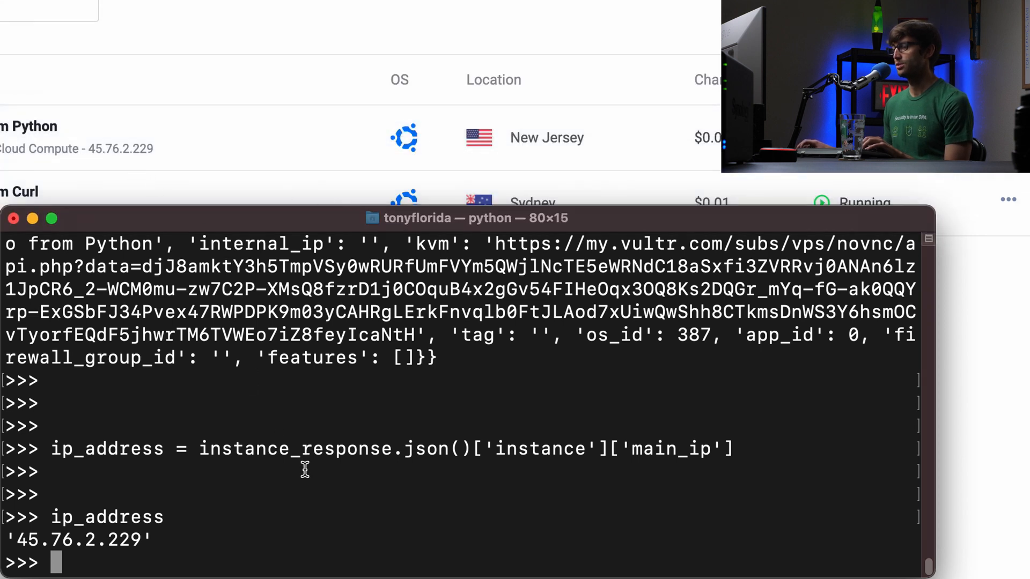